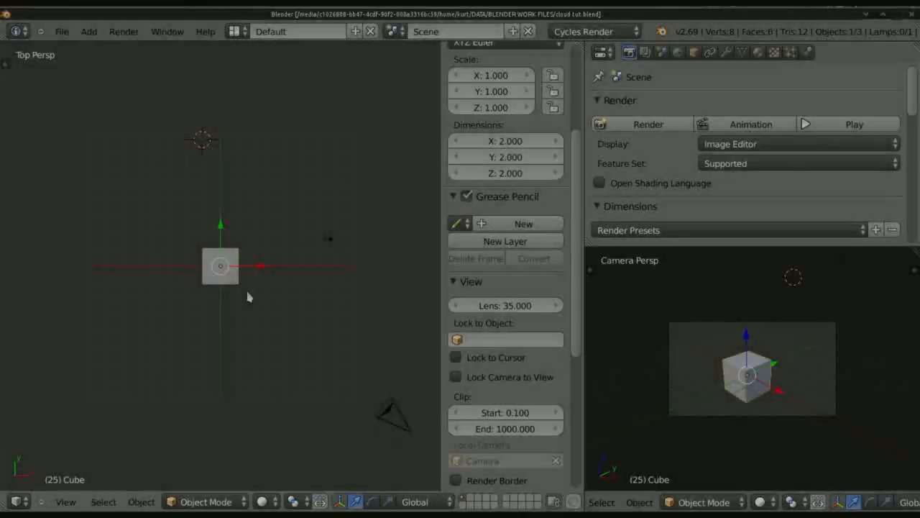
Browse the Render Layers and Render tabs, then expand the Display options in the side panel
{"action": "left_click_drag", "start_coordinate": [221, 266], "coordinate": [204, 250]}
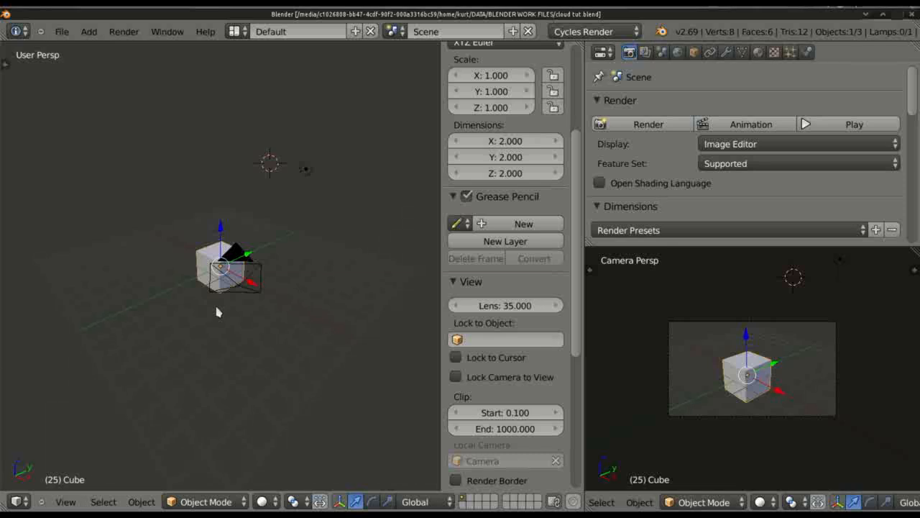
{"action": "mouse_move", "coordinate": [339, 244]}
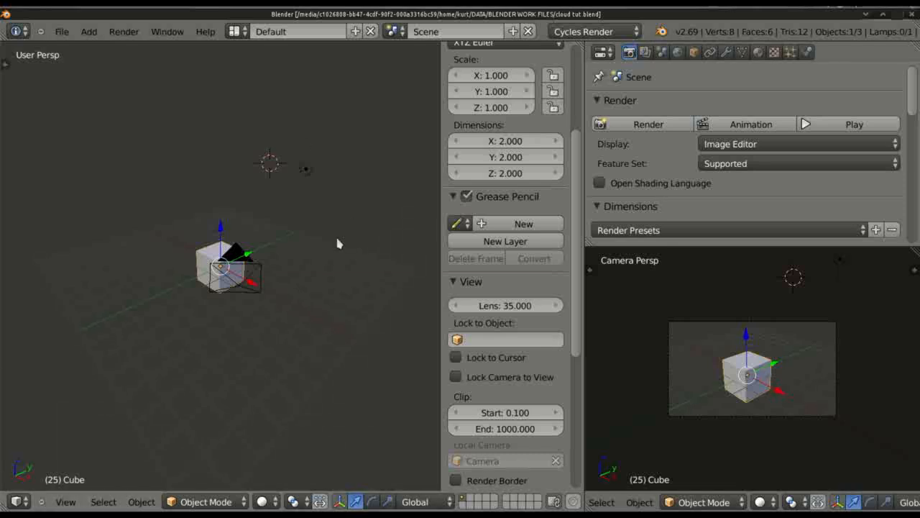
{"action": "mouse_move", "coordinate": [151, 289]}
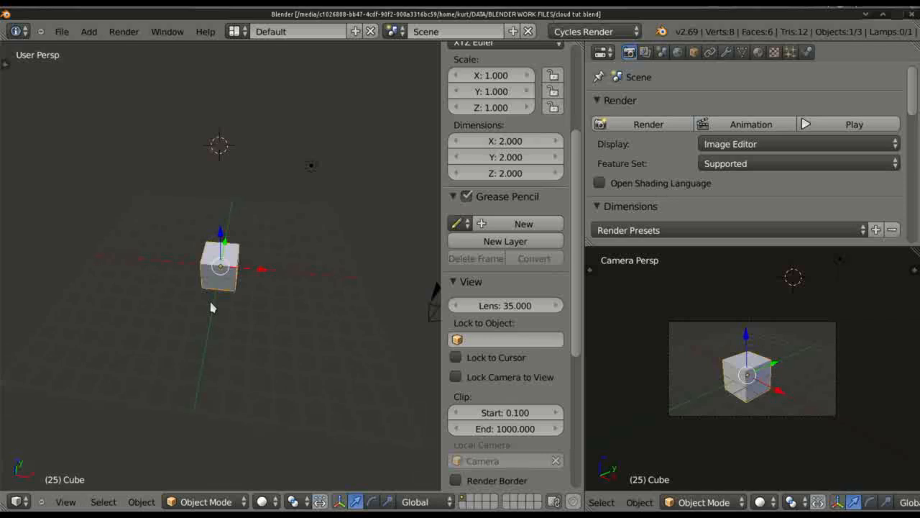
{"action": "mouse_move", "coordinate": [327, 84]}
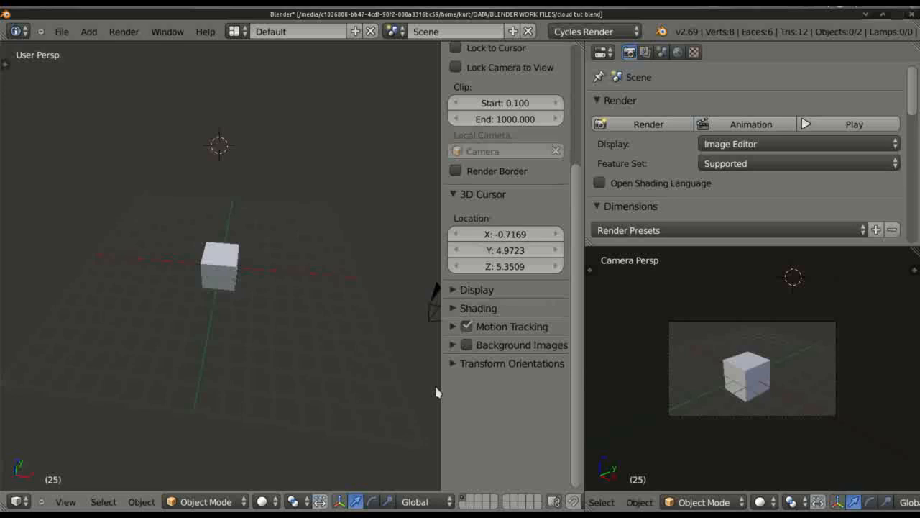
{"action": "mouse_move", "coordinate": [449, 328]}
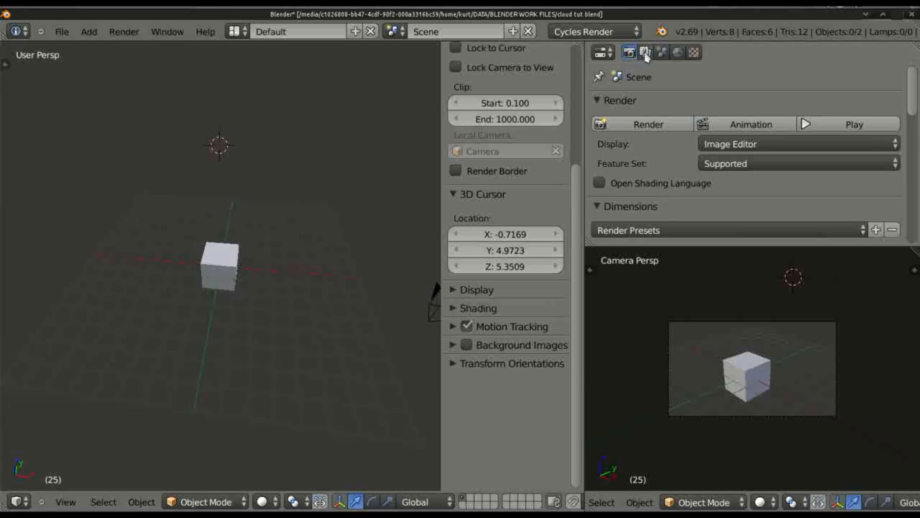
{"action": "left_click", "coordinate": [644, 52]}
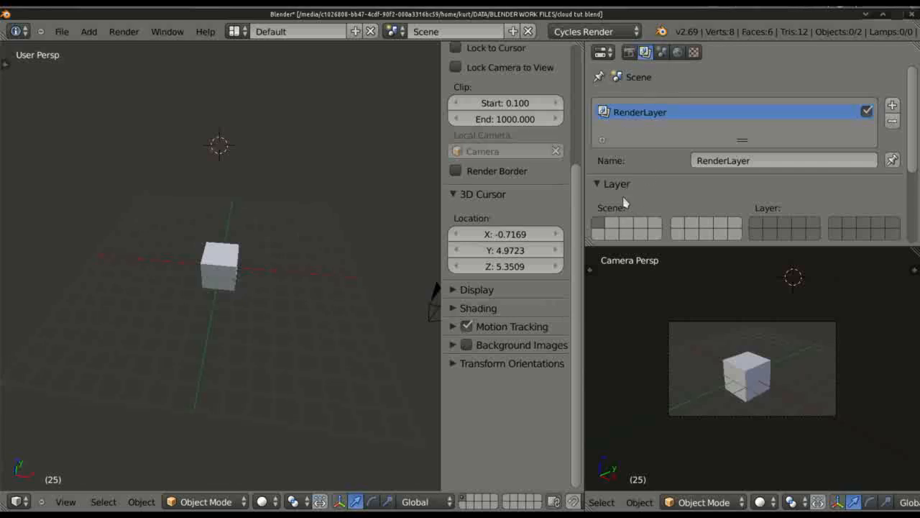
{"action": "mouse_move", "coordinate": [616, 155]}
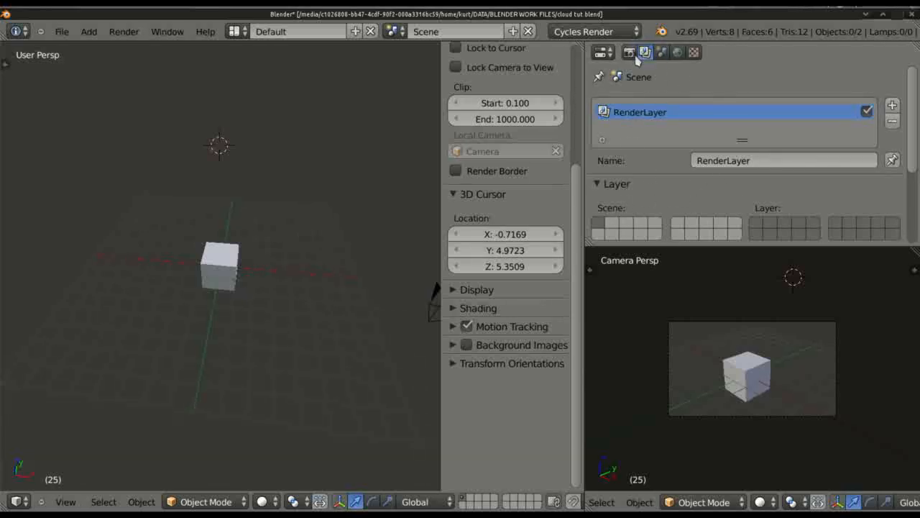
{"action": "left_click", "coordinate": [629, 52]}
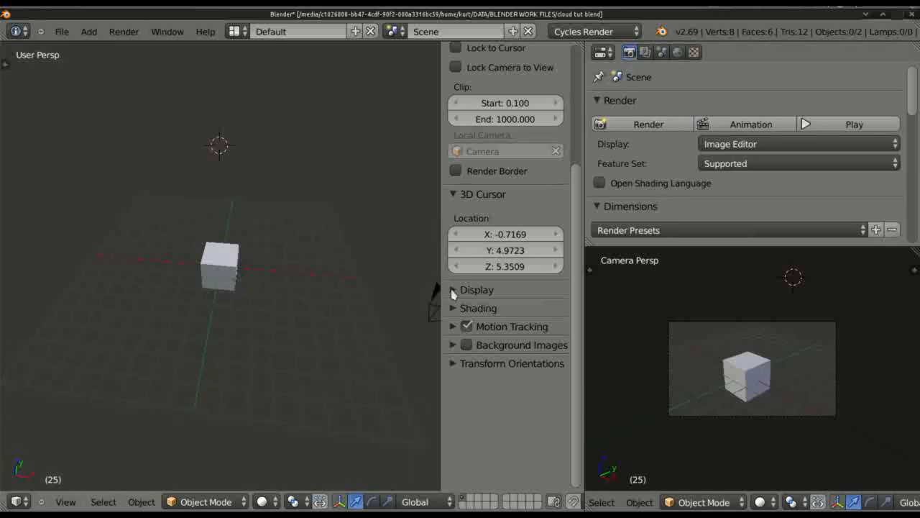
{"action": "left_click", "coordinate": [478, 291]}
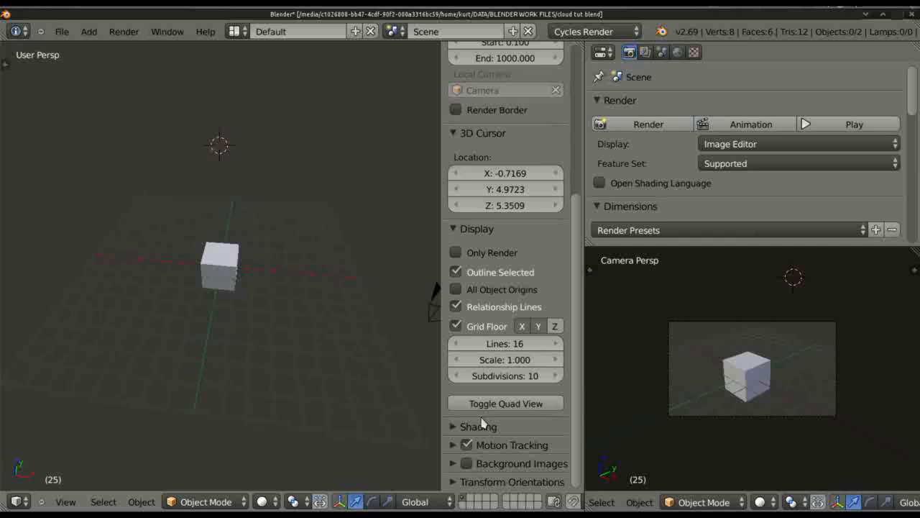
{"action": "mouse_move", "coordinate": [449, 351]}
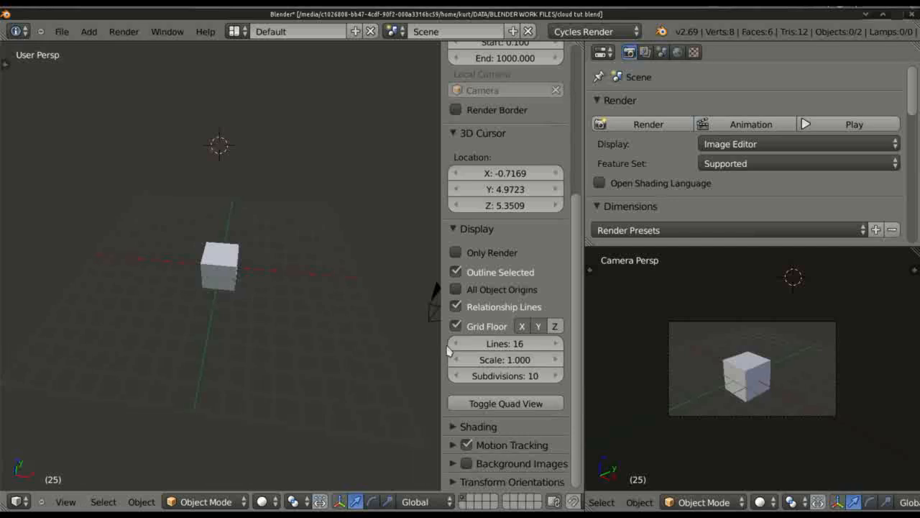
{"action": "mouse_move", "coordinate": [506, 388]}
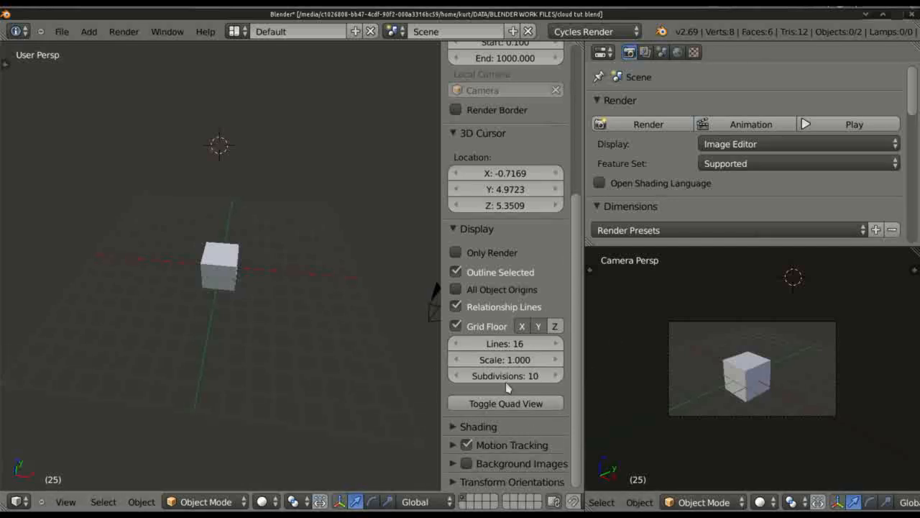
{"action": "mouse_move", "coordinate": [504, 362]}
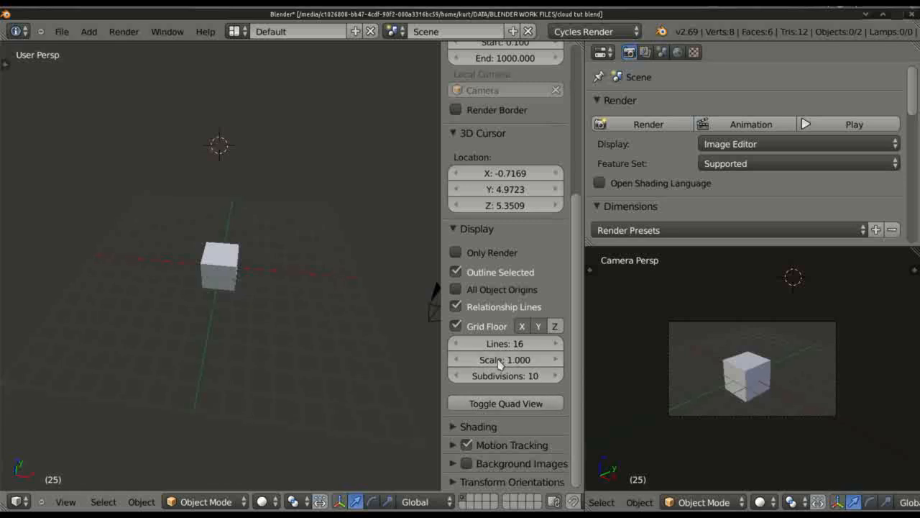
{"action": "mouse_move", "coordinate": [258, 351]}
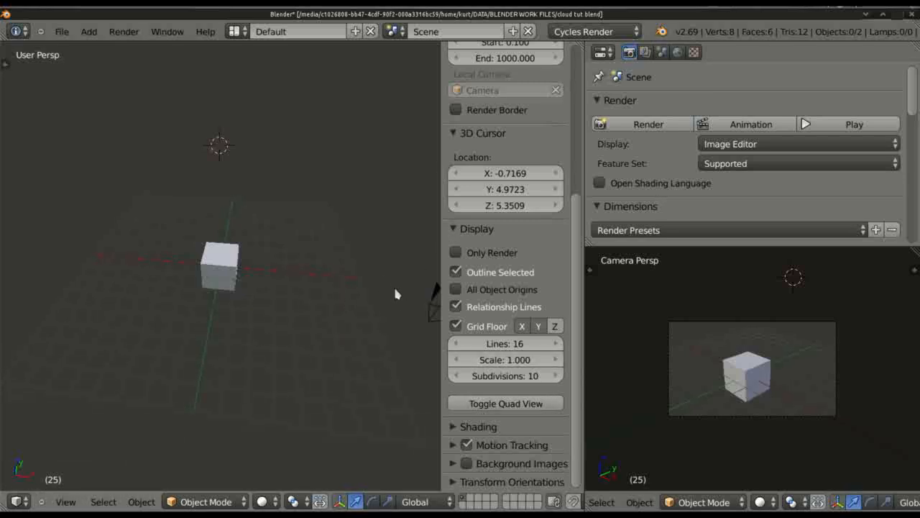
{"action": "mouse_move", "coordinate": [487, 311]}
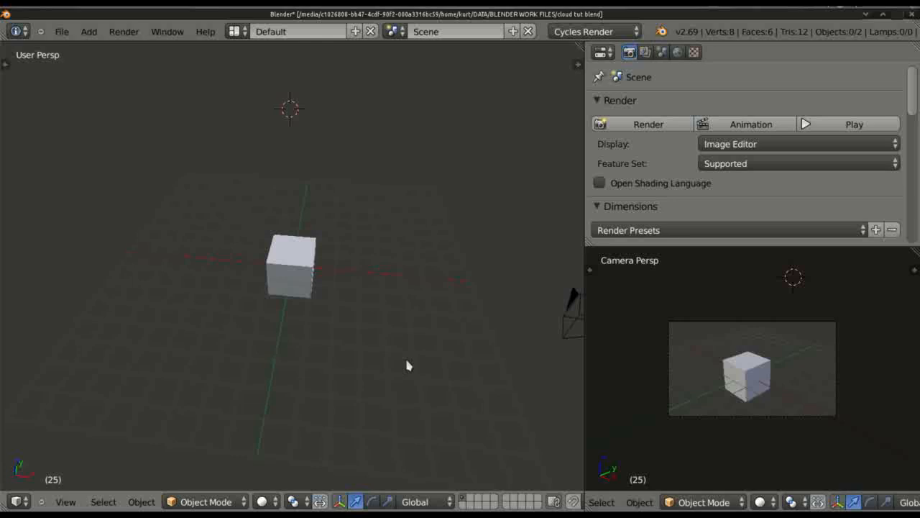
{"action": "mouse_move", "coordinate": [400, 270]}
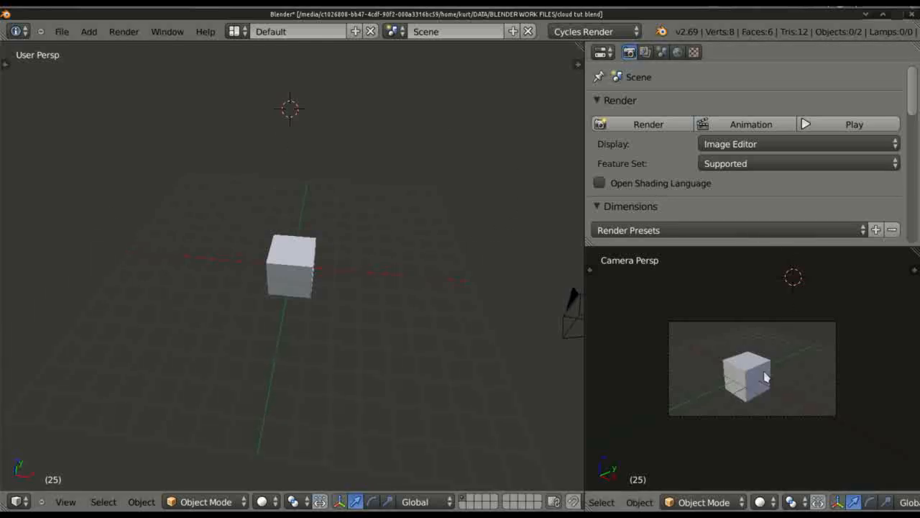
{"action": "mouse_move", "coordinate": [753, 391]}
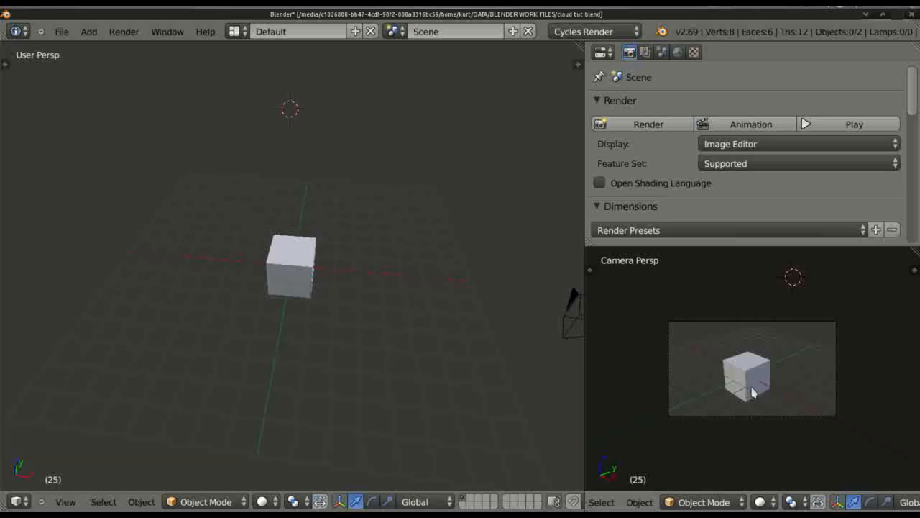
{"action": "mouse_move", "coordinate": [363, 381]}
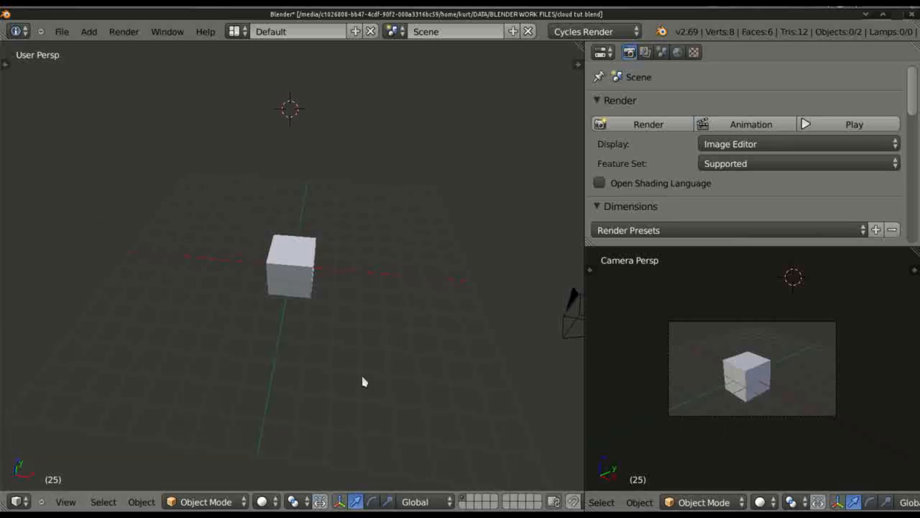
{"action": "mouse_move", "coordinate": [175, 322]}
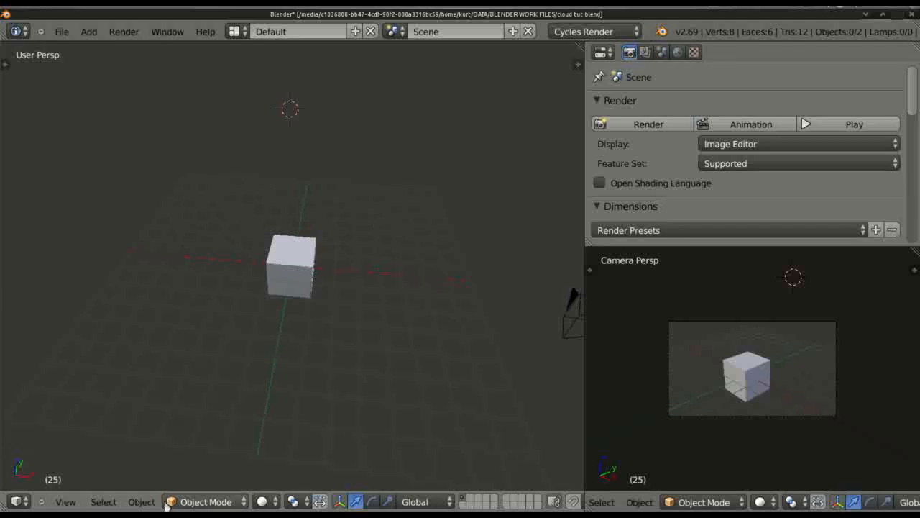
{"action": "mouse_move", "coordinate": [180, 315]}
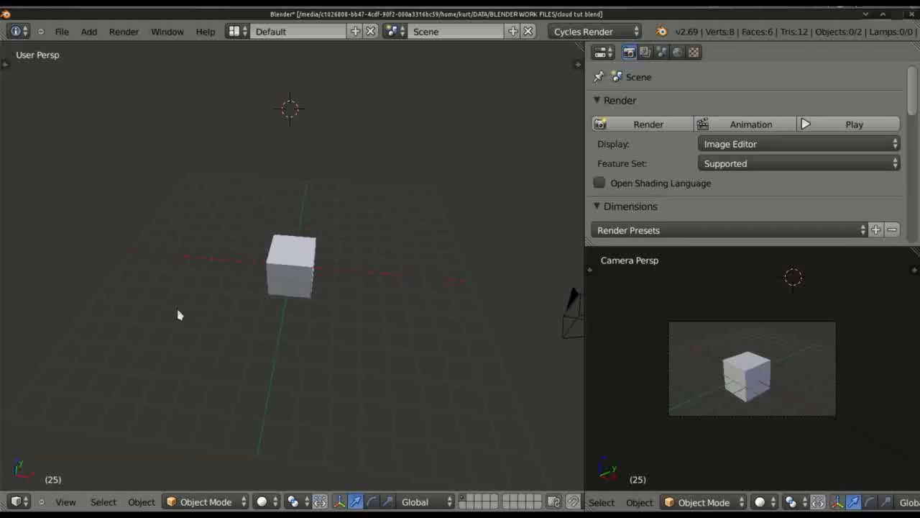
{"action": "mouse_move", "coordinate": [273, 282]}
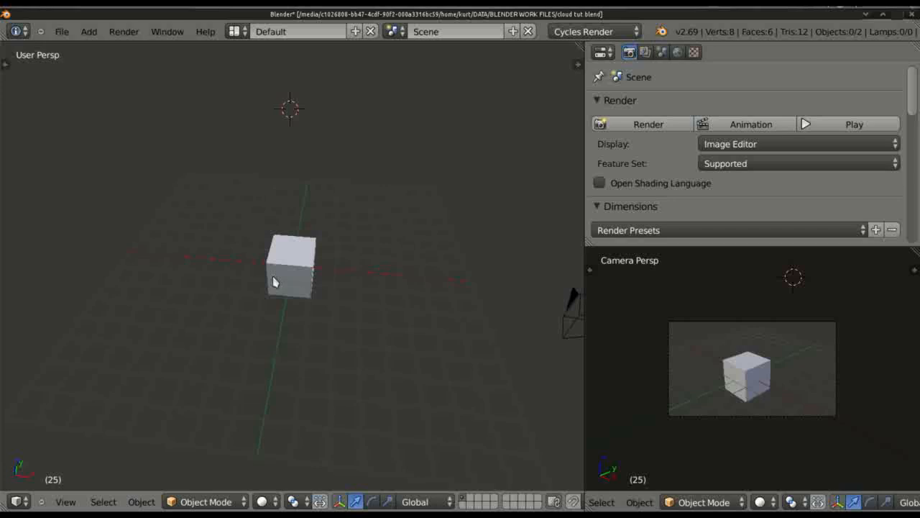
Set Select With to Right in the Input preferences and close the preferences window
{"action": "left_click", "coordinate": [62, 32]}
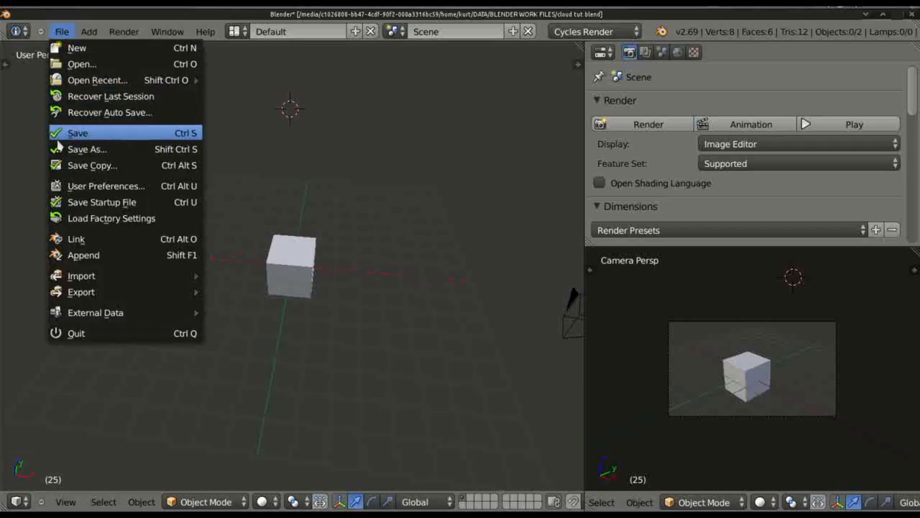
{"action": "left_click", "coordinate": [106, 186]}
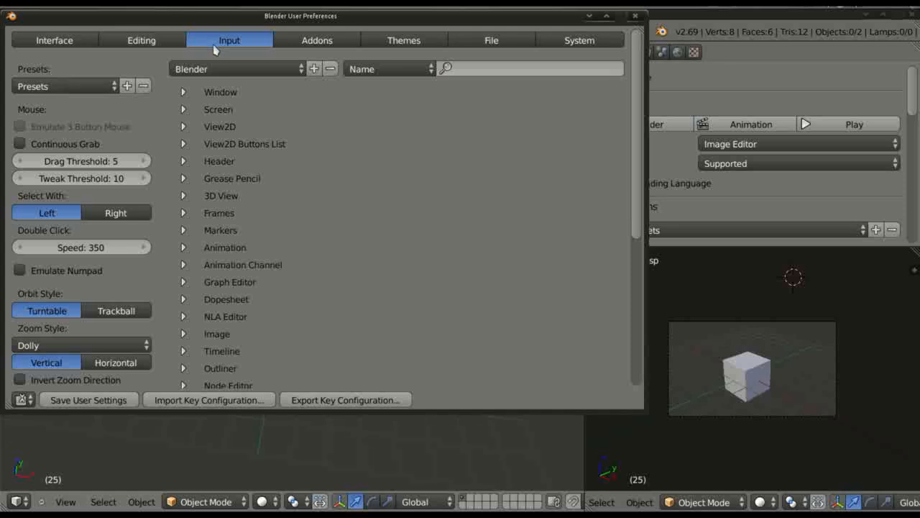
{"action": "left_click", "coordinate": [115, 213]}
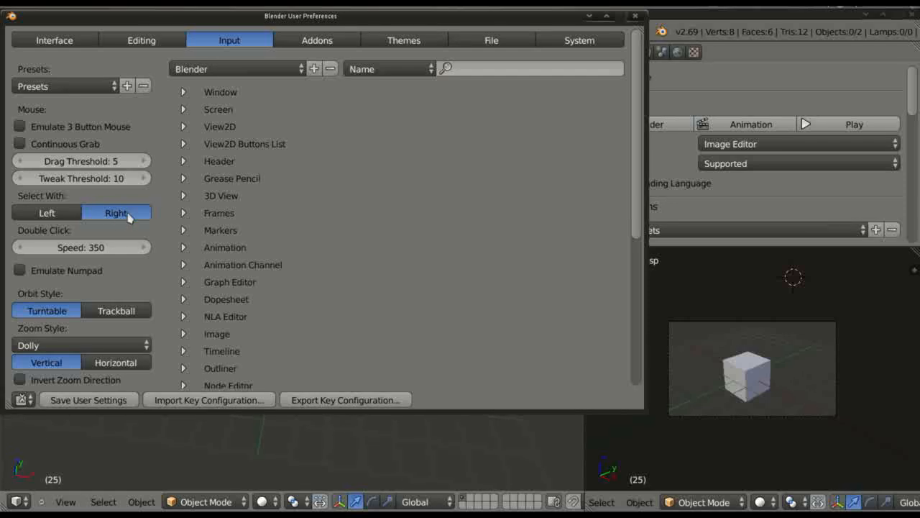
{"action": "mouse_move", "coordinate": [112, 222]}
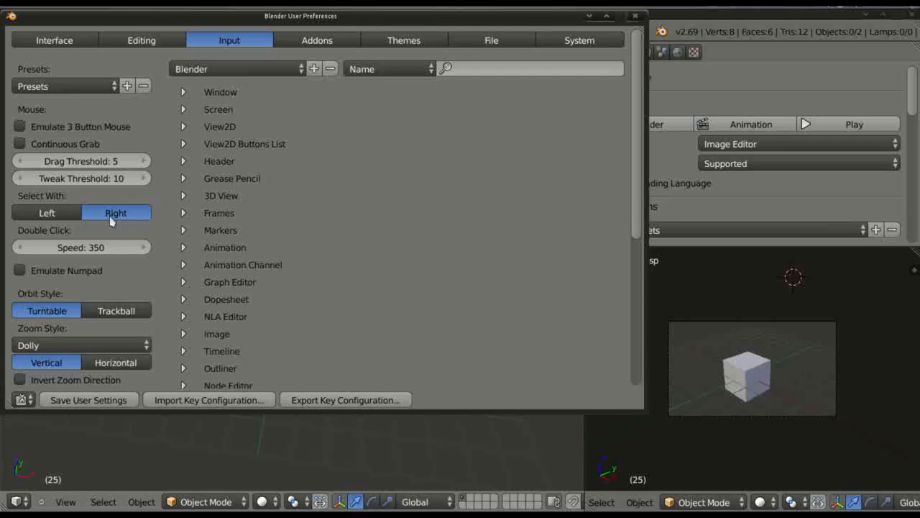
{"action": "mouse_move", "coordinate": [9, 198]}
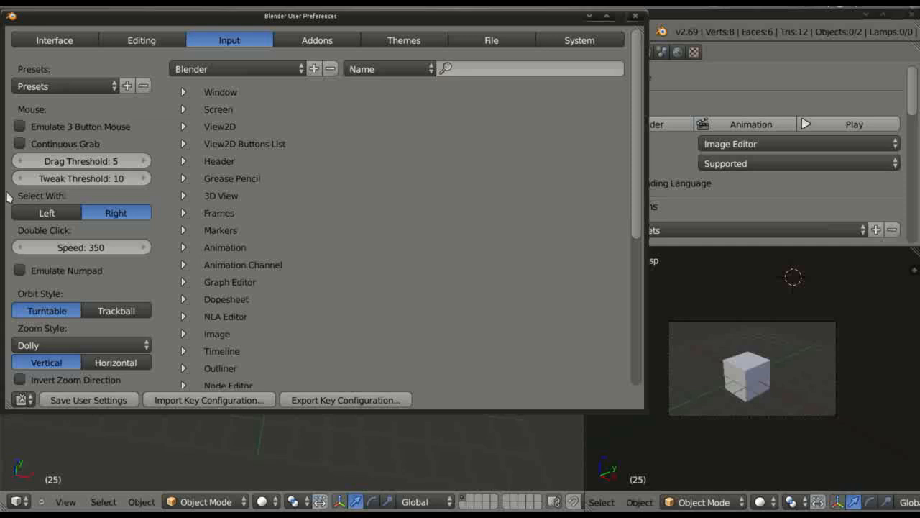
{"action": "left_click", "coordinate": [46, 213]}
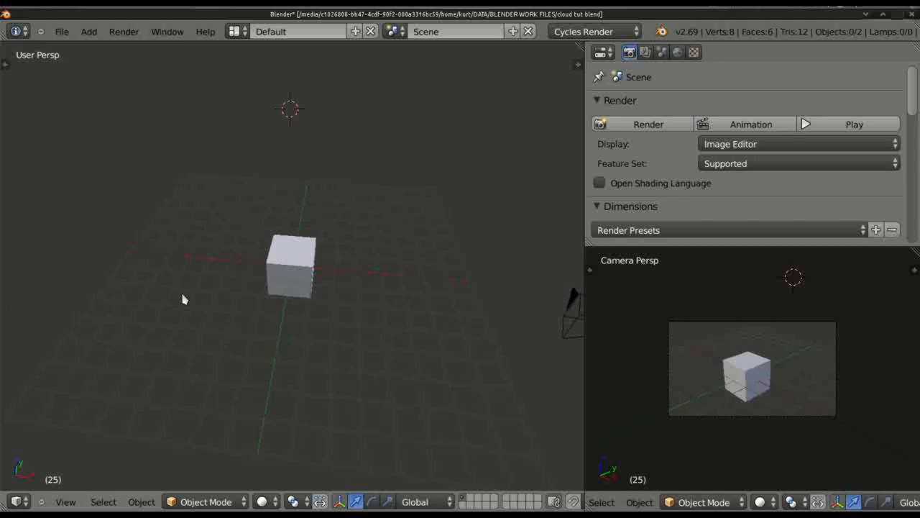
{"action": "mouse_move", "coordinate": [282, 274]}
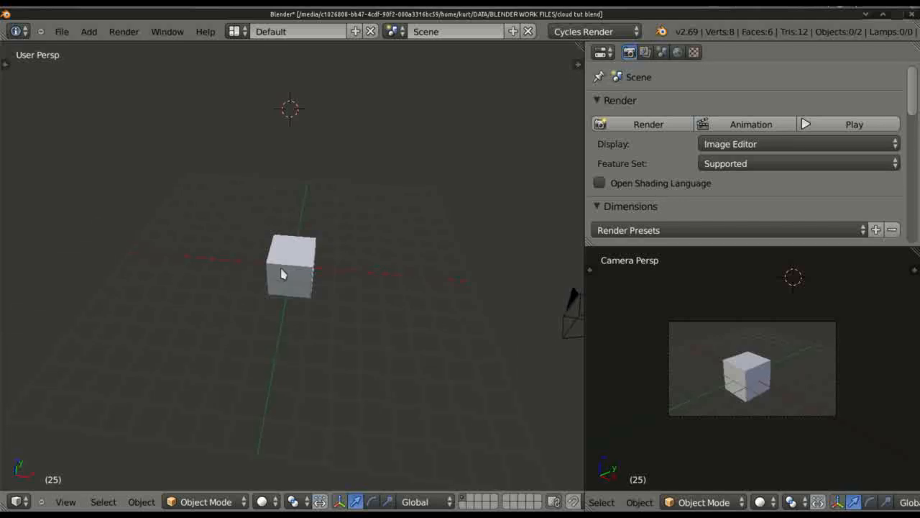
Select the cube, hide the viewport grid floor and switch to Top view
{"action": "left_click", "coordinate": [287, 271]}
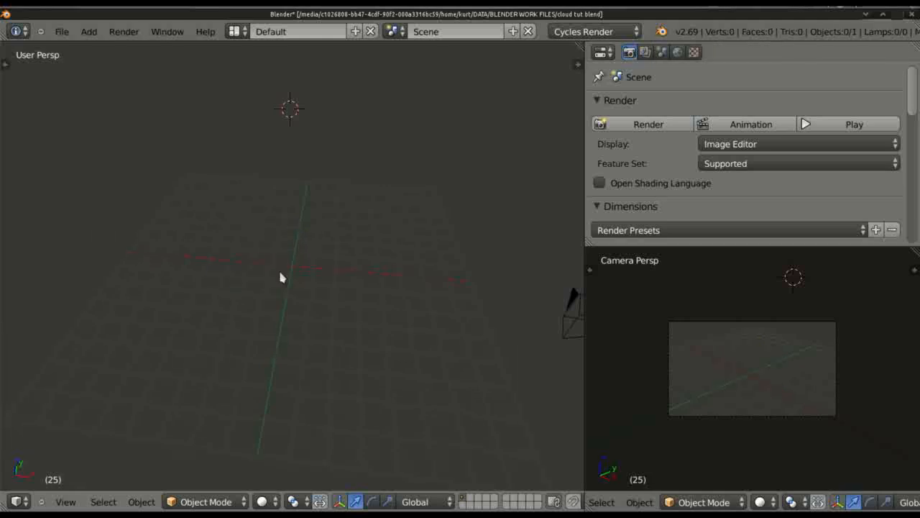
{"action": "mouse_move", "coordinate": [299, 298]}
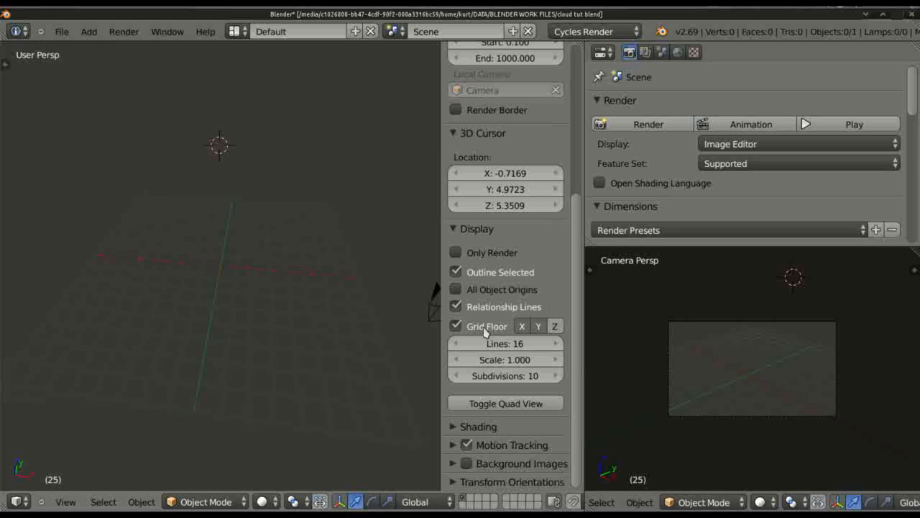
{"action": "left_click", "coordinate": [456, 325]}
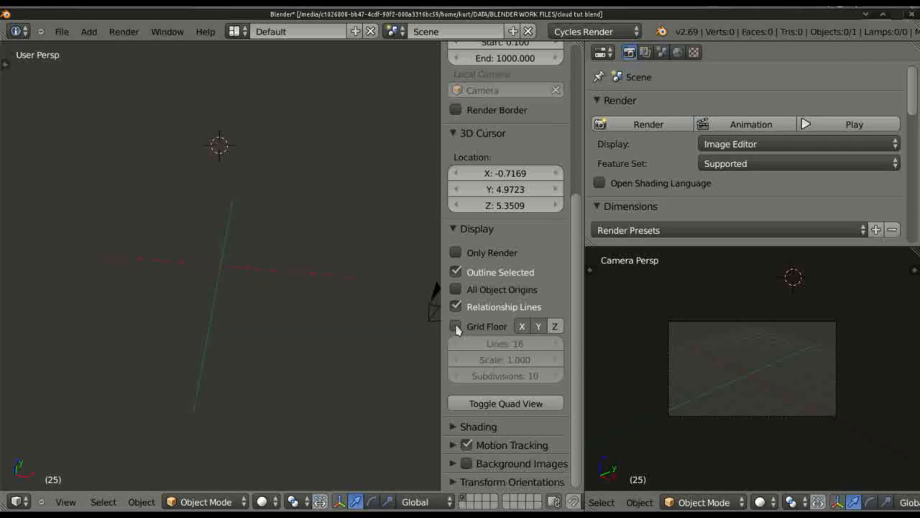
{"action": "key", "text": "7"}
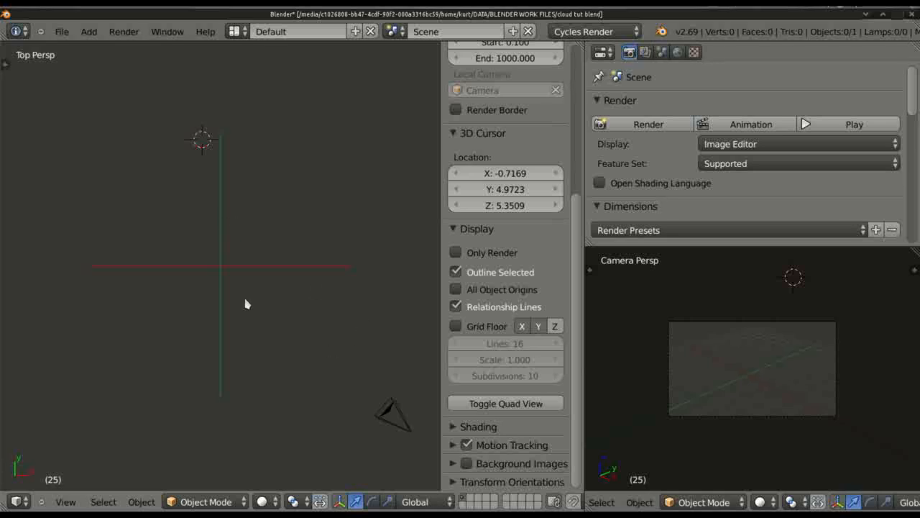
{"action": "mouse_move", "coordinate": [227, 246]}
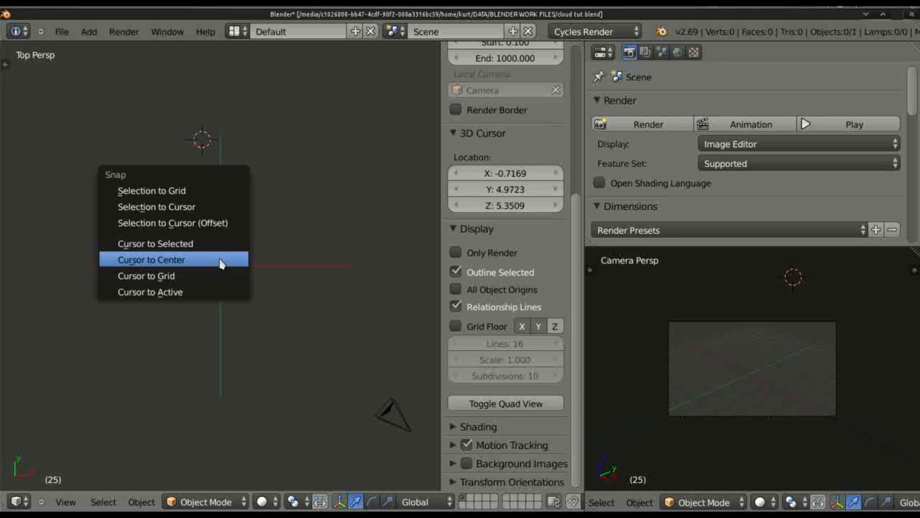
Snap the 3D cursor to the scene origin and select the camera for centring above the plane
{"action": "left_click", "coordinate": [151, 259]}
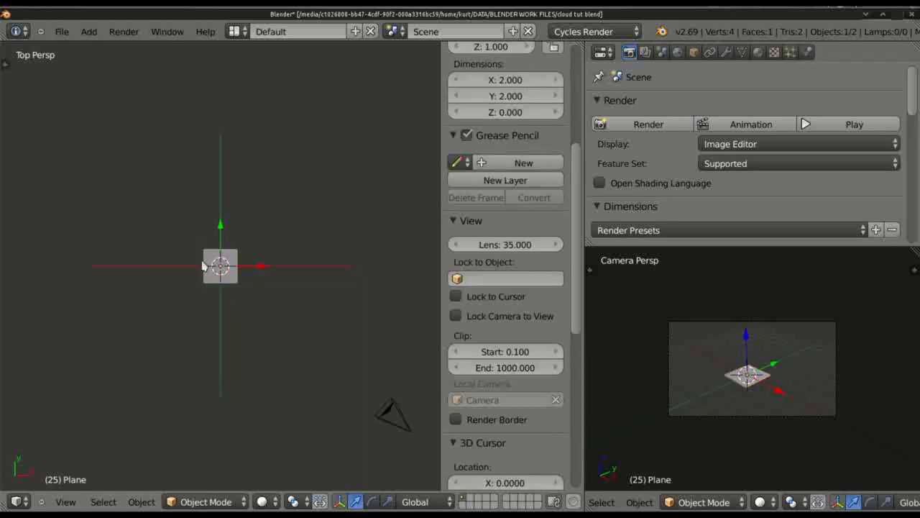
{"action": "left_click", "coordinate": [219, 266]}
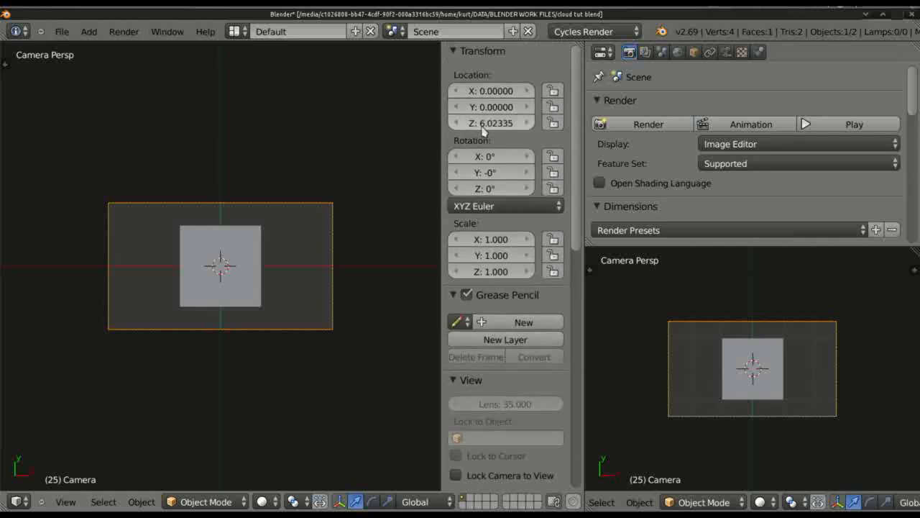
Set the camera Location Z to 44 and lower its focal length to 24 mm
{"action": "left_click", "coordinate": [492, 122]}
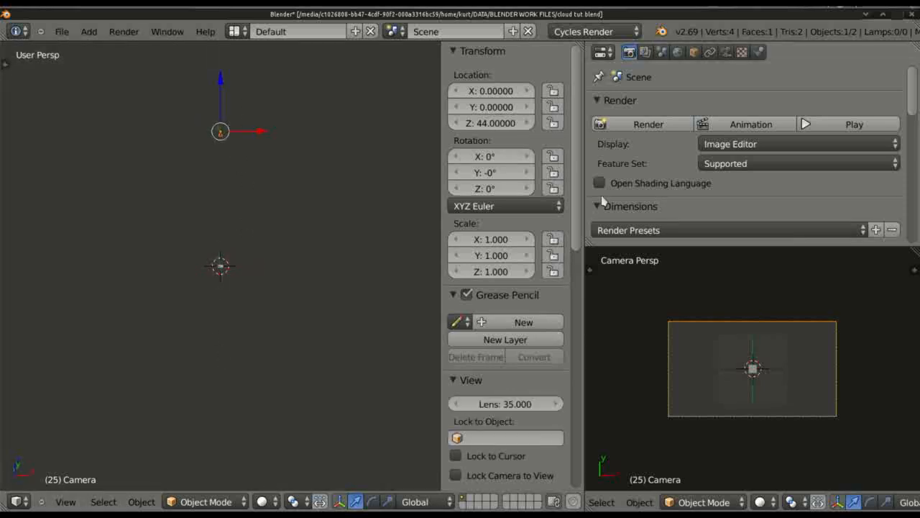
{"action": "left_click", "coordinate": [725, 51]}
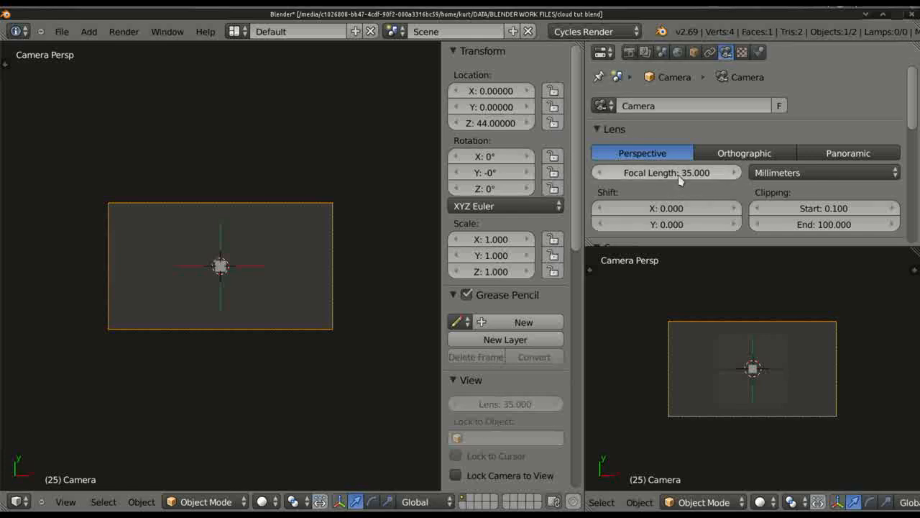
{"action": "left_click_drag", "start_coordinate": [690, 172], "coordinate": [665, 173]}
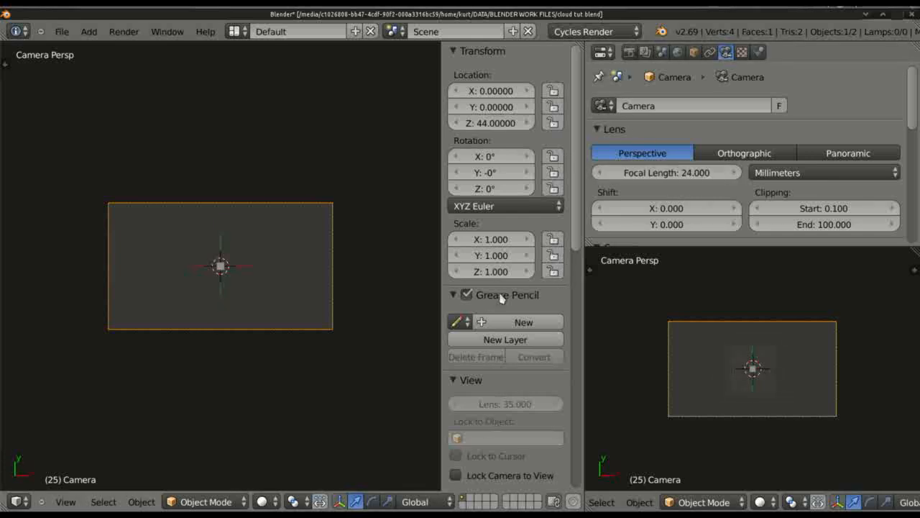
{"action": "mouse_move", "coordinate": [241, 322]}
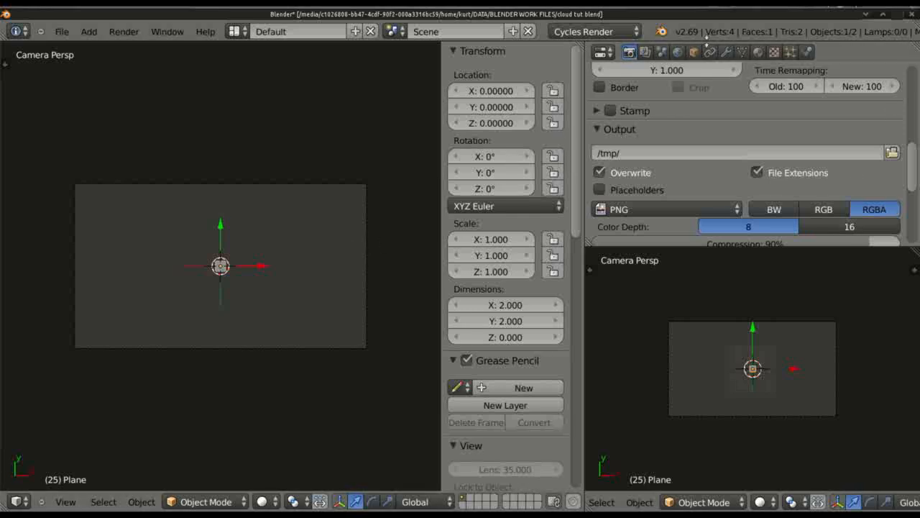
Add an Ocean modifier to the plane, turning it into a wavy water surface
{"action": "left_click", "coordinate": [727, 52]}
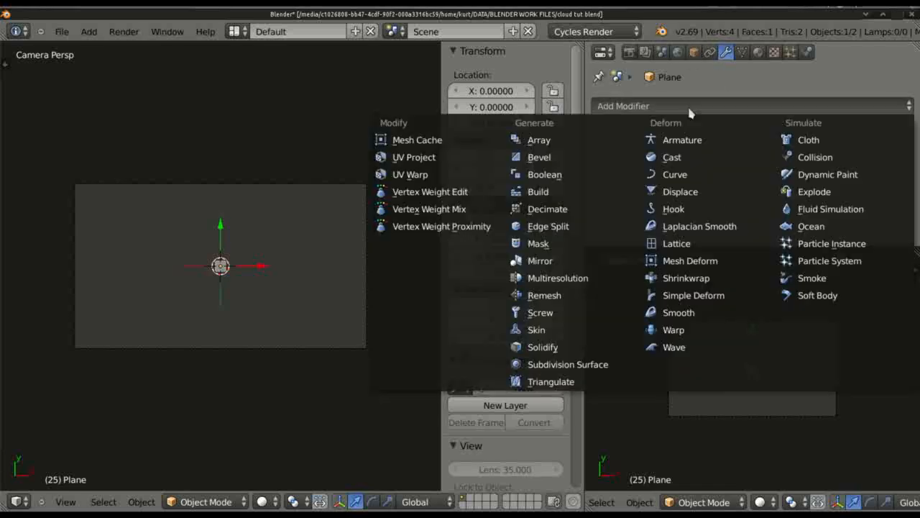
{"action": "mouse_move", "coordinate": [544, 295]}
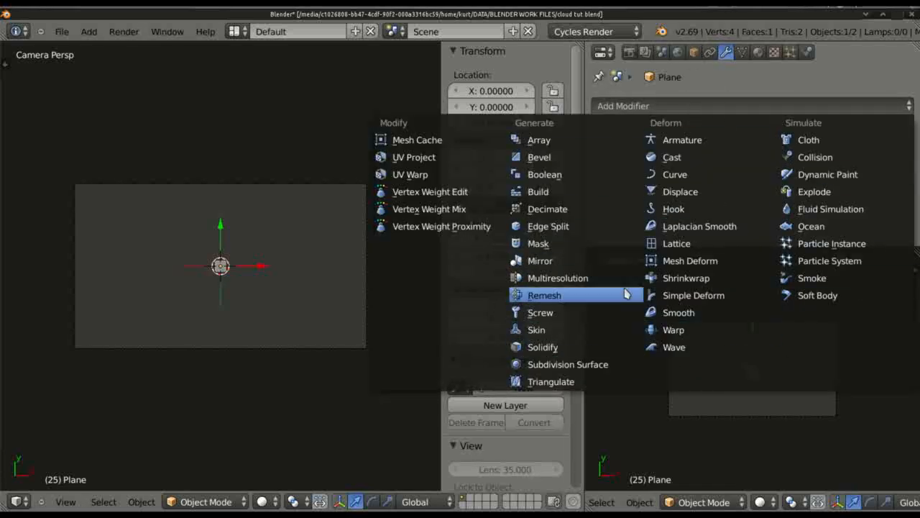
{"action": "mouse_move", "coordinate": [752, 290]}
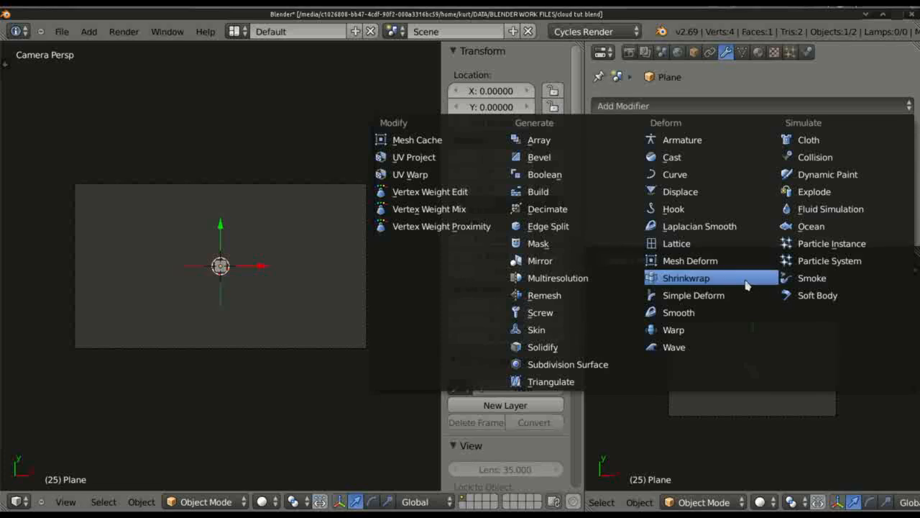
{"action": "left_click", "coordinate": [811, 225]}
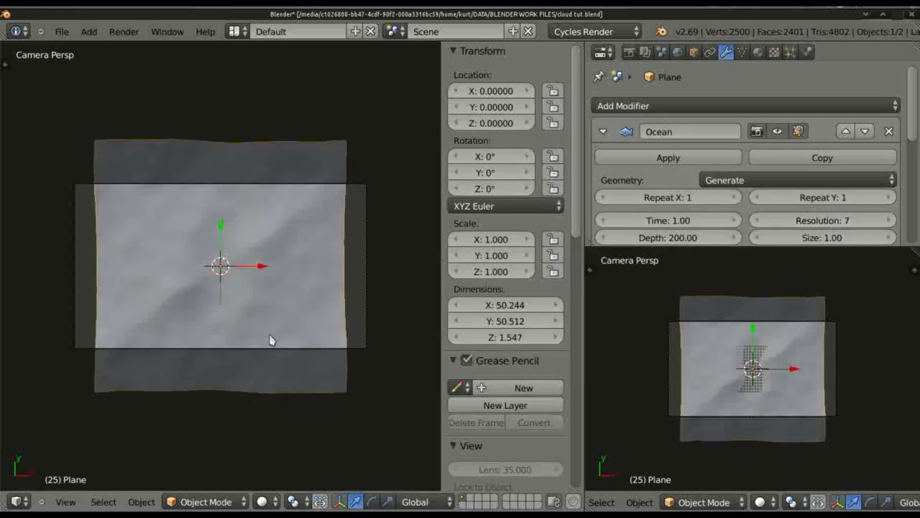
{"action": "mouse_move", "coordinate": [89, 106]}
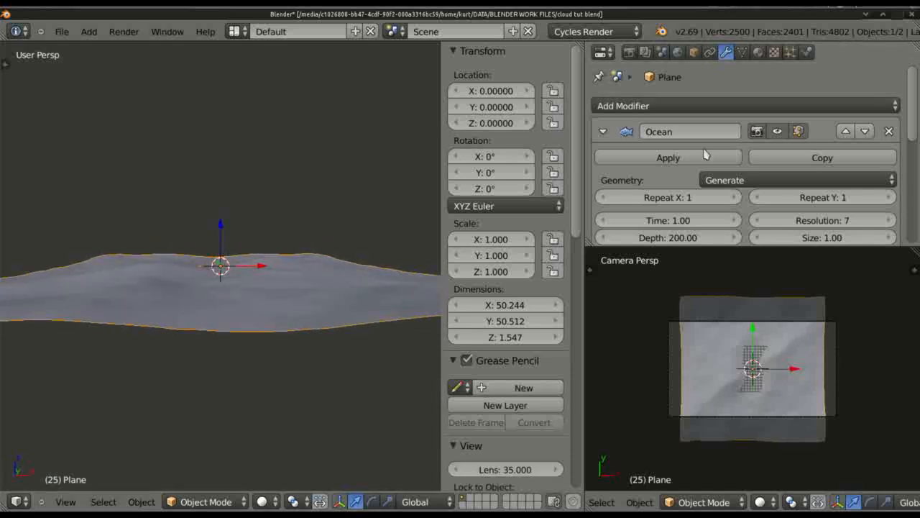
{"action": "mouse_move", "coordinate": [751, 228]}
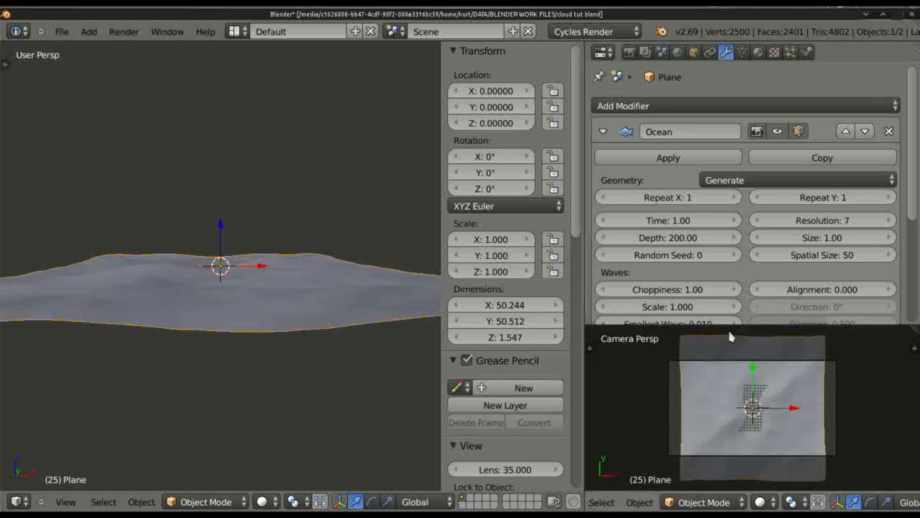
{"action": "mouse_move", "coordinate": [377, 300]}
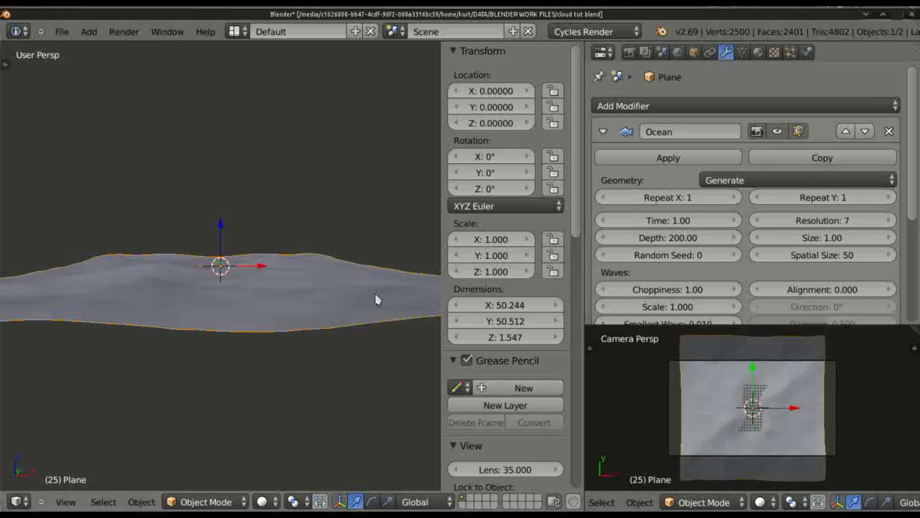
{"action": "mouse_move", "coordinate": [794, 396]}
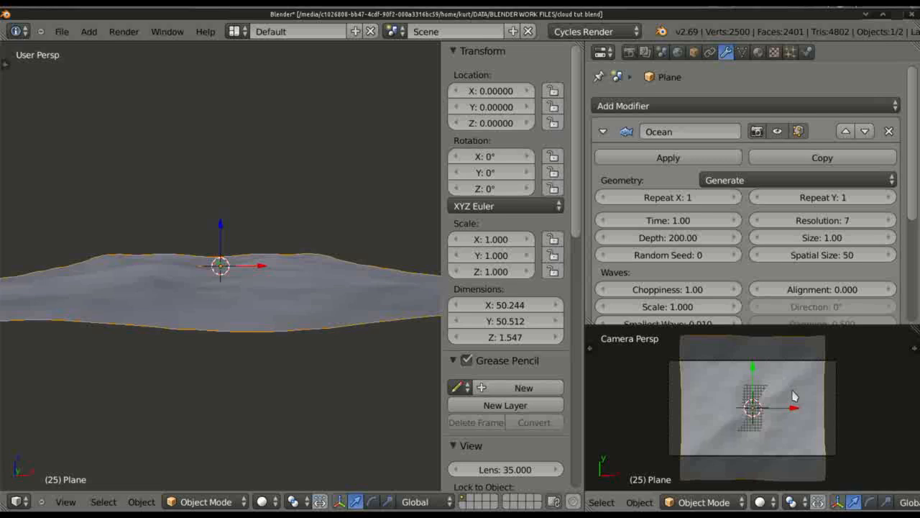
Switch the camera view to Rendered shading and enable Border under the render Dimensions
{"action": "left_click", "coordinate": [765, 500]}
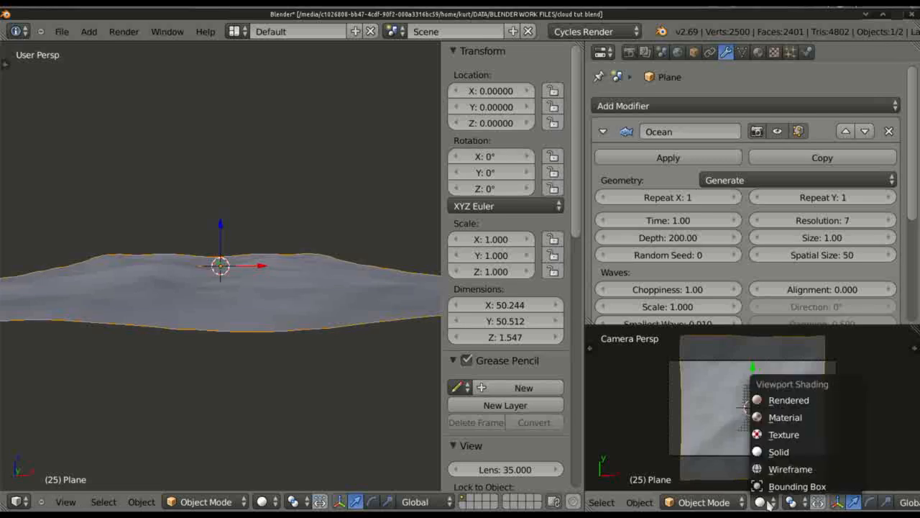
{"action": "left_click", "coordinate": [788, 400]}
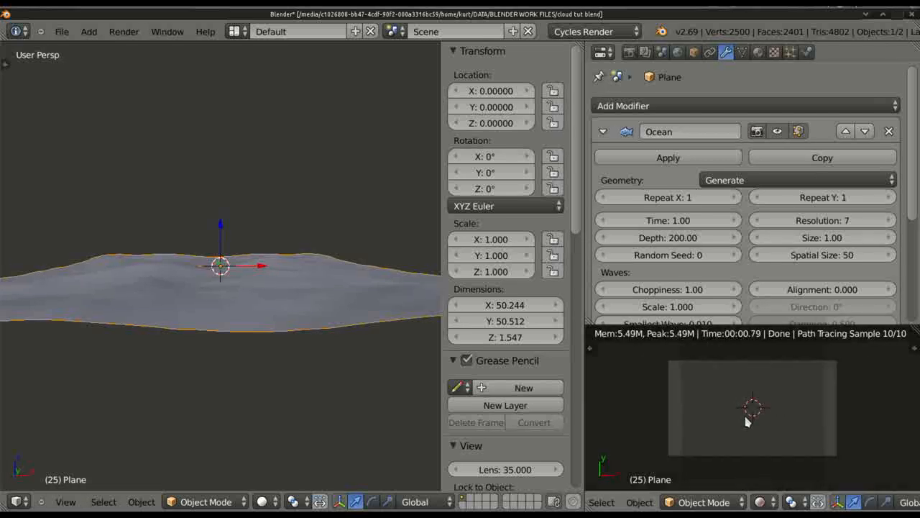
{"action": "left_click", "coordinate": [628, 52]}
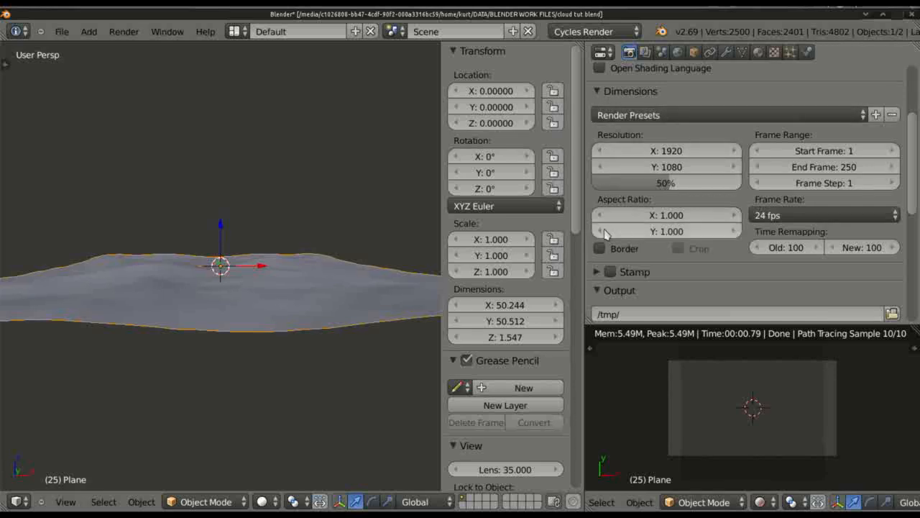
{"action": "left_click", "coordinate": [599, 247]}
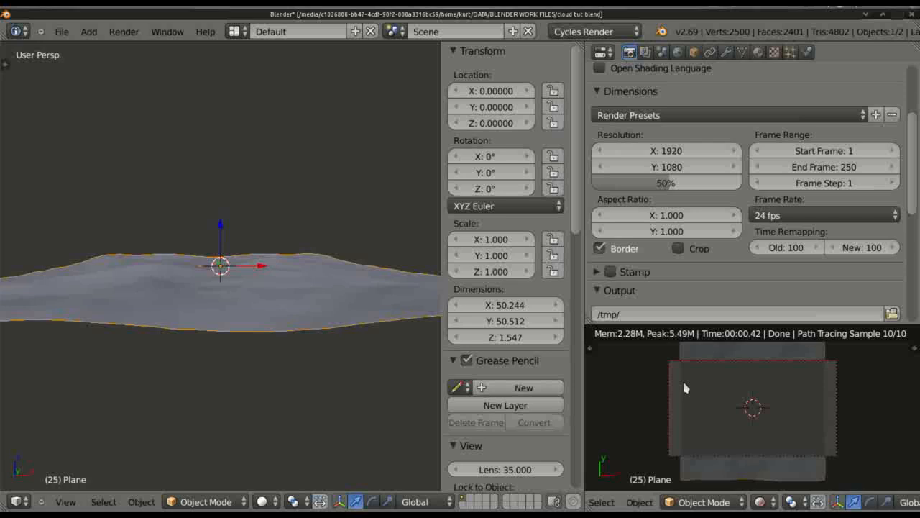
{"action": "mouse_move", "coordinate": [698, 425]}
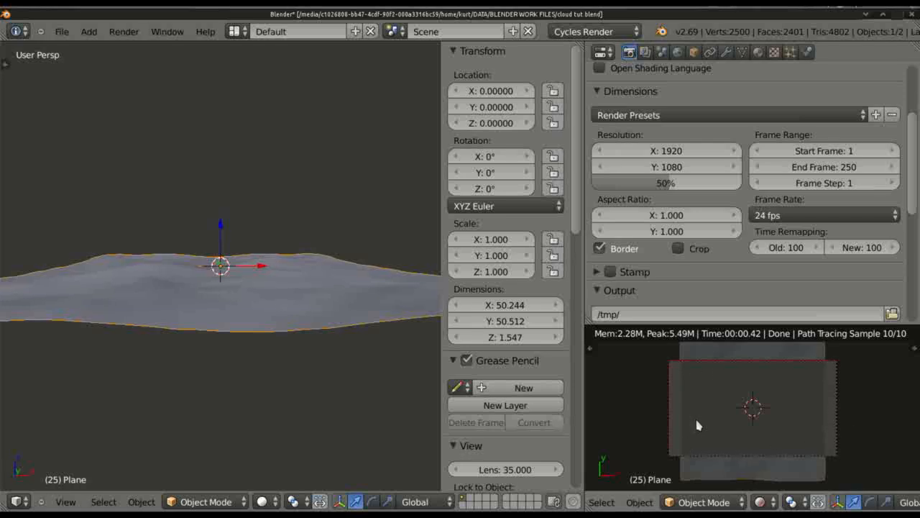
{"action": "mouse_move", "coordinate": [723, 443]}
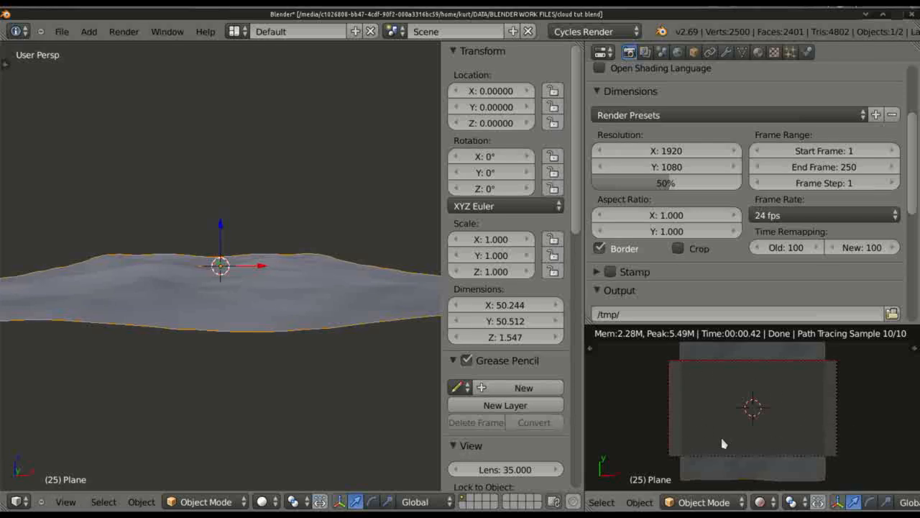
{"action": "mouse_move", "coordinate": [740, 430]}
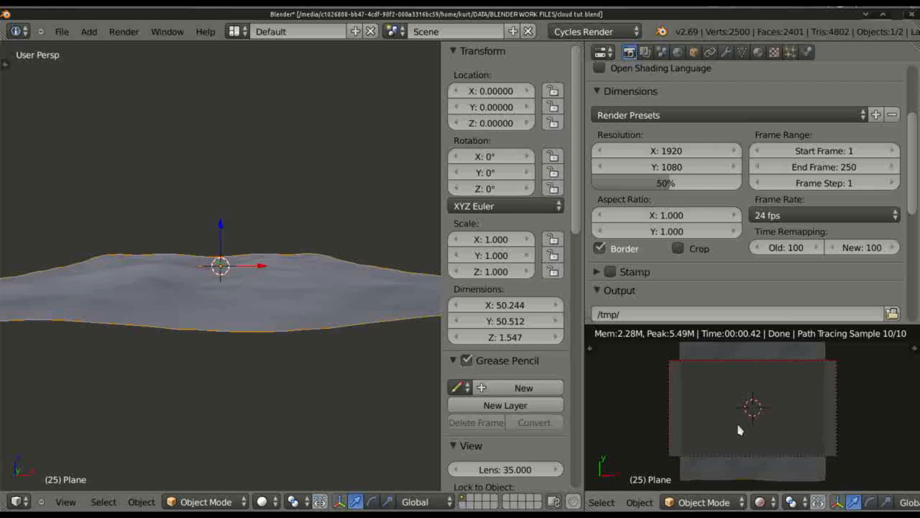
{"action": "mouse_move", "coordinate": [733, 415]}
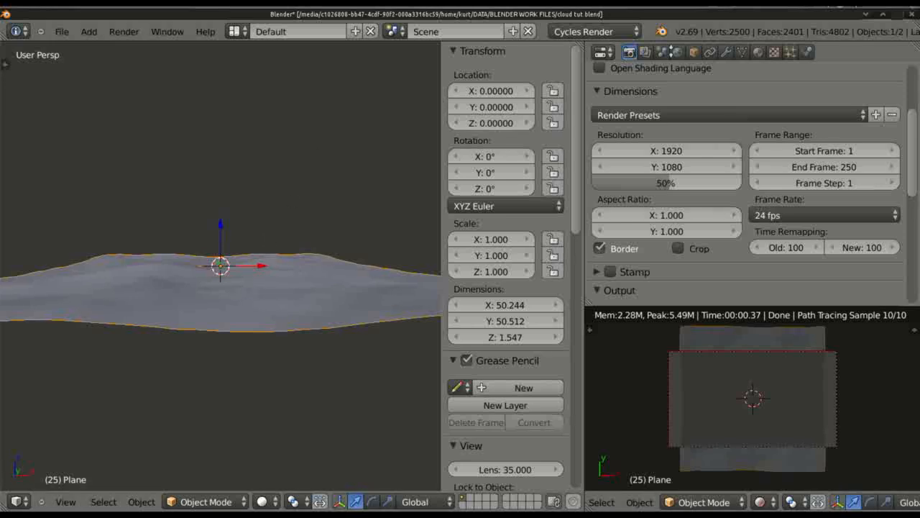
{"action": "mouse_move", "coordinate": [124, 285]}
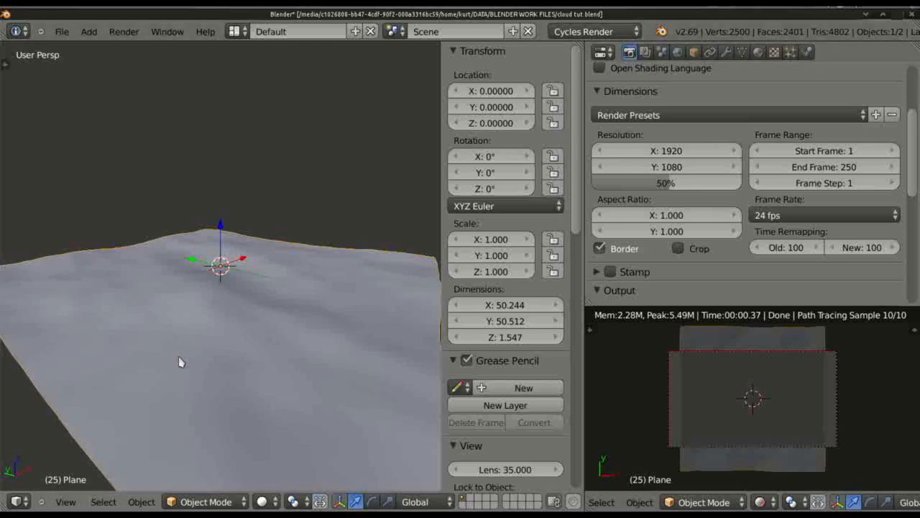
Enable world nodes and set the Background colour to a light sky blue
{"action": "key", "text": "KP_0"}
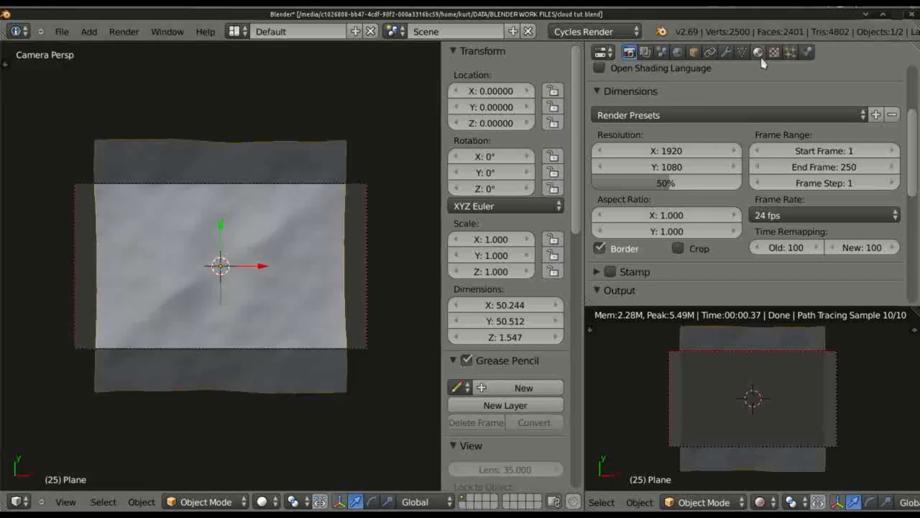
{"action": "mouse_move", "coordinate": [105, 333]}
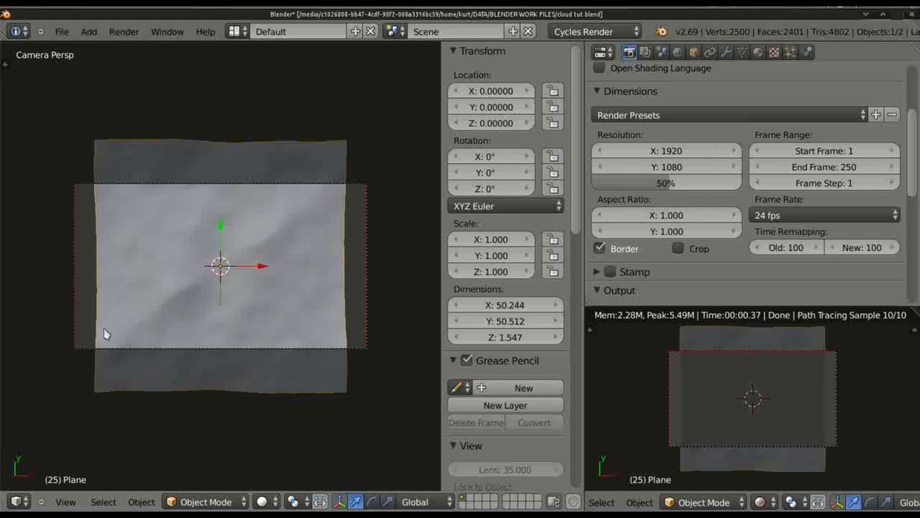
{"action": "mouse_move", "coordinate": [467, 59]}
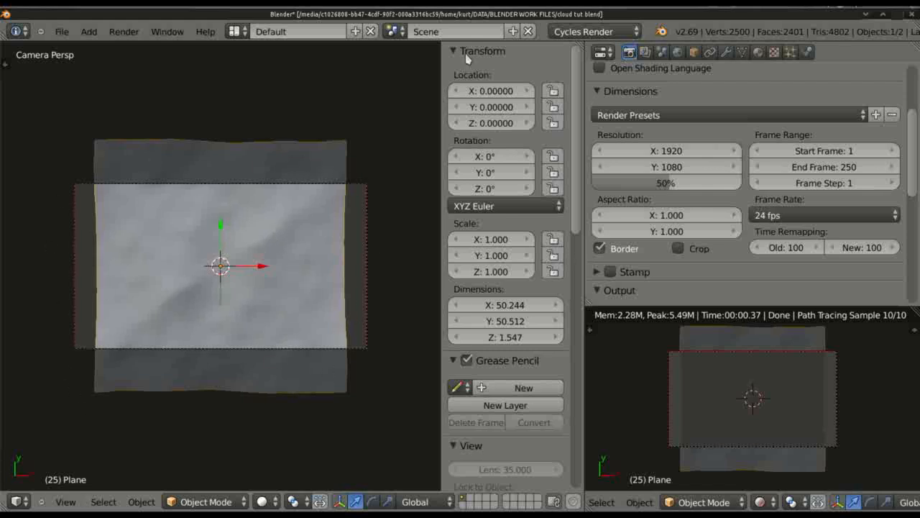
{"action": "left_click", "coordinate": [676, 52]}
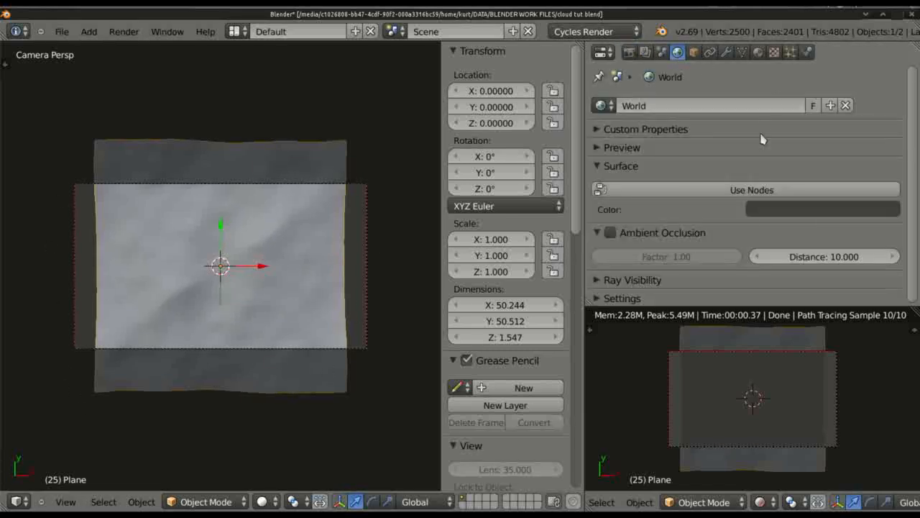
{"action": "mouse_move", "coordinate": [162, 238]}
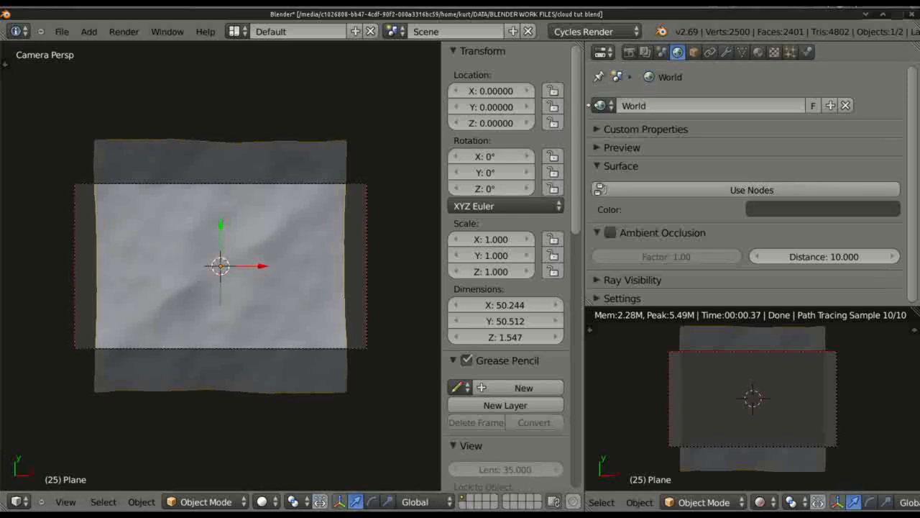
{"action": "left_click", "coordinate": [750, 190]}
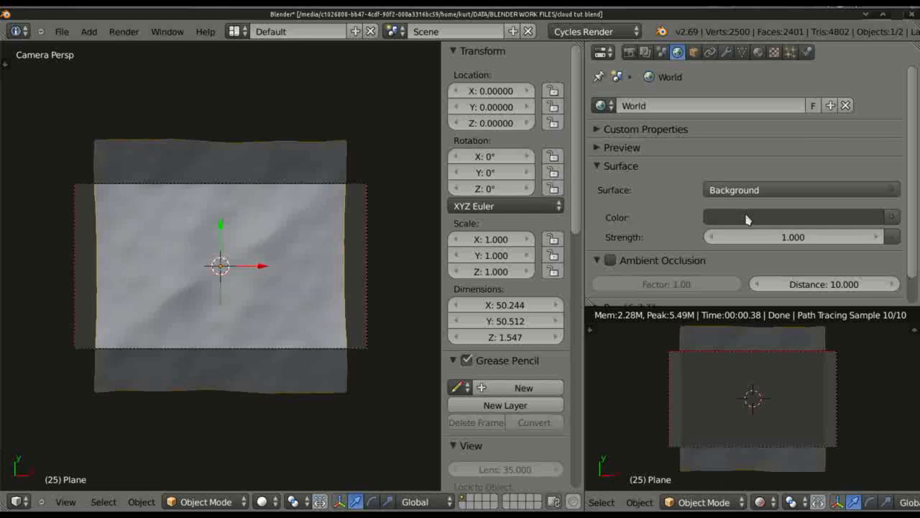
{"action": "left_click", "coordinate": [791, 218]}
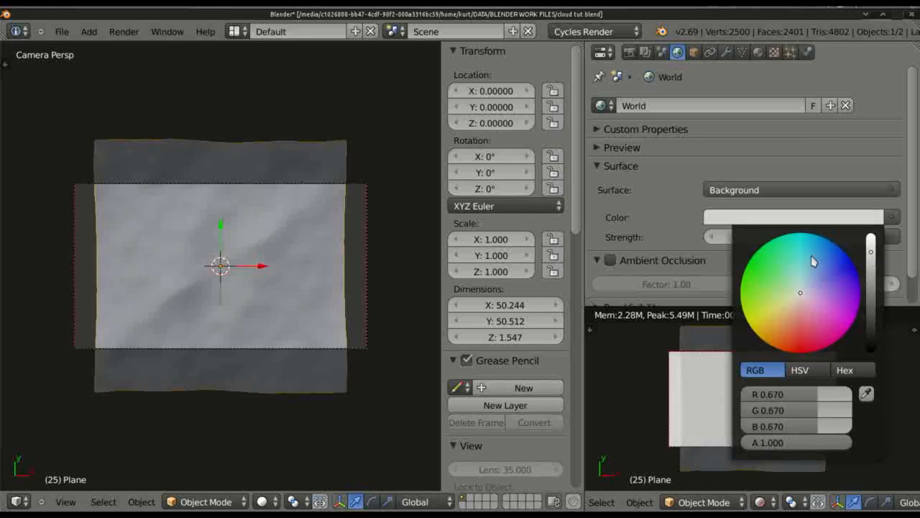
{"action": "left_click", "coordinate": [822, 257]}
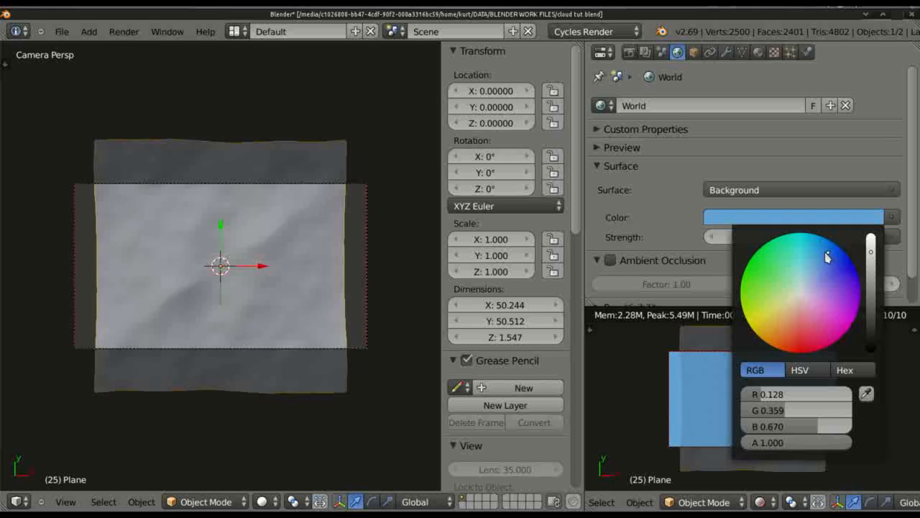
{"action": "left_click_drag", "start_coordinate": [829, 256], "coordinate": [826, 256]}
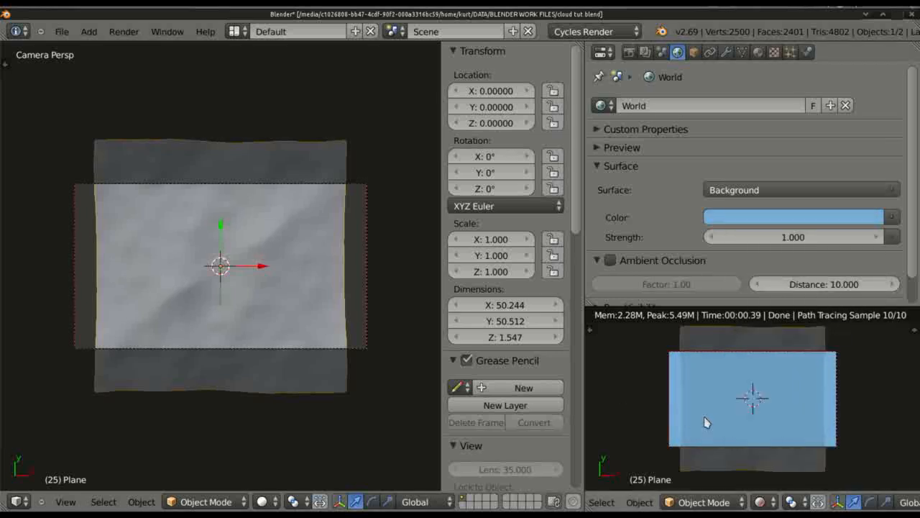
{"action": "mouse_move", "coordinate": [757, 368]}
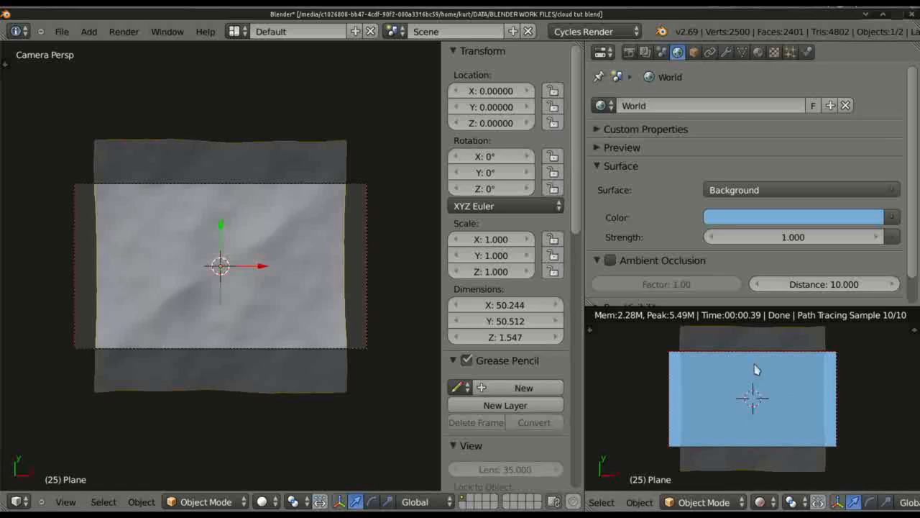
{"action": "mouse_move", "coordinate": [762, 417]}
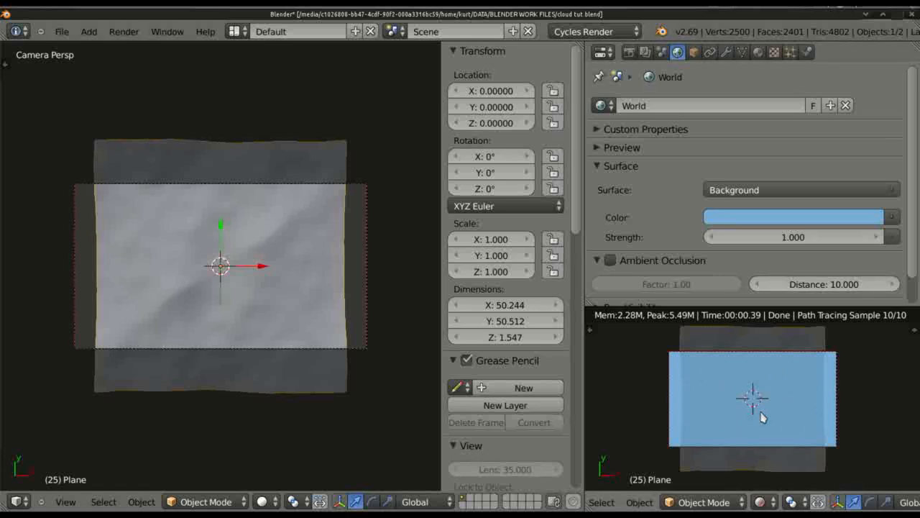
{"action": "mouse_move", "coordinate": [667, 383]}
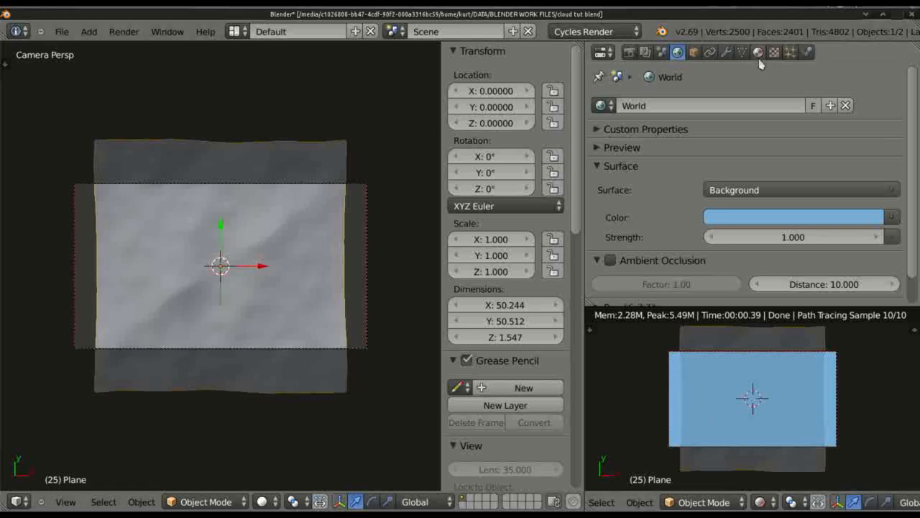
Give the plane a new material with a white Glass BSDF surface shader
{"action": "left_click", "coordinate": [758, 52]}
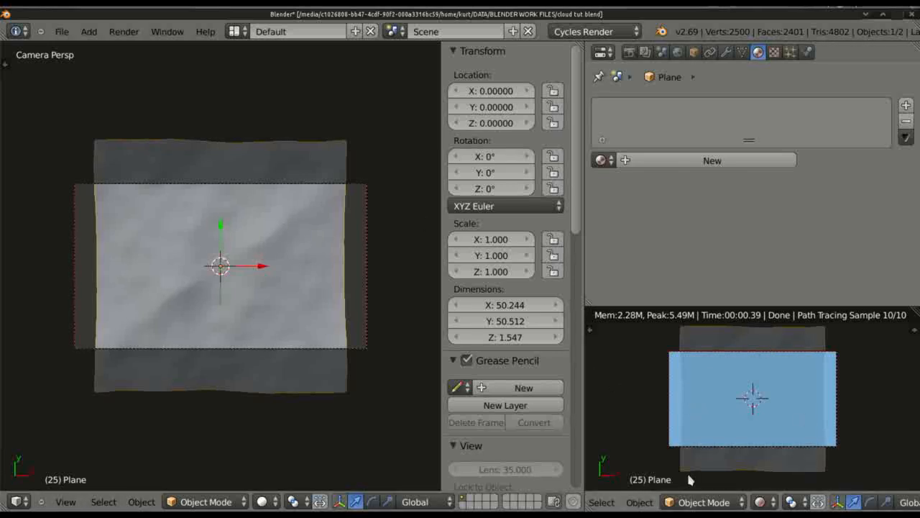
{"action": "mouse_move", "coordinate": [800, 350]}
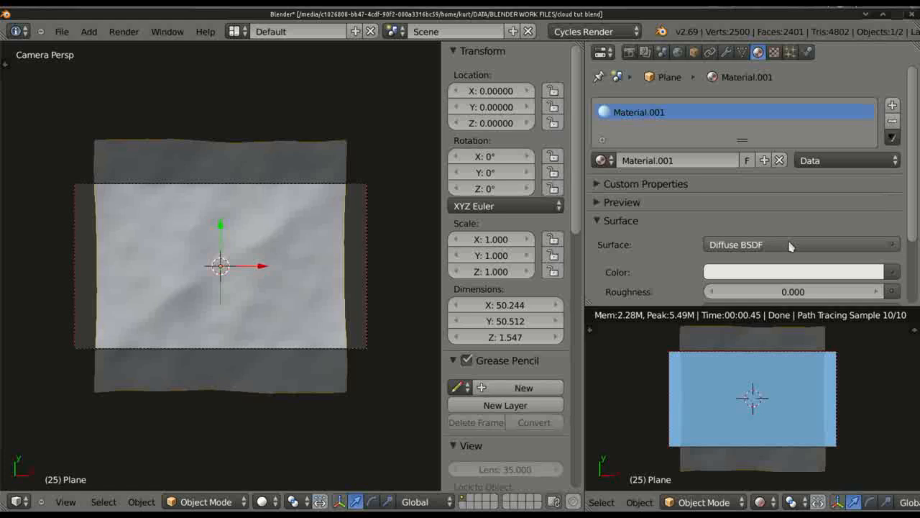
{"action": "left_click", "coordinate": [791, 245]}
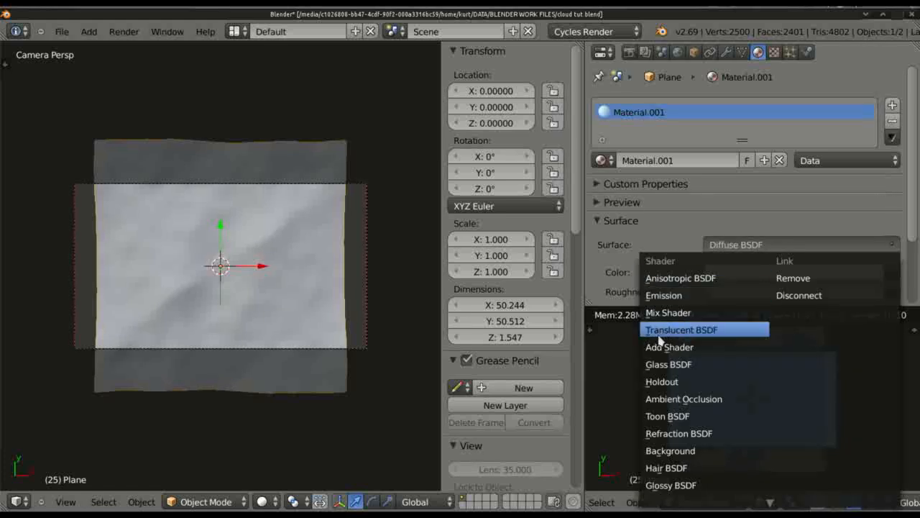
{"action": "left_click", "coordinate": [667, 365]}
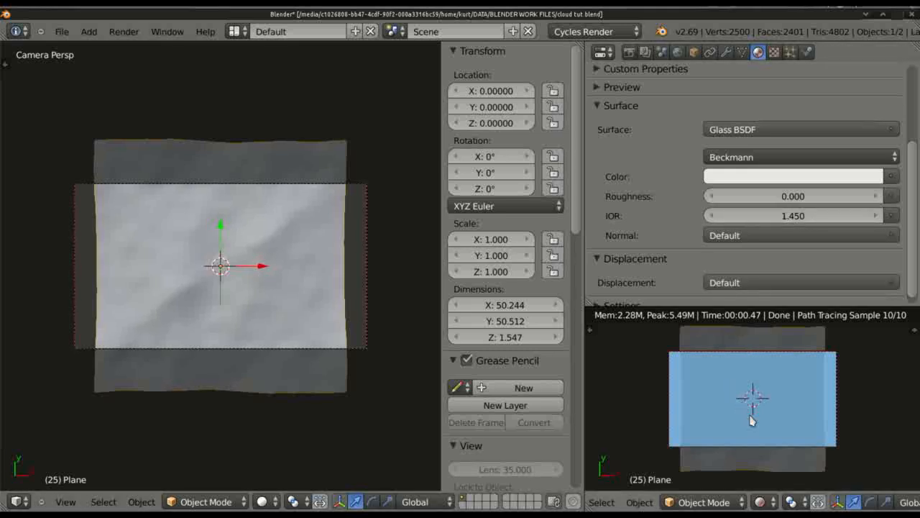
{"action": "mouse_move", "coordinate": [726, 452]}
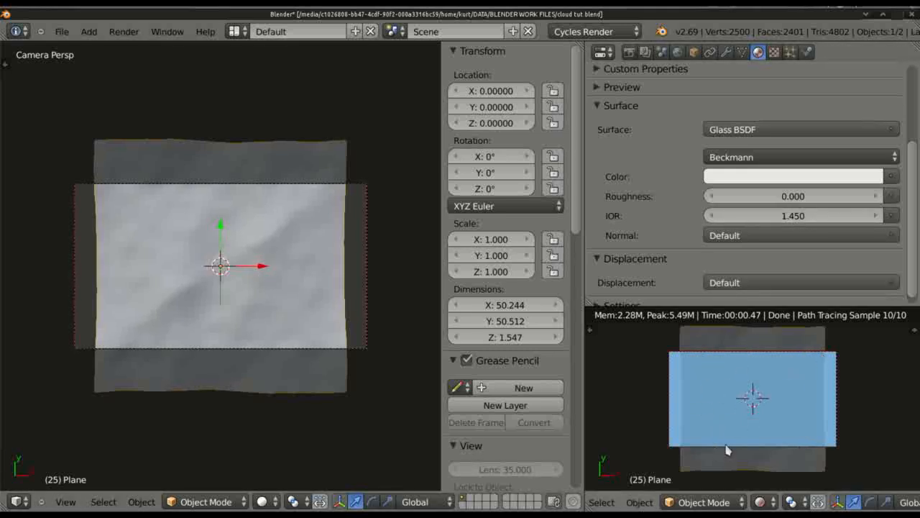
{"action": "mouse_move", "coordinate": [765, 178]}
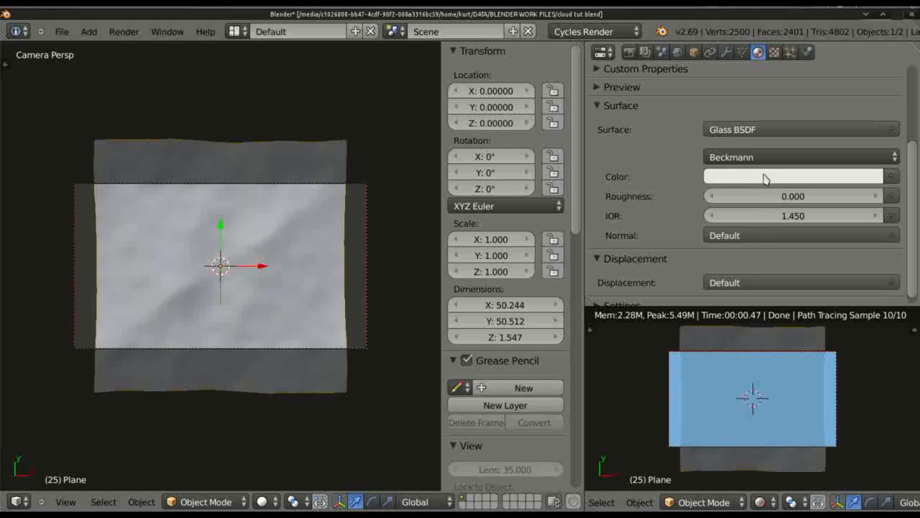
{"action": "left_click", "coordinate": [791, 176]}
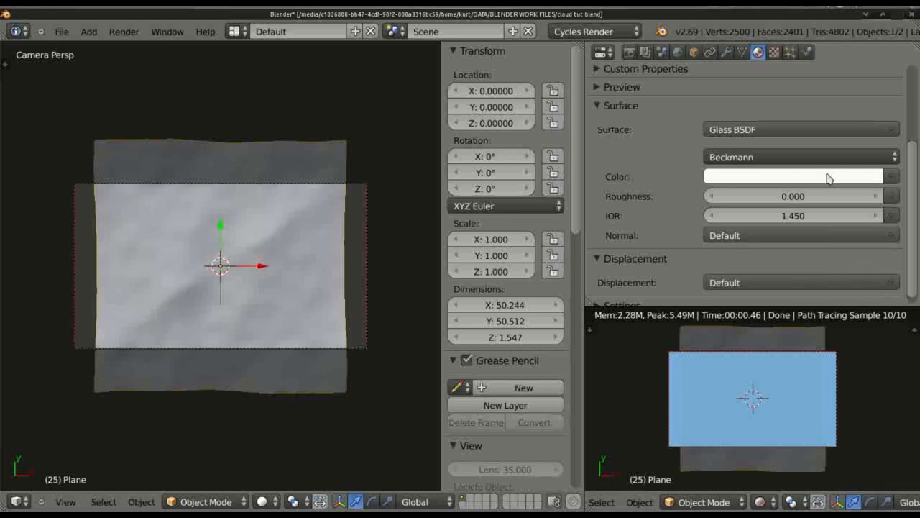
{"action": "mouse_move", "coordinate": [797, 351]}
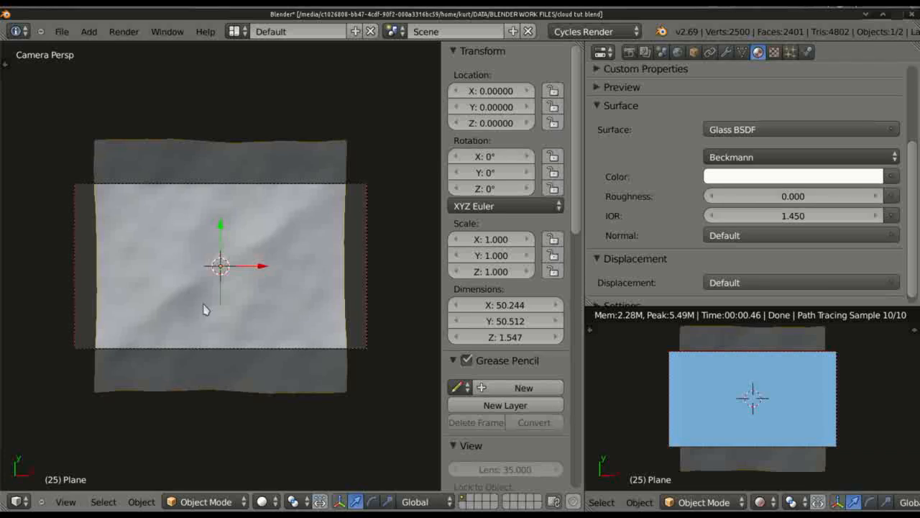
{"action": "mouse_move", "coordinate": [213, 320]}
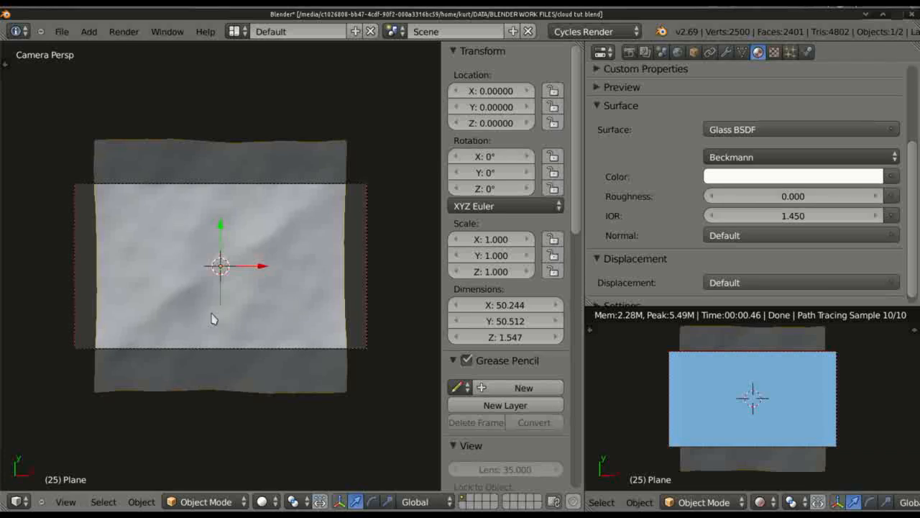
Return to the plane's Ocean modifier settings to inspect the wavy surface
{"action": "left_click", "coordinate": [726, 52]}
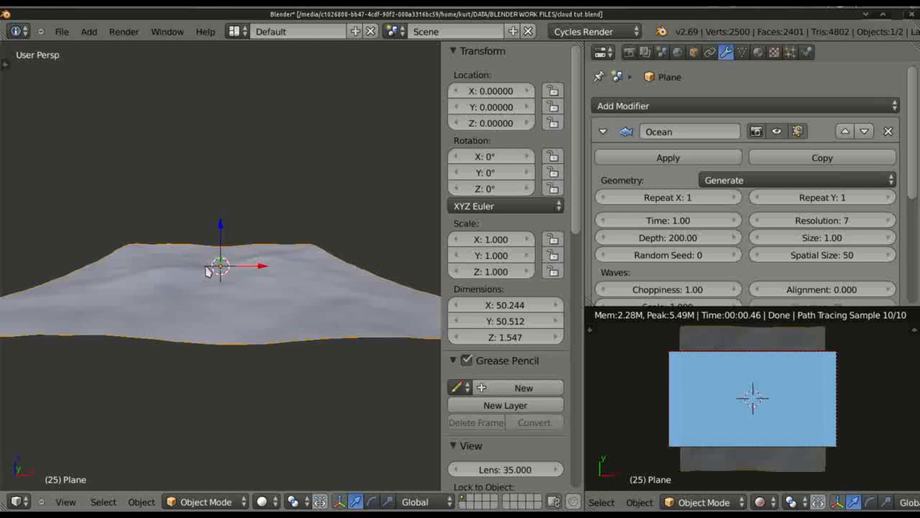
{"action": "mouse_move", "coordinate": [333, 272]}
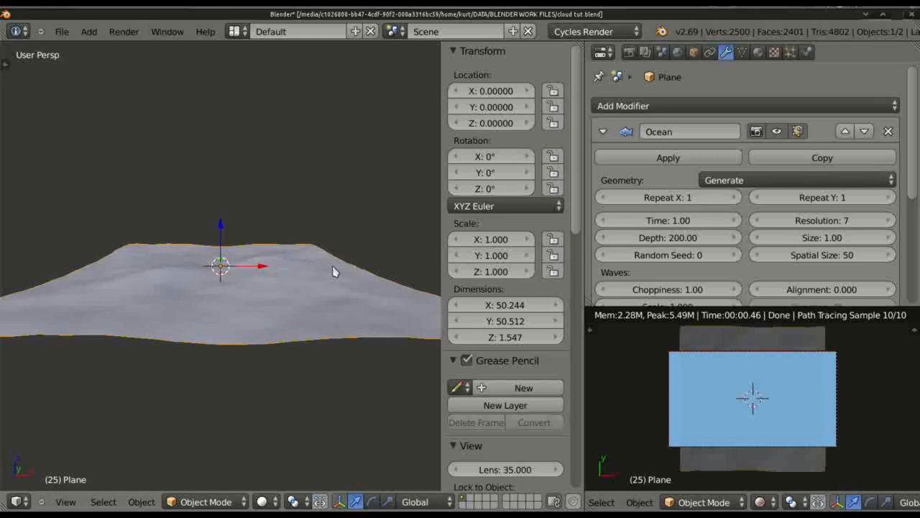
{"action": "mouse_move", "coordinate": [277, 279]}
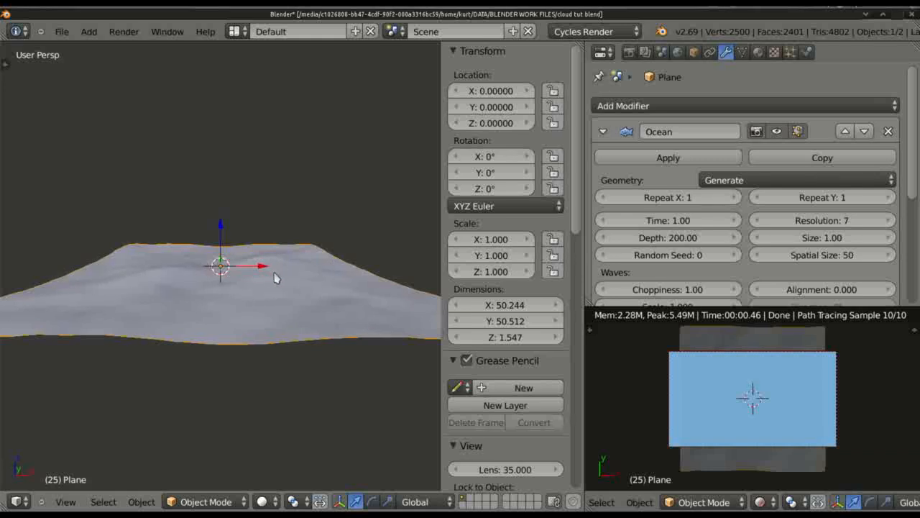
{"action": "mouse_move", "coordinate": [302, 280]}
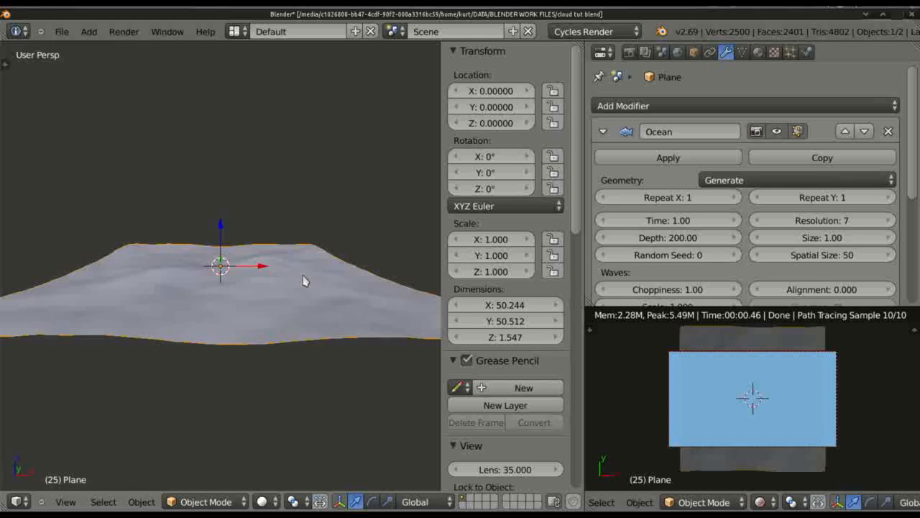
{"action": "mouse_move", "coordinate": [270, 307]}
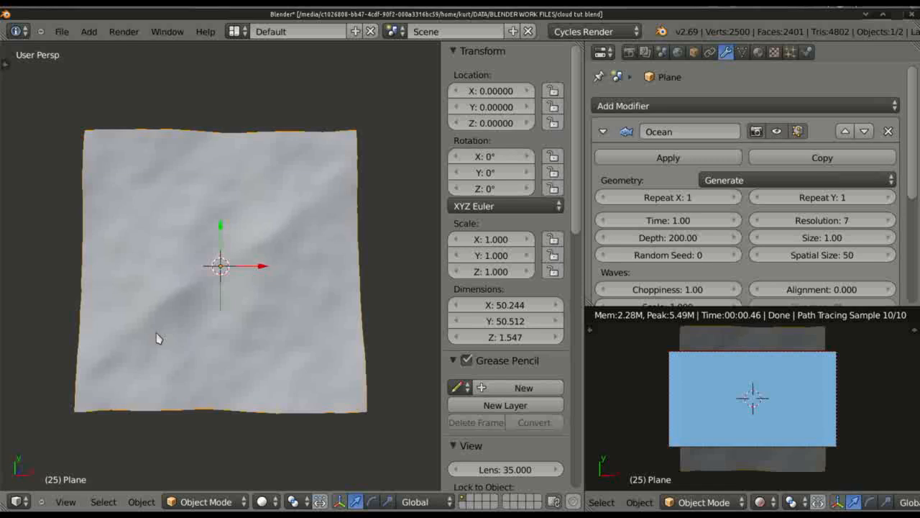
{"action": "mouse_move", "coordinate": [133, 342]}
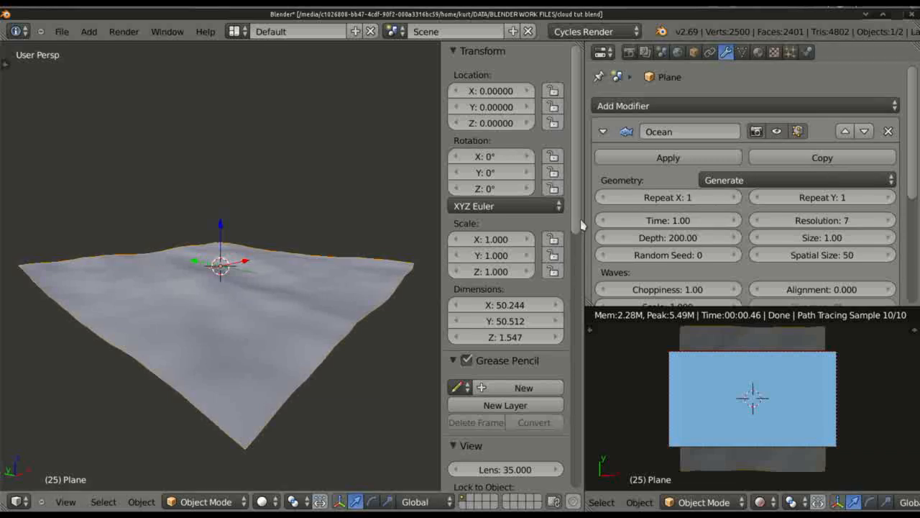
{"action": "mouse_move", "coordinate": [667, 220]}
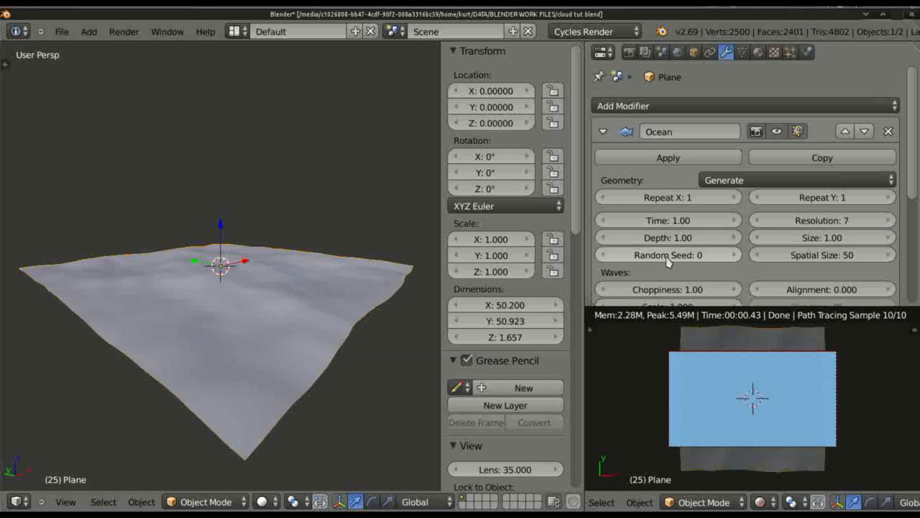
Set the Ocean modifier's spatial size to 102 and wave scale to 5.000
{"action": "left_click", "coordinate": [668, 255]}
{"action": "type", "text": "1"}
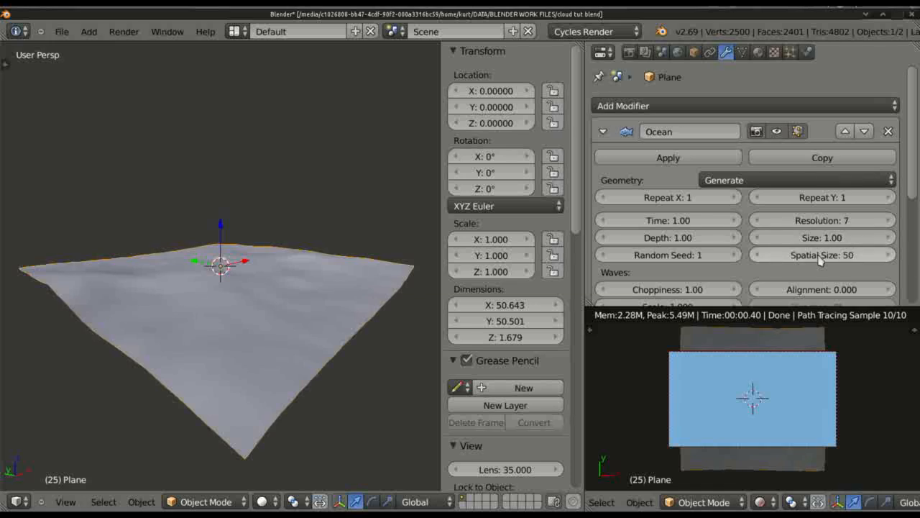
{"action": "left_click", "coordinate": [823, 254]}
{"action": "type", "text": "102"}
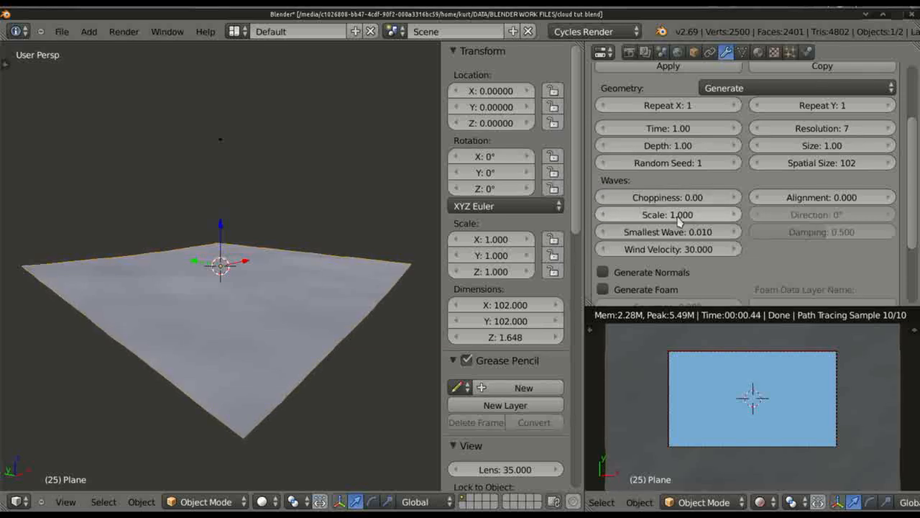
{"action": "left_click", "coordinate": [668, 215]}
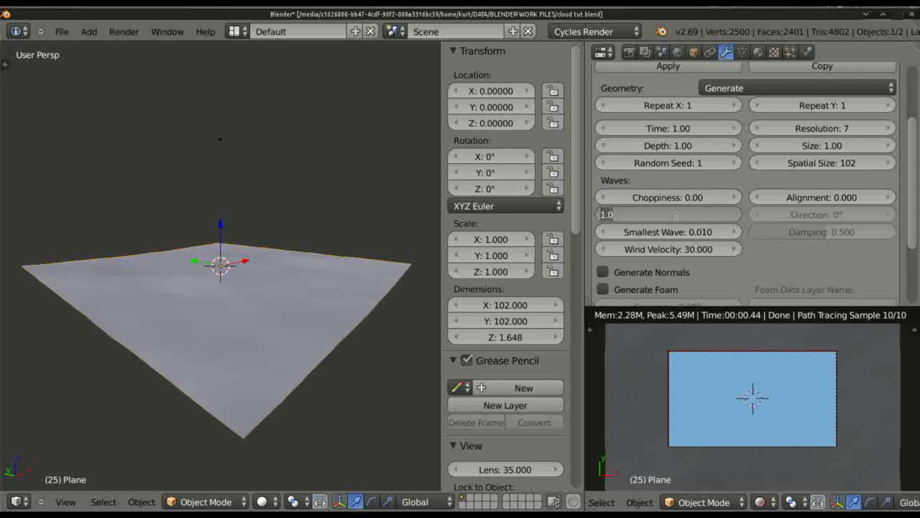
{"action": "type", "text": "5.000"}
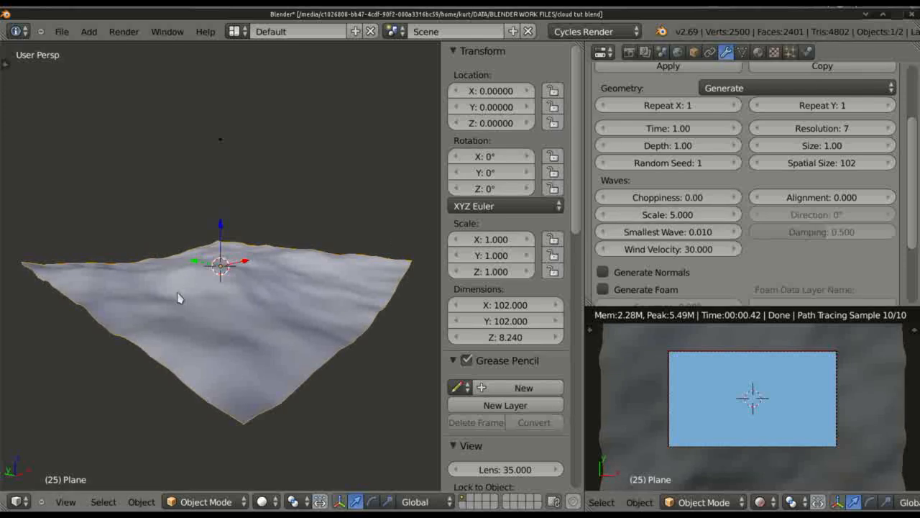
{"action": "left_click", "coordinate": [667, 230]}
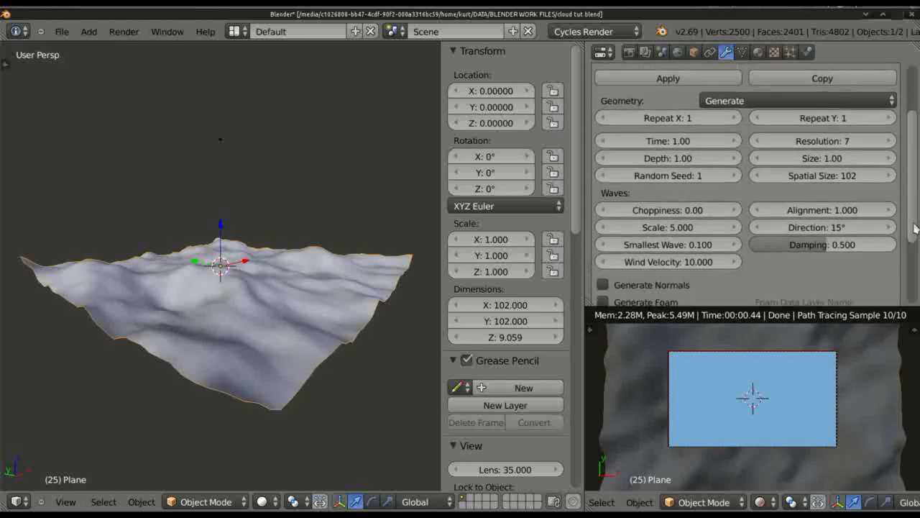
{"action": "scroll", "scroll_direction": "down", "scroll_amount": 3}
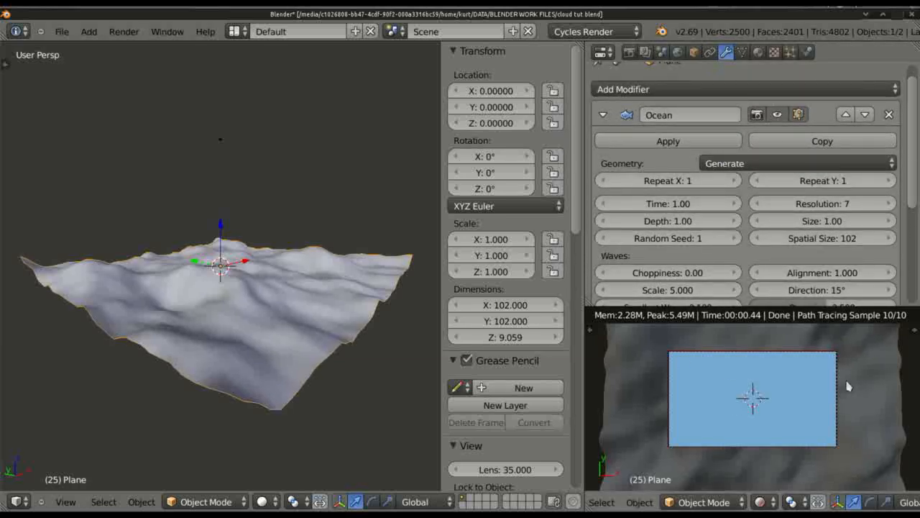
{"action": "mouse_move", "coordinate": [753, 394]}
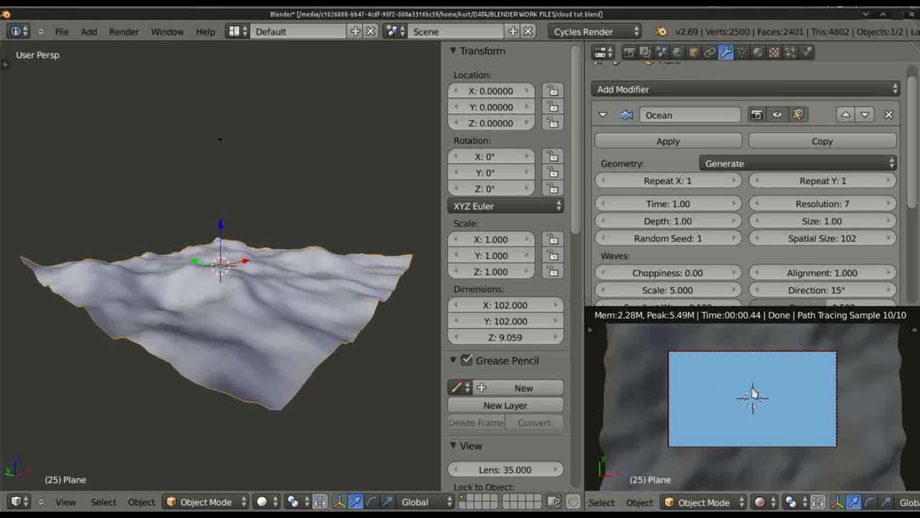
{"action": "mouse_move", "coordinate": [207, 260]}
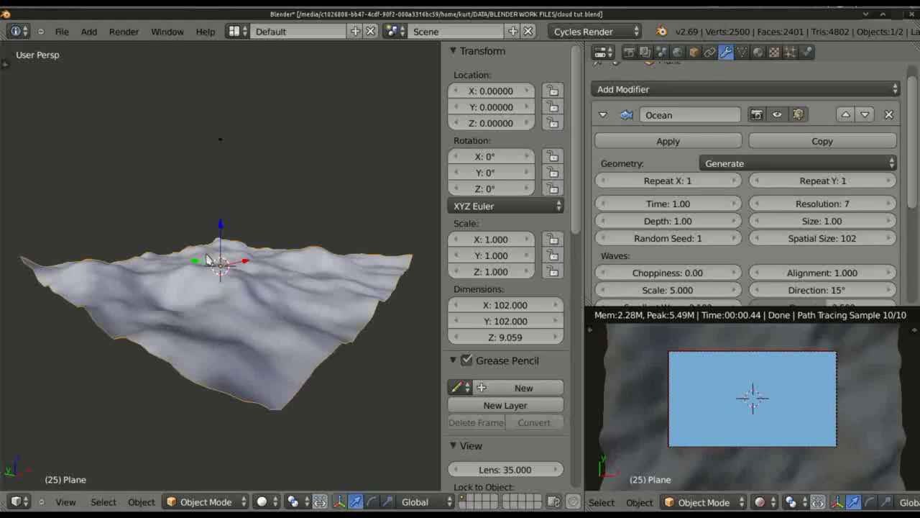
{"action": "mouse_move", "coordinate": [219, 318]}
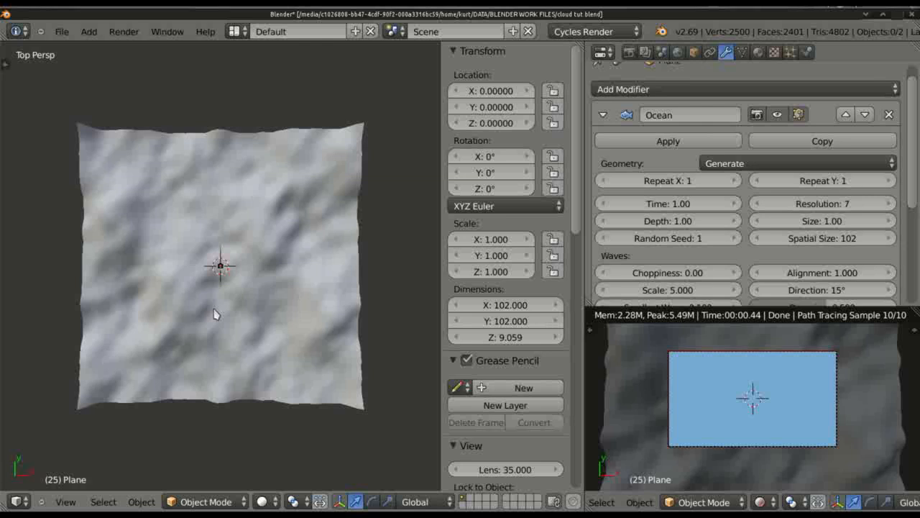
Add a new mesh plane, rotate it 90° on X and stretch it to about 109 by 10 units
{"action": "left_click", "coordinate": [89, 32]}
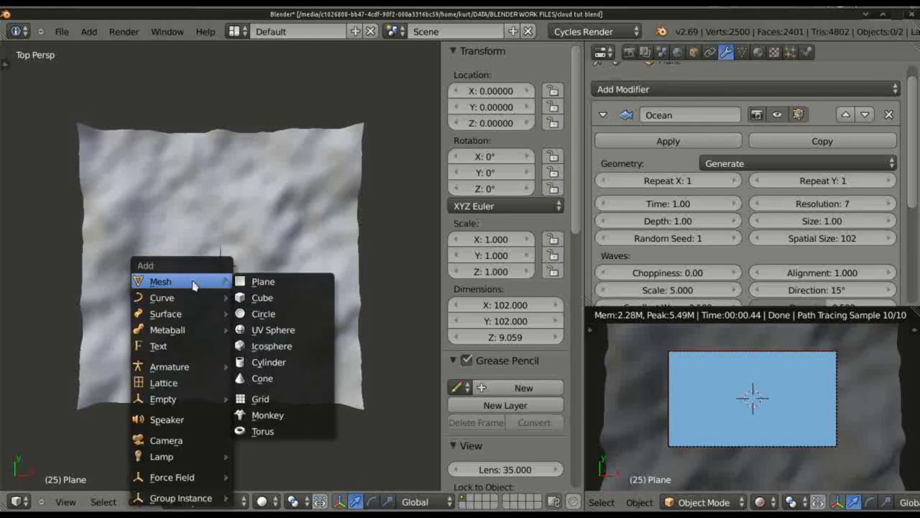
{"action": "left_click", "coordinate": [263, 280]}
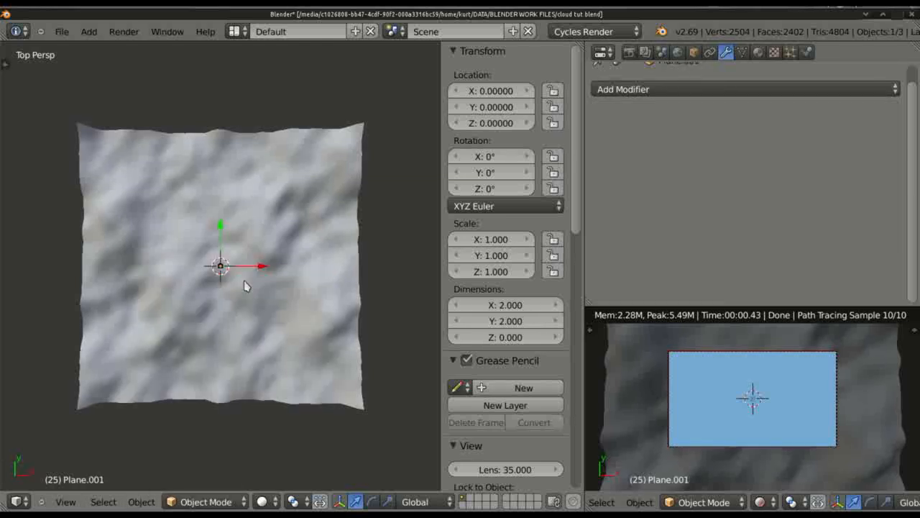
{"action": "mouse_move", "coordinate": [261, 290]}
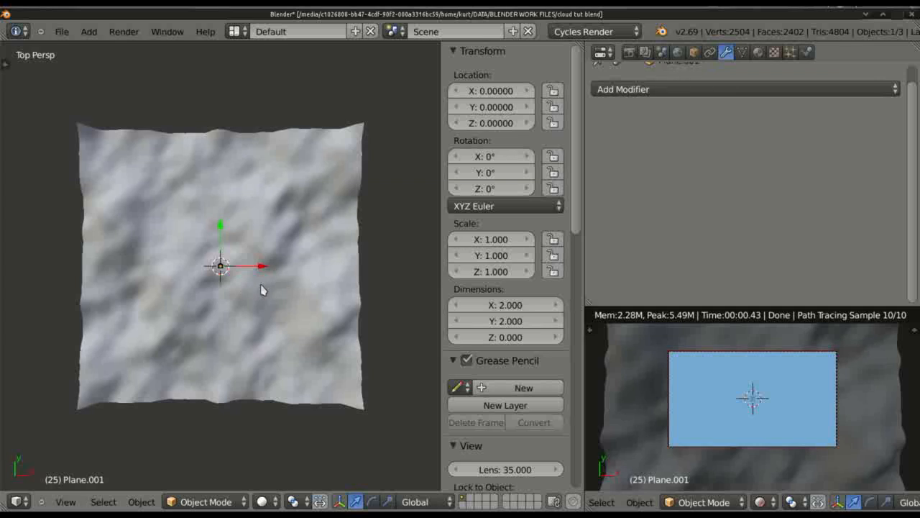
{"action": "mouse_move", "coordinate": [321, 391]}
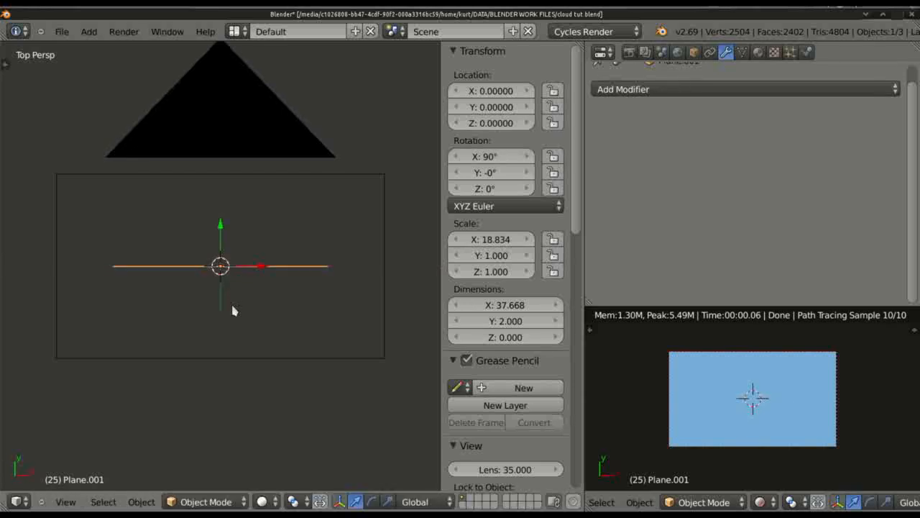
{"action": "mouse_move", "coordinate": [230, 335]}
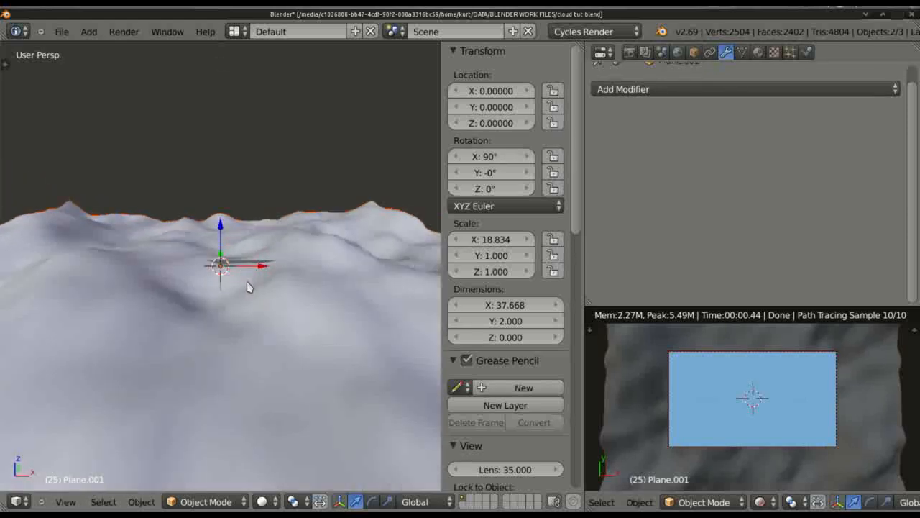
{"action": "left_click_drag", "start_coordinate": [223, 266], "coordinate": [276, 287]}
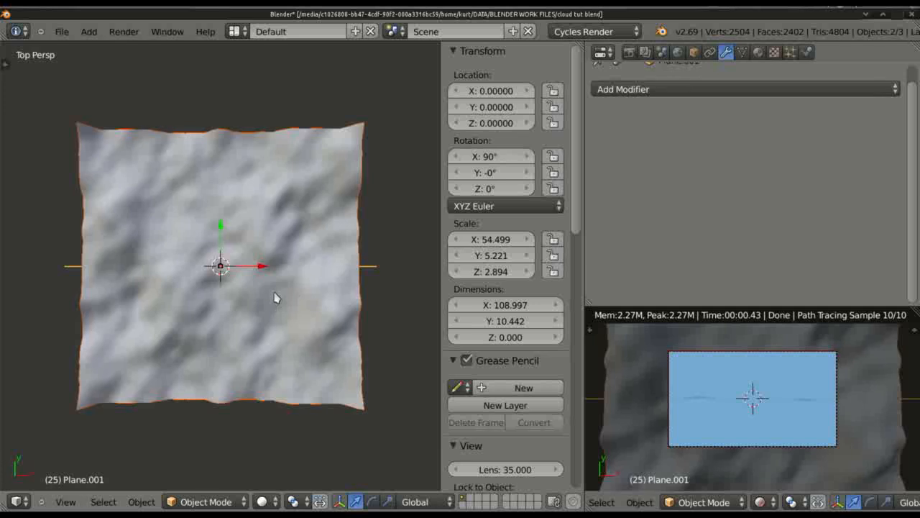
From camera view, move the upright plane back to about Y 20 and show its material settings
{"action": "key", "text": "KP_0"}
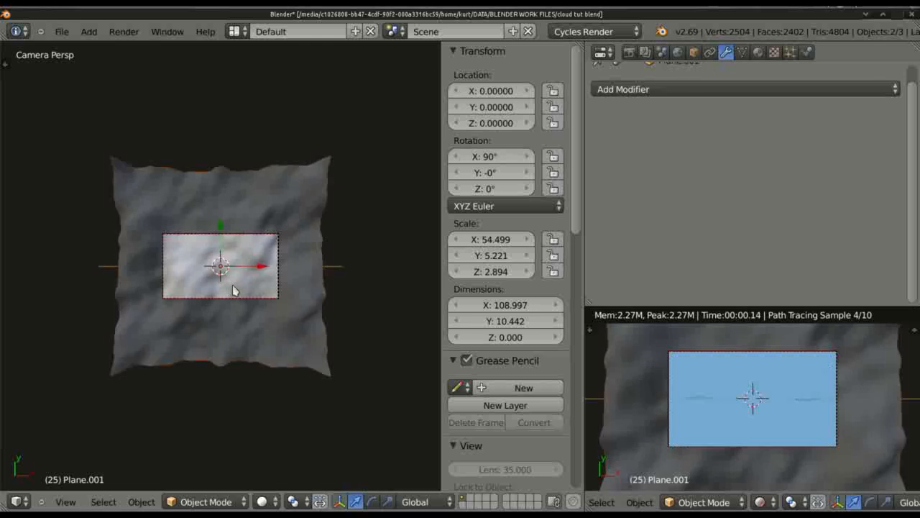
{"action": "left_click_drag", "start_coordinate": [222, 266], "coordinate": [230, 276]}
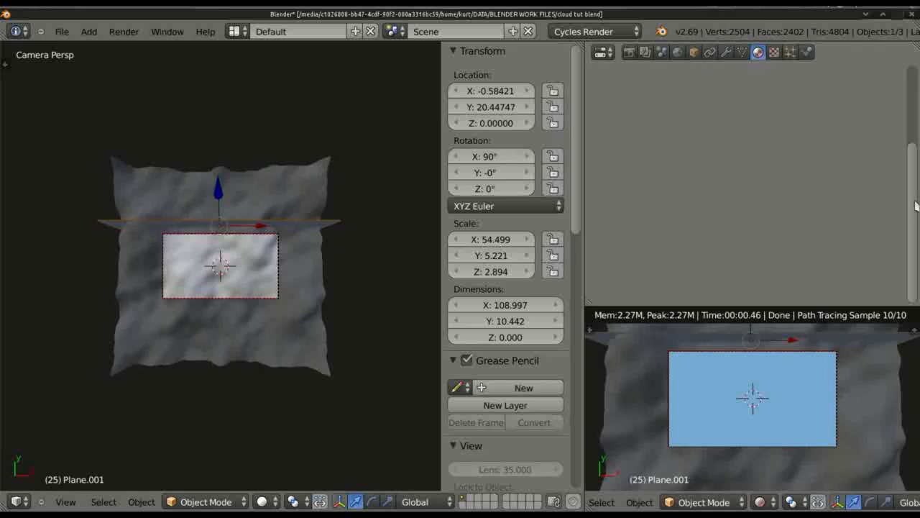
{"action": "left_click", "coordinate": [758, 52]}
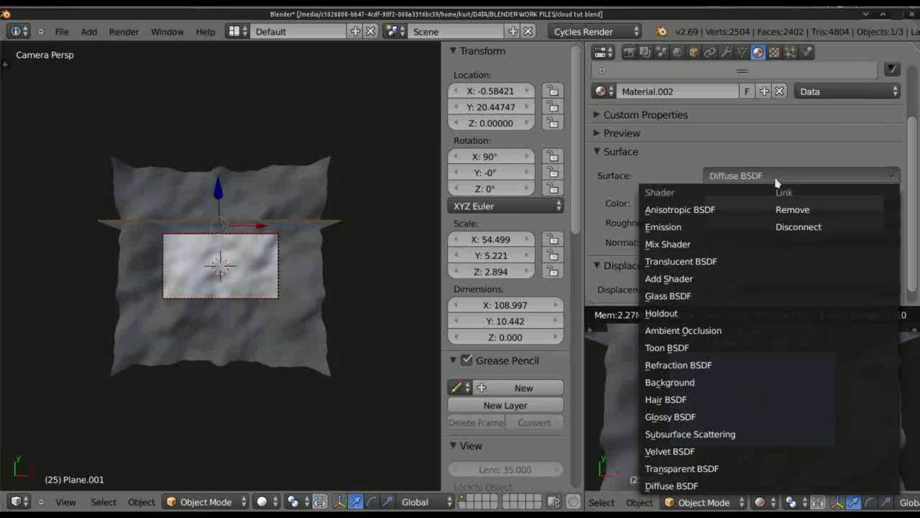
Make the upright plane's material an Emission shader
{"action": "left_click", "coordinate": [663, 227]}
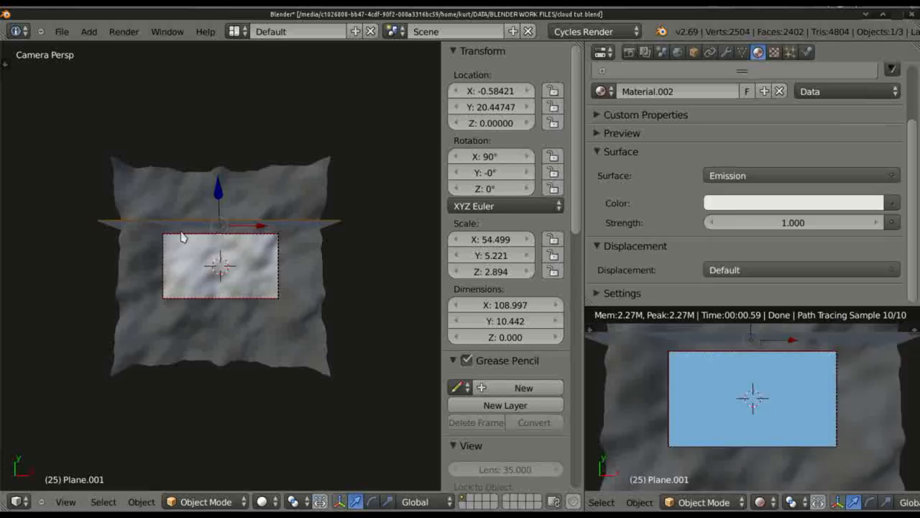
{"action": "mouse_move", "coordinate": [308, 262]}
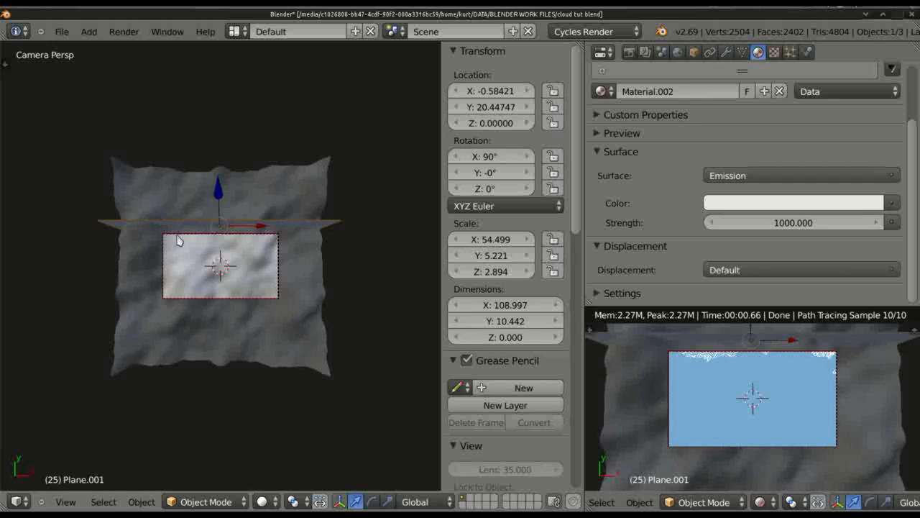
{"action": "mouse_move", "coordinate": [270, 244]}
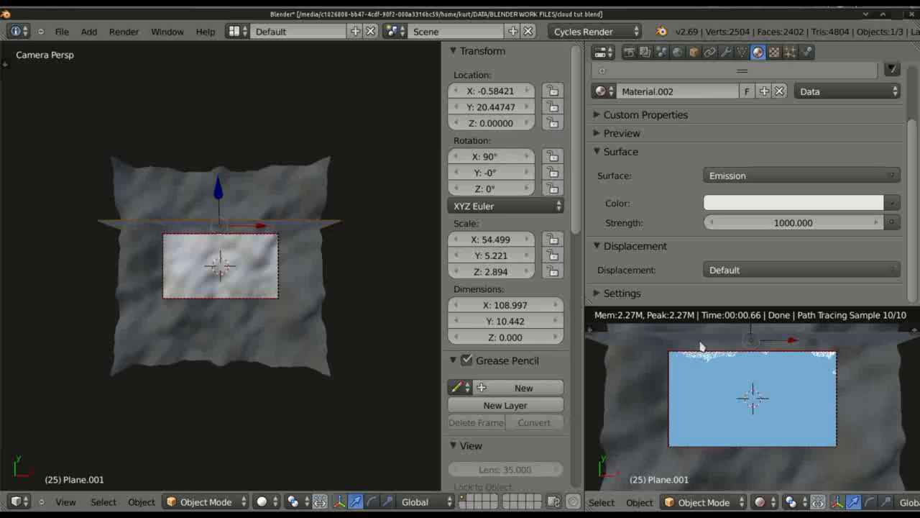
{"action": "mouse_move", "coordinate": [817, 389]}
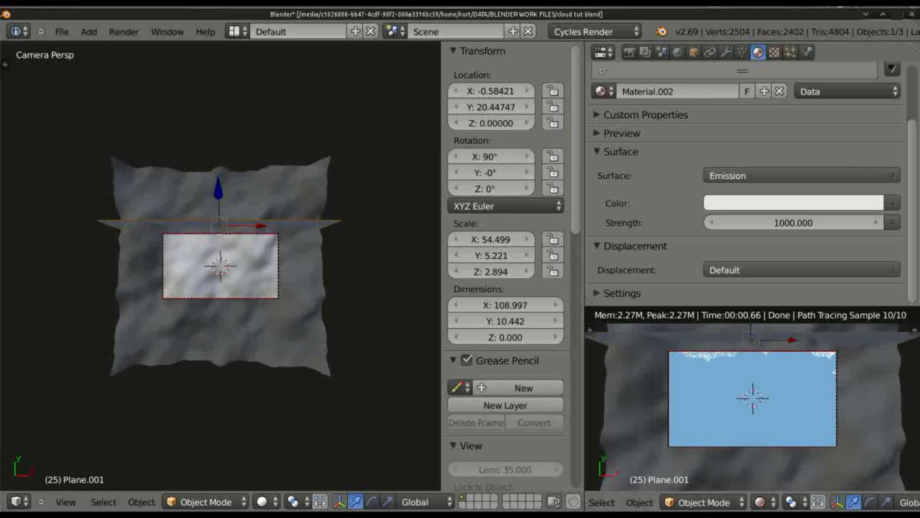
{"action": "mouse_move", "coordinate": [733, 410]}
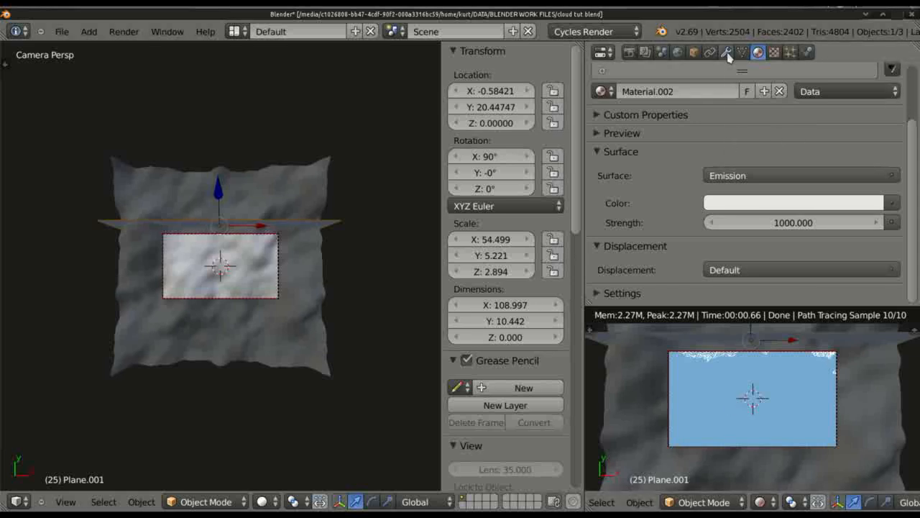
{"action": "mouse_move", "coordinate": [276, 340]}
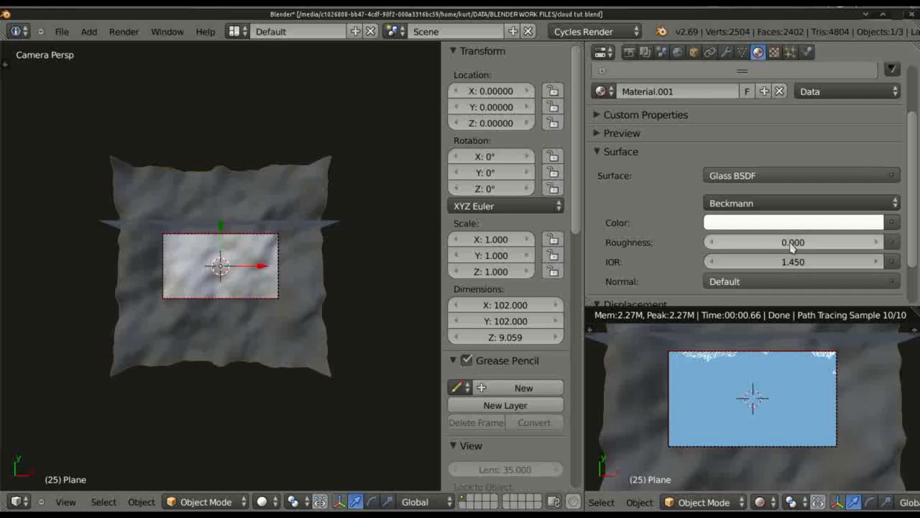
Set the ocean glass material's roughness to 1.5
{"action": "type", "text": "1.5"}
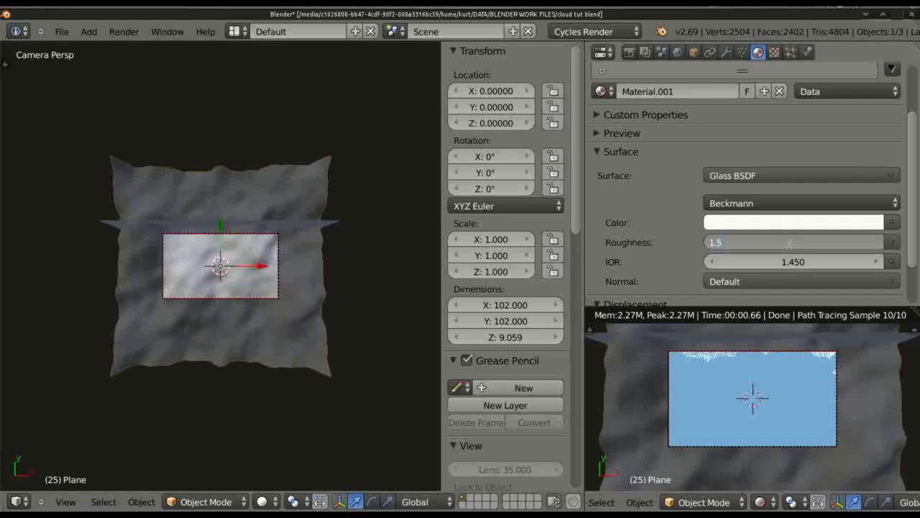
{"action": "left_click", "coordinate": [794, 242]}
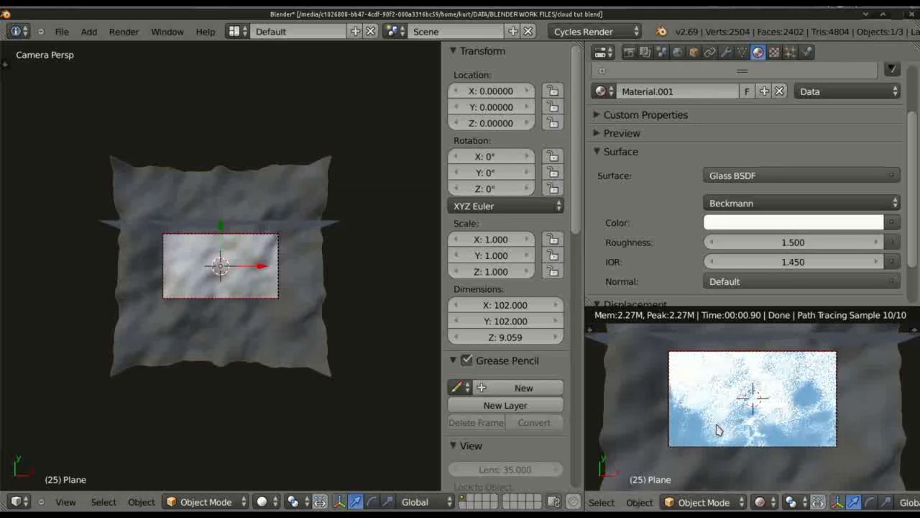
{"action": "mouse_move", "coordinate": [794, 387]}
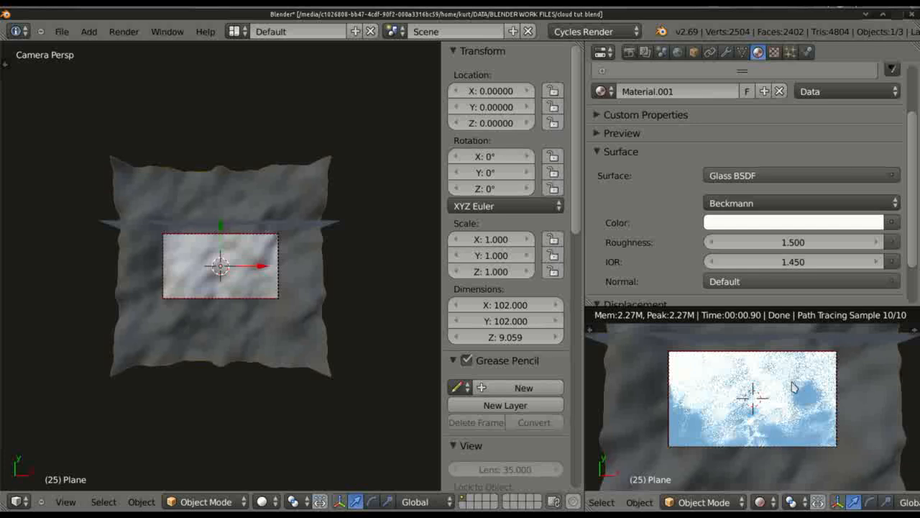
{"action": "mouse_move", "coordinate": [797, 403]}
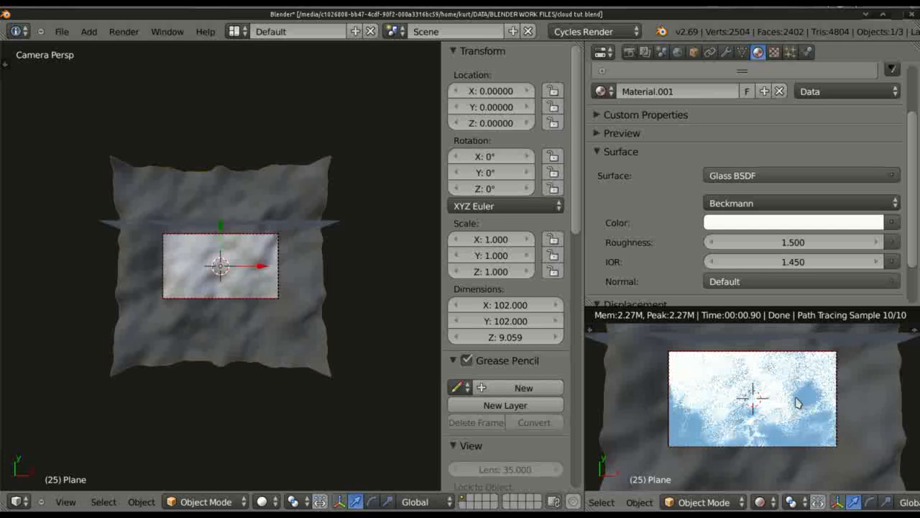
{"action": "mouse_move", "coordinate": [761, 410]}
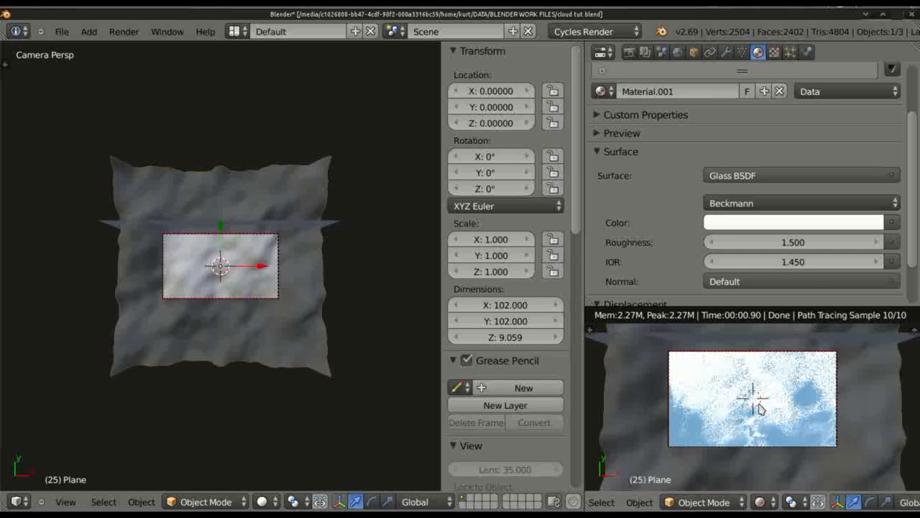
{"action": "mouse_move", "coordinate": [711, 405]}
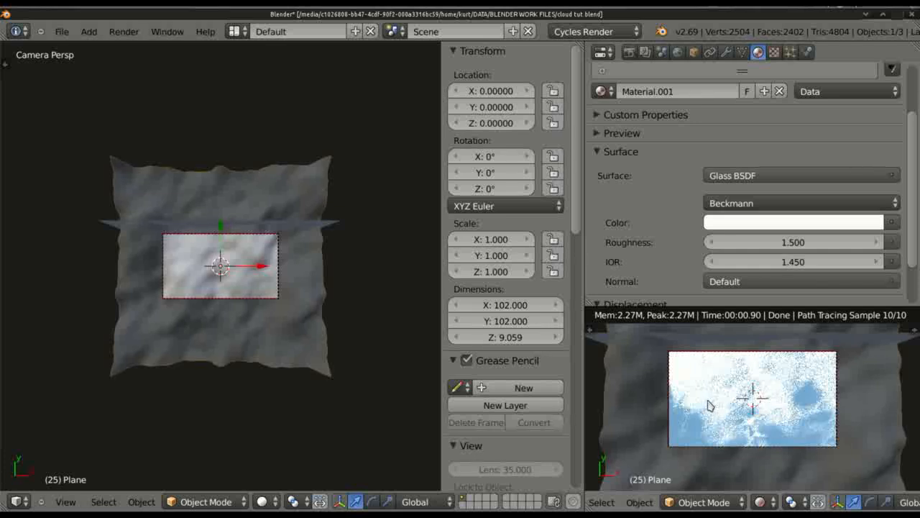
{"action": "mouse_move", "coordinate": [718, 437]}
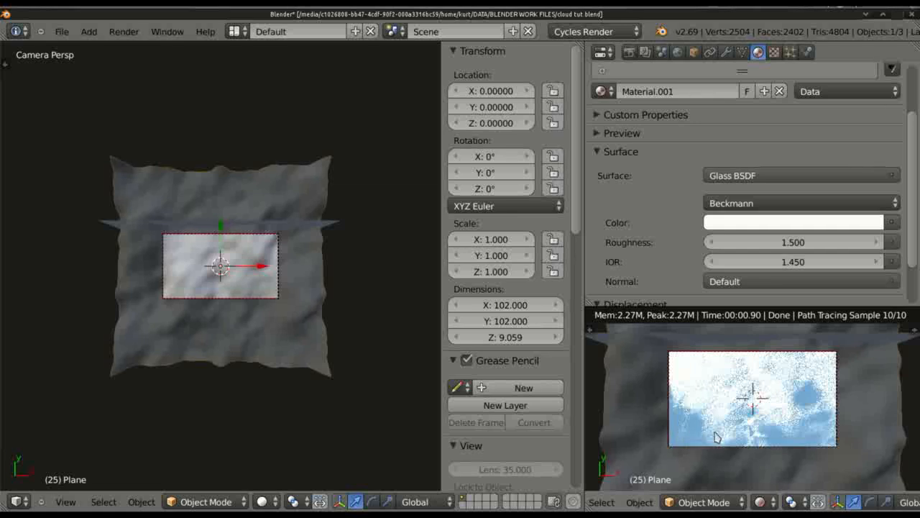
{"action": "mouse_move", "coordinate": [741, 430]}
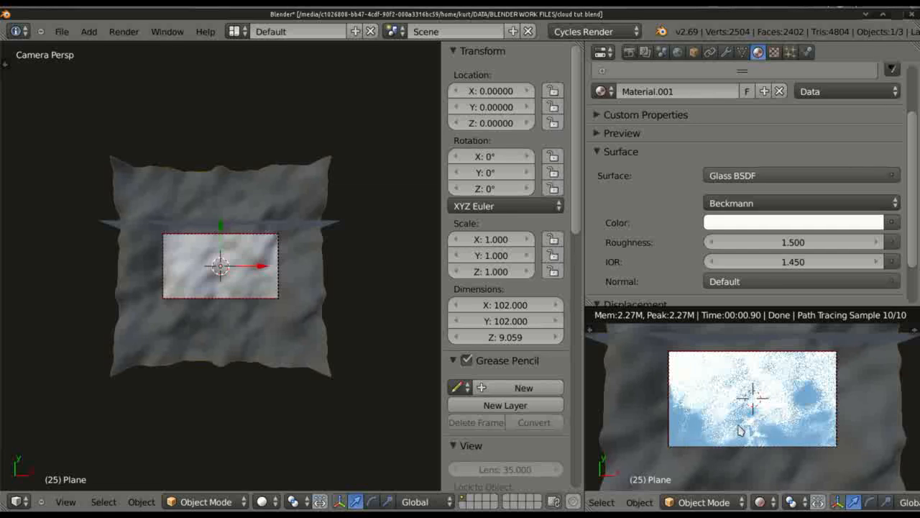
{"action": "mouse_move", "coordinate": [742, 410]}
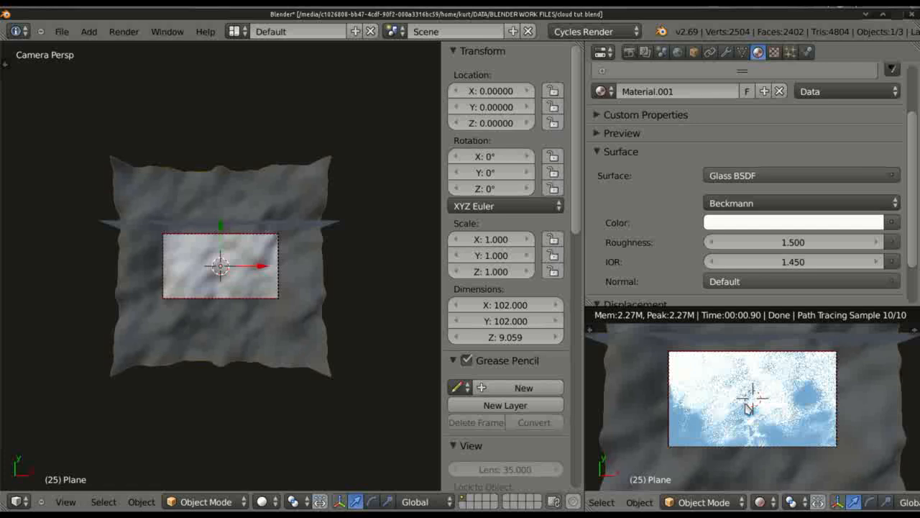
{"action": "mouse_move", "coordinate": [748, 408]}
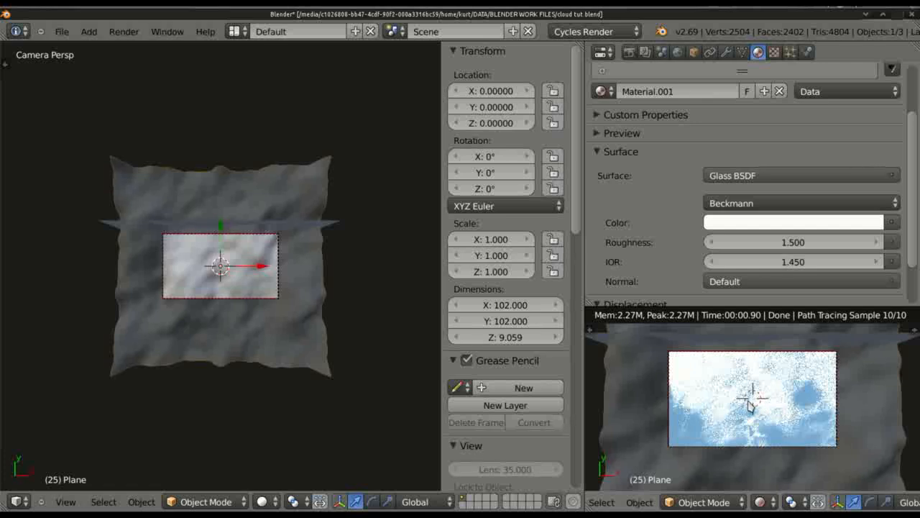
{"action": "mouse_move", "coordinate": [737, 432]}
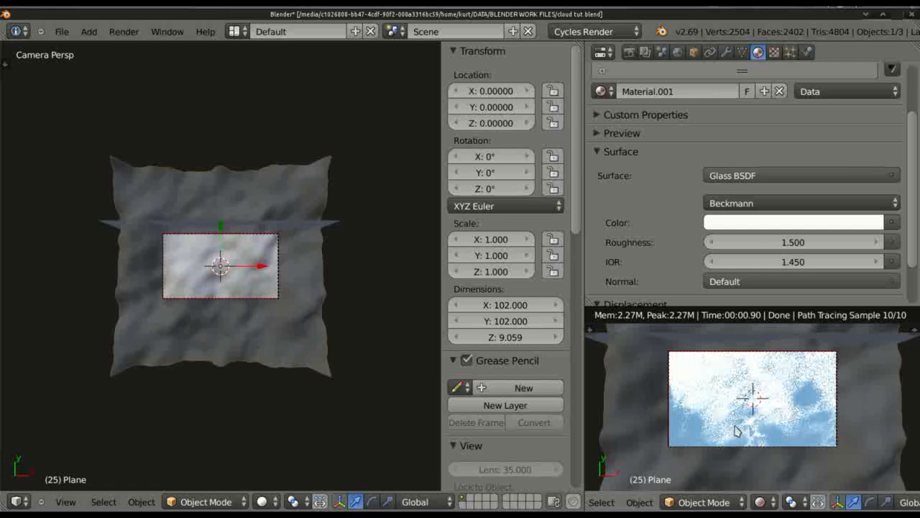
{"action": "mouse_move", "coordinate": [745, 443]}
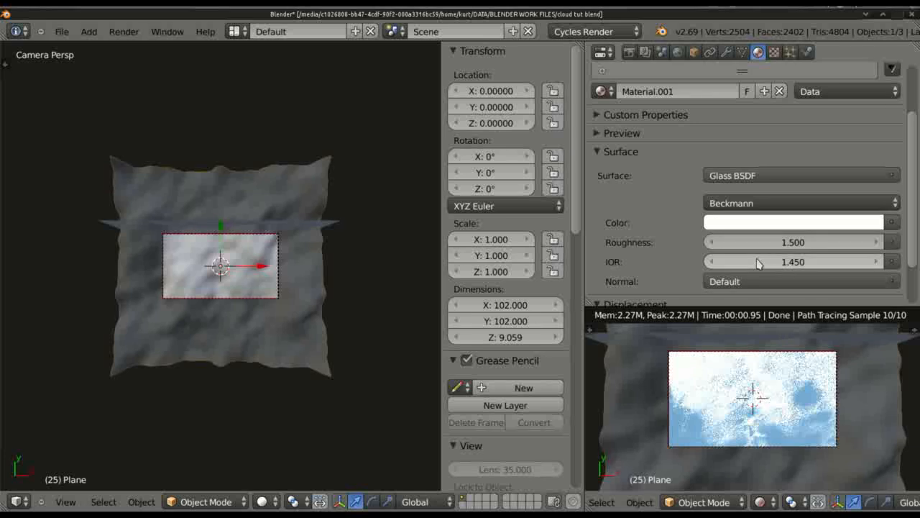
{"action": "mouse_move", "coordinate": [794, 242]}
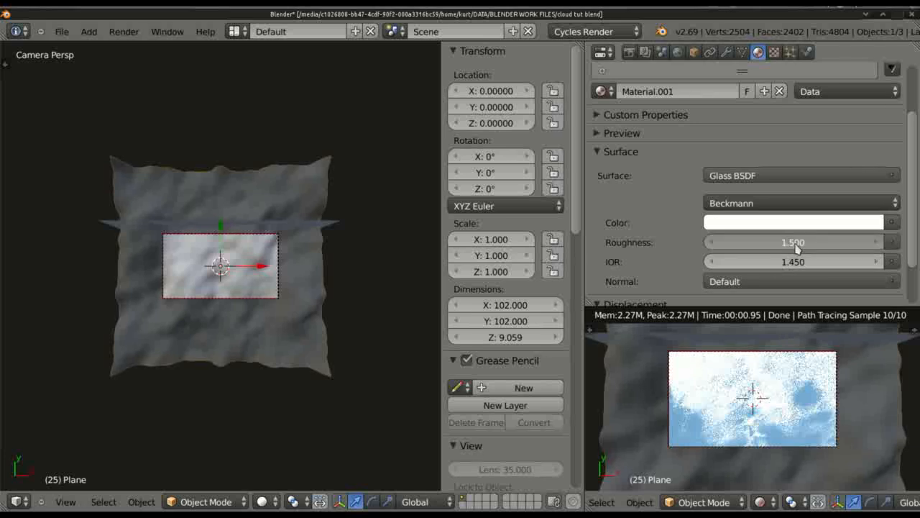
Drag the glass roughness down through about 0.49 to settle at 0.324
{"action": "left_click_drag", "start_coordinate": [794, 241], "coordinate": [794, 241]}
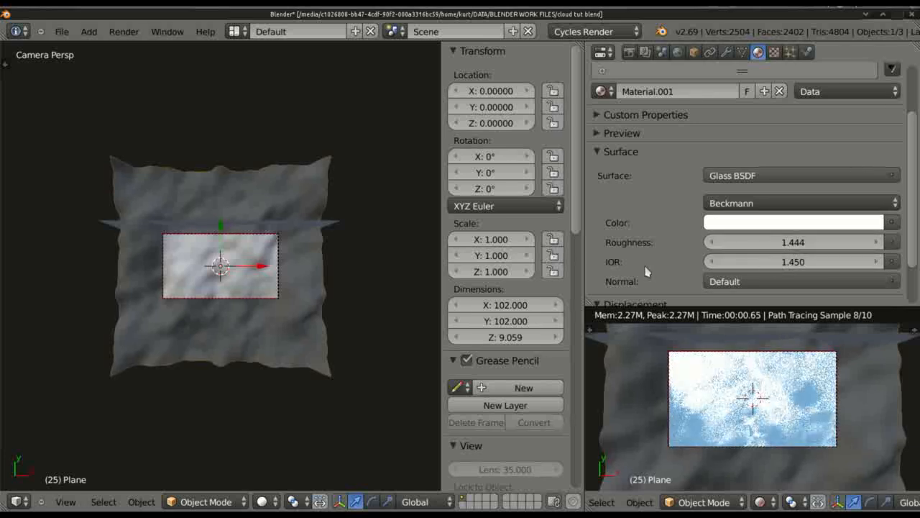
{"action": "left_click_drag", "start_coordinate": [794, 242], "coordinate": [774, 242]}
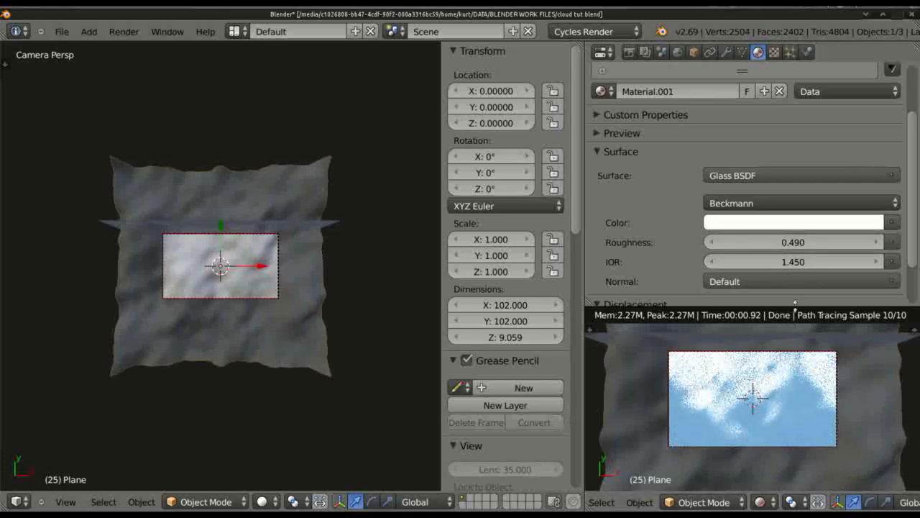
{"action": "left_click_drag", "start_coordinate": [827, 242], "coordinate": [791, 242]}
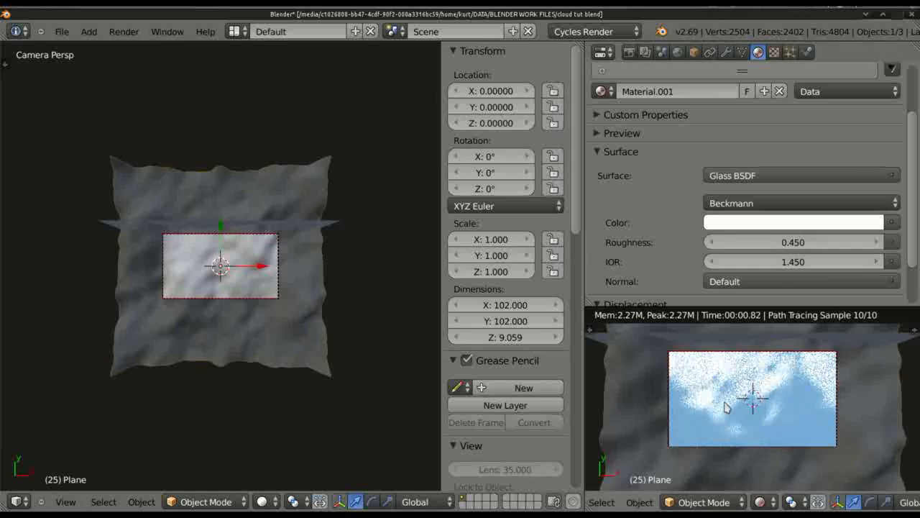
{"action": "left_click_drag", "start_coordinate": [793, 242], "coordinate": [791, 250]}
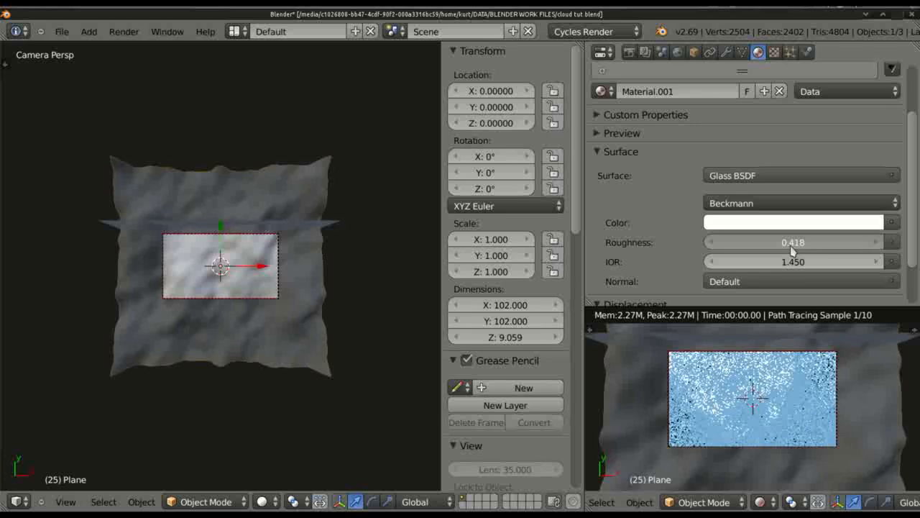
{"action": "left_click_drag", "start_coordinate": [805, 241], "coordinate": [800, 242]}
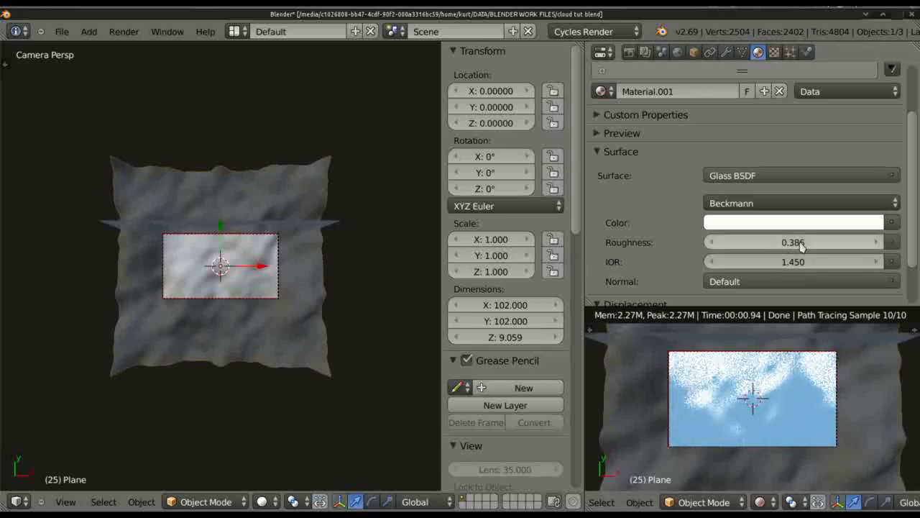
{"action": "left_click_drag", "start_coordinate": [803, 242], "coordinate": [791, 241]}
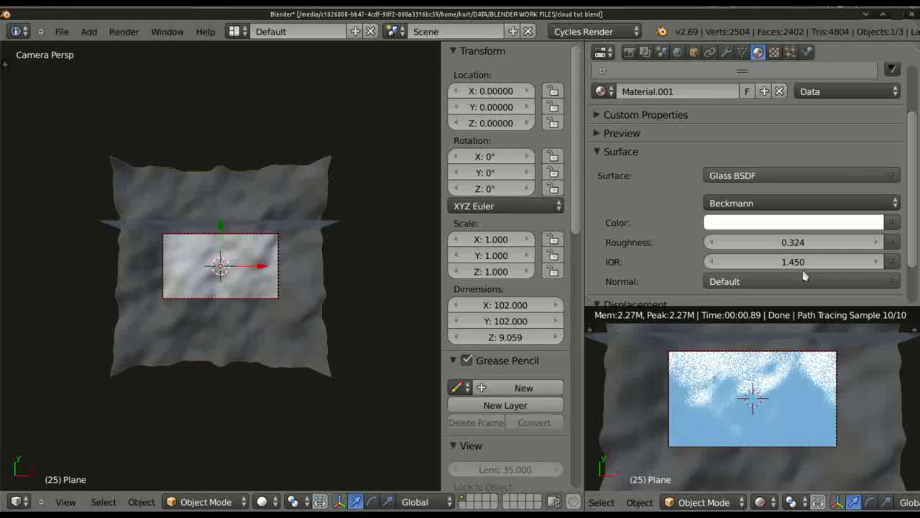
{"action": "mouse_move", "coordinate": [788, 334]}
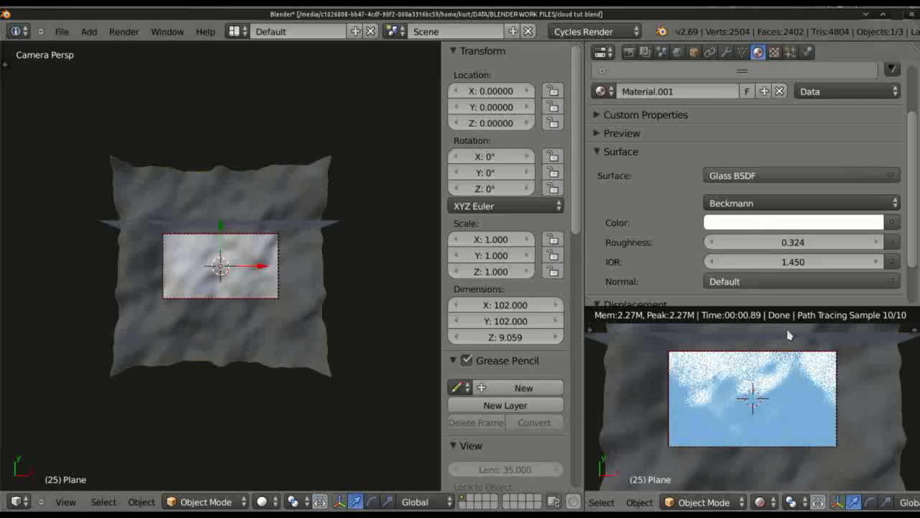
{"action": "mouse_move", "coordinate": [750, 381]}
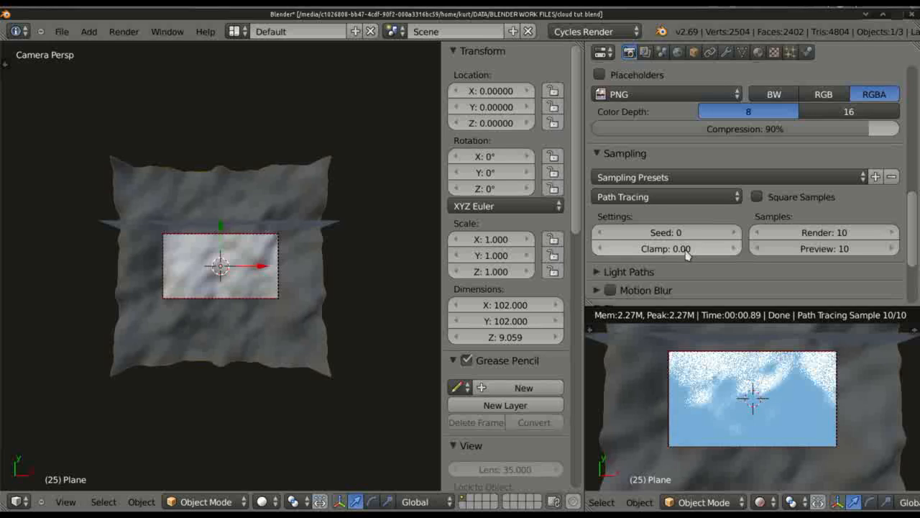
Set the render sampling clamp, ending at 5.00 to brighten the ocean glints
{"action": "left_click", "coordinate": [664, 248]}
{"action": "type", "text": "98"}
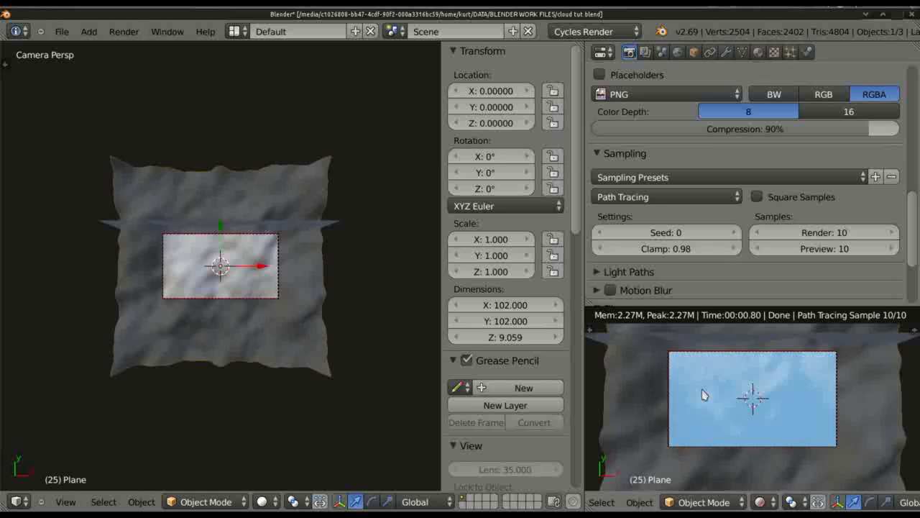
{"action": "mouse_move", "coordinate": [736, 408]}
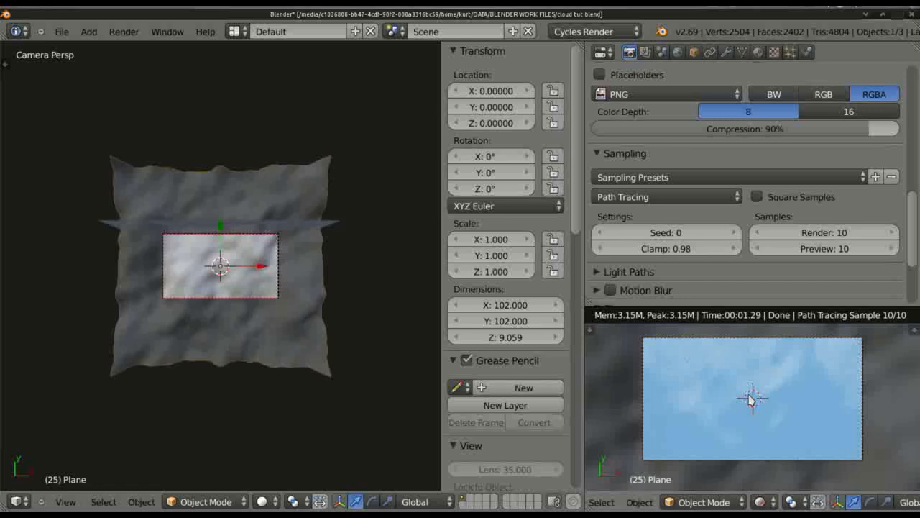
{"action": "left_click", "coordinate": [666, 247]}
{"action": "type", "text": "5.00"}
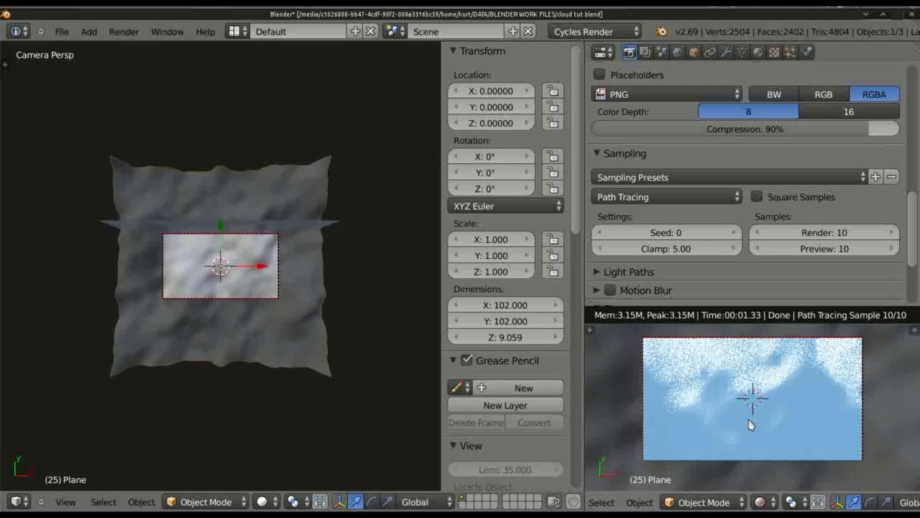
{"action": "mouse_move", "coordinate": [683, 149]}
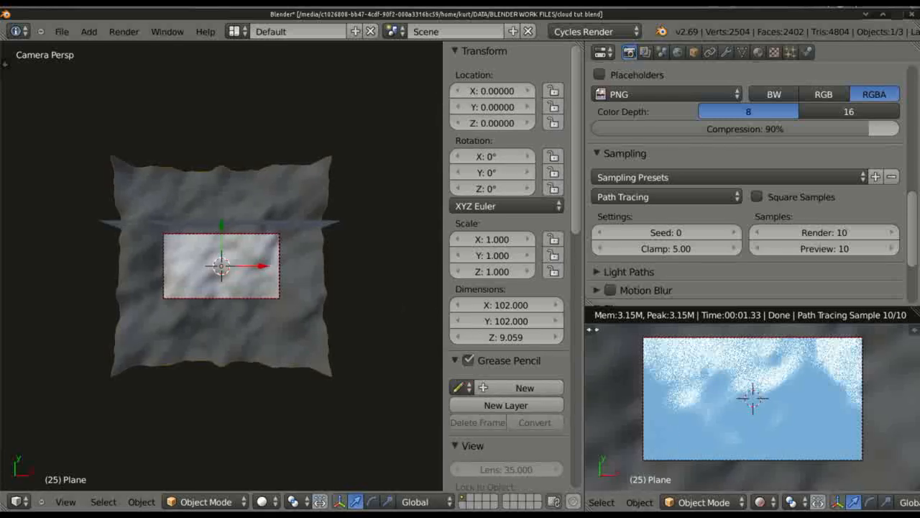
{"action": "mouse_move", "coordinate": [670, 364]}
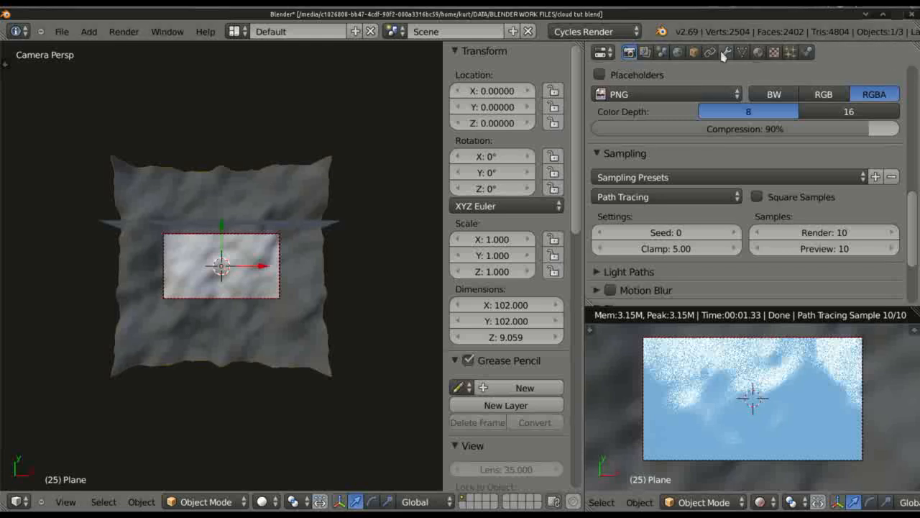
Step the Ocean modifier's random seed up from 2 to 8 to reshape the waves
{"action": "left_click", "coordinate": [728, 52]}
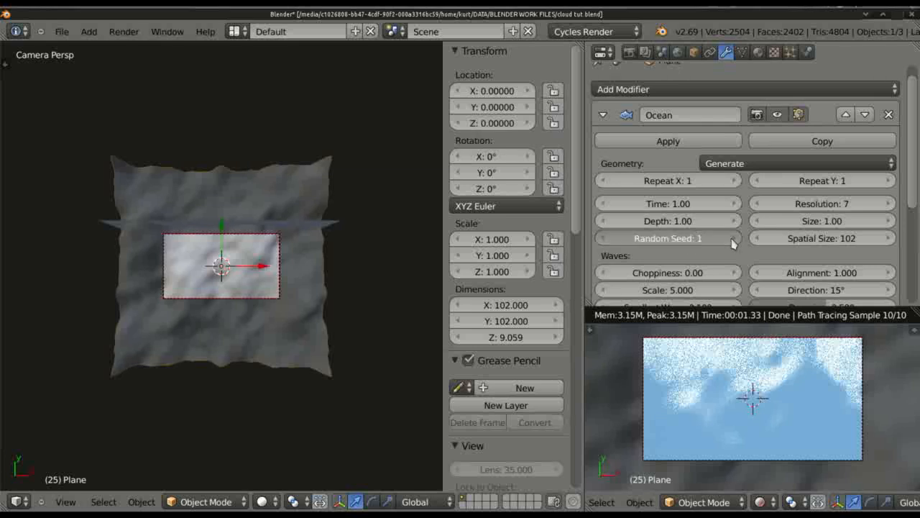
{"action": "left_click", "coordinate": [732, 239]}
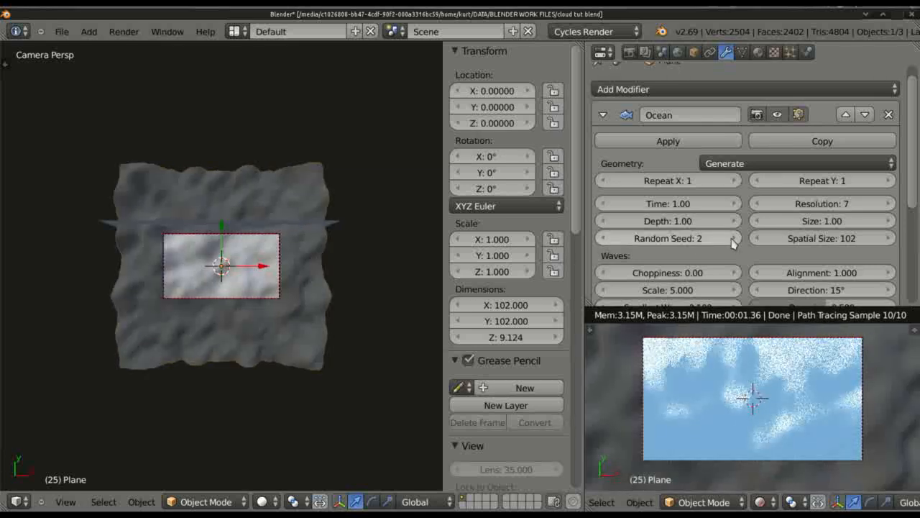
{"action": "left_click", "coordinate": [730, 239]}
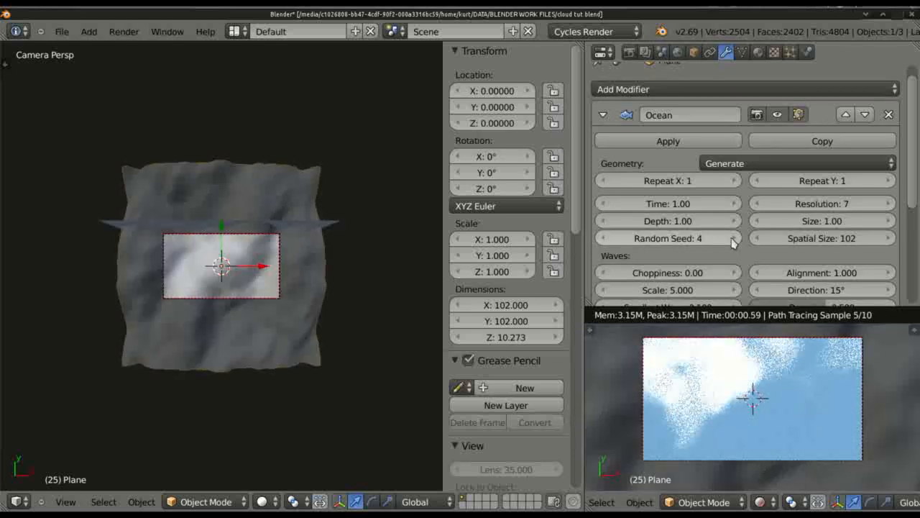
{"action": "left_click", "coordinate": [732, 239]}
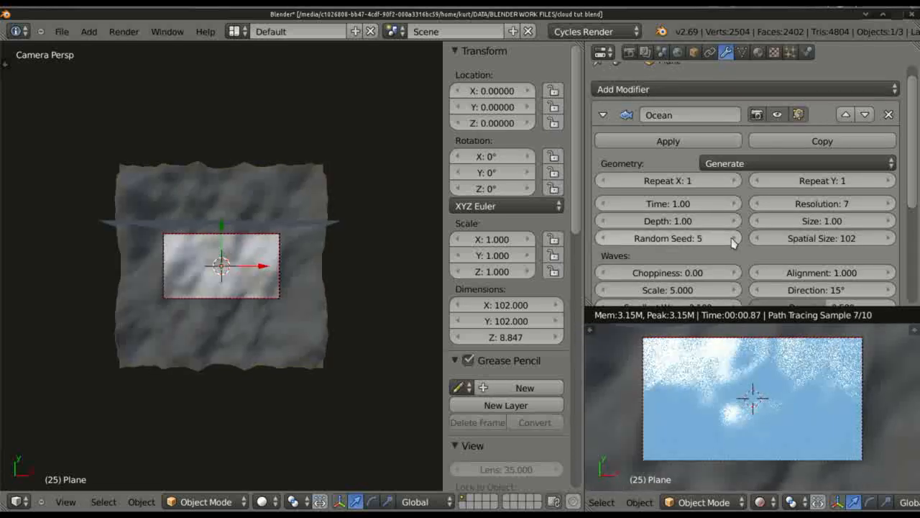
{"action": "left_click", "coordinate": [731, 239]}
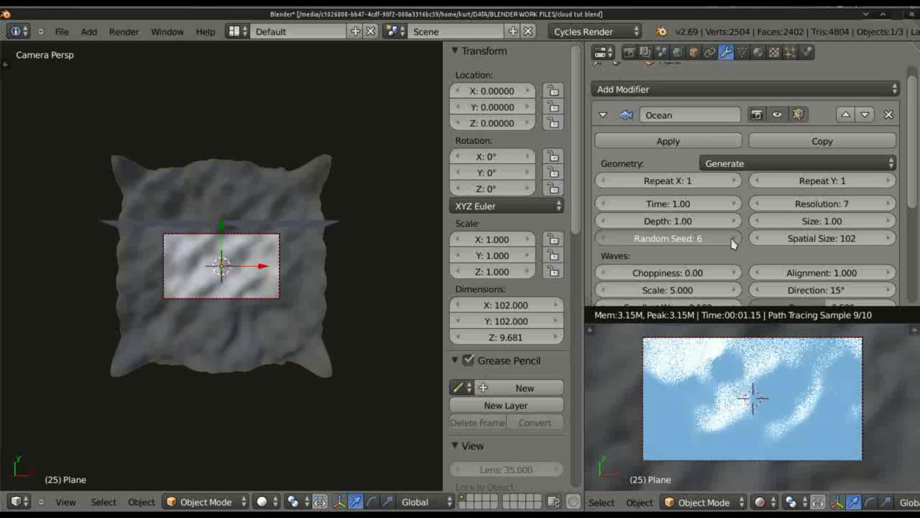
{"action": "left_click", "coordinate": [728, 238]}
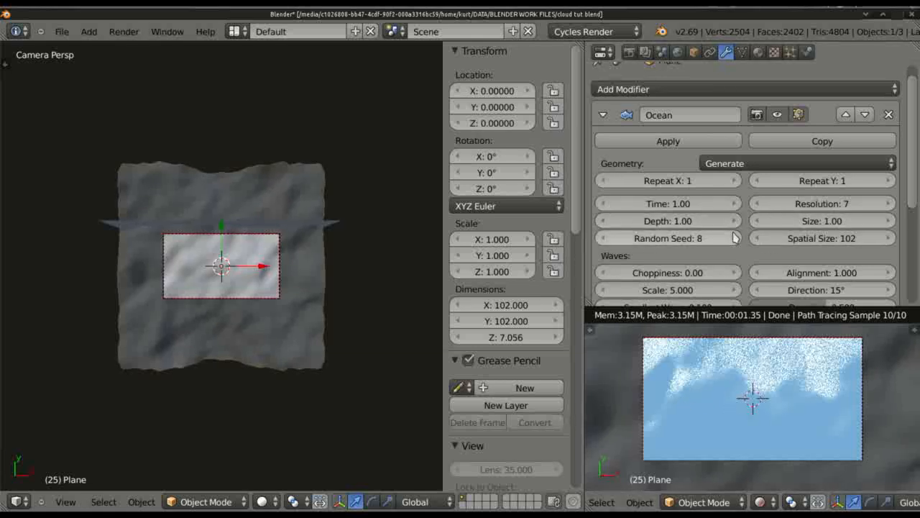
{"action": "mouse_move", "coordinate": [728, 256]}
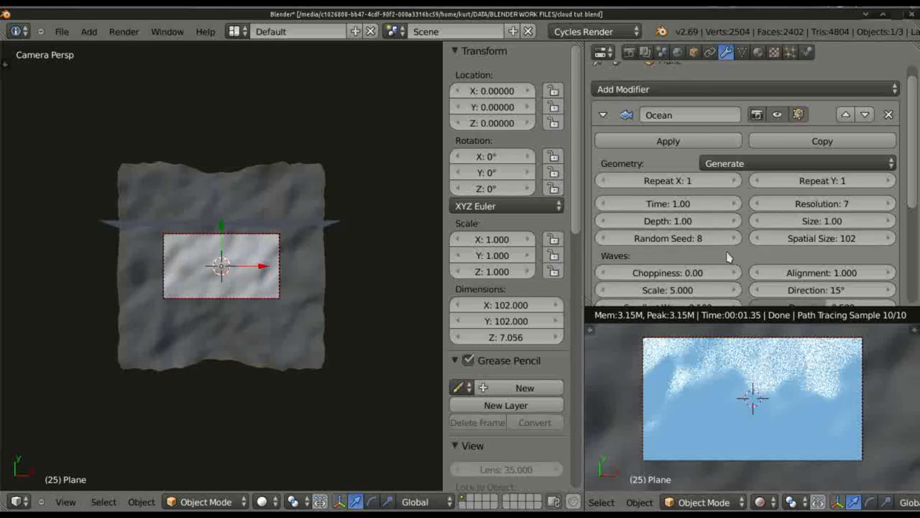
{"action": "scroll", "scroll_direction": "down", "scroll_amount": 3}
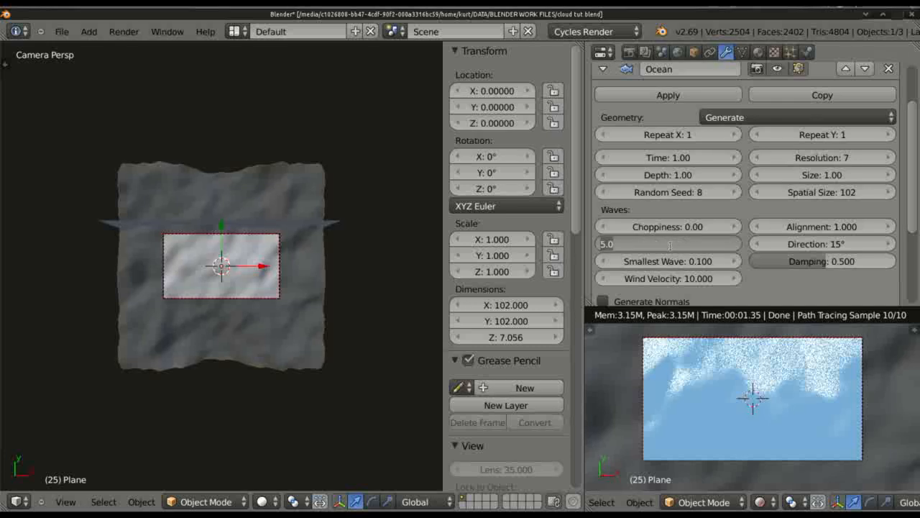
{"action": "type", "text": "2.000"}
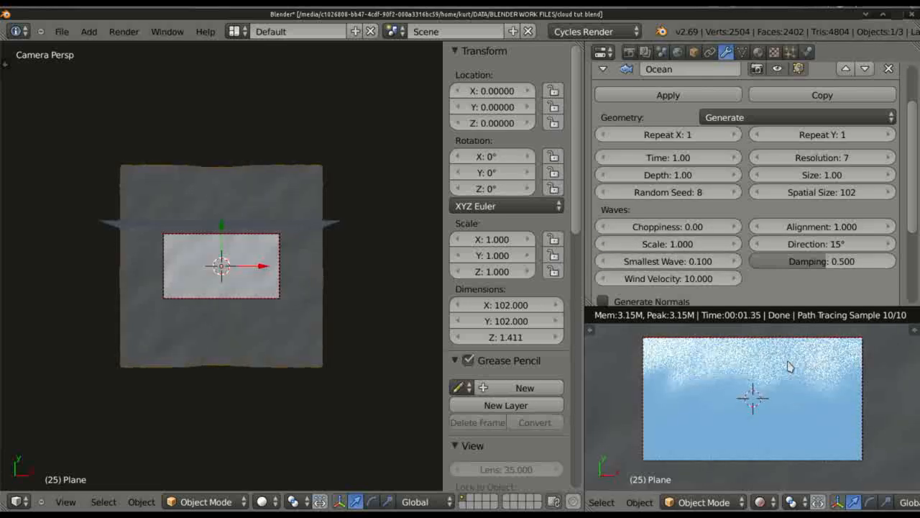
{"action": "mouse_move", "coordinate": [841, 369]}
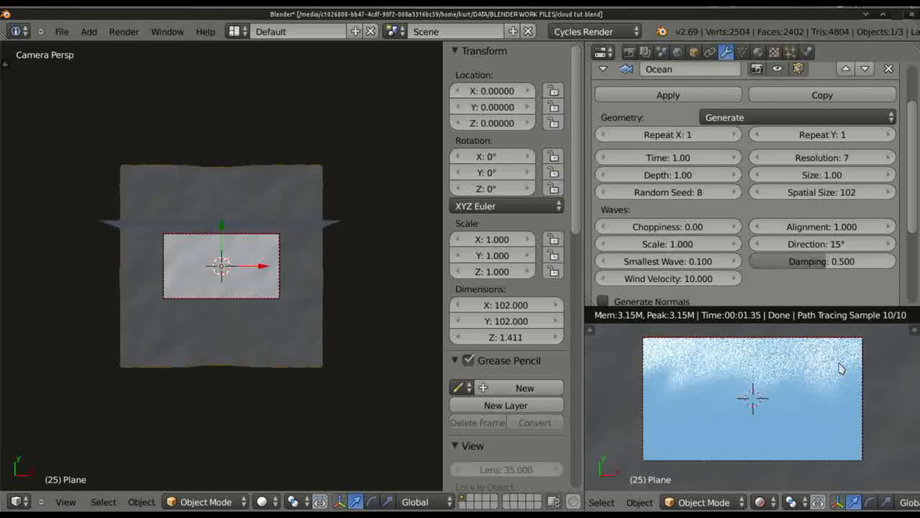
{"action": "mouse_move", "coordinate": [708, 395]}
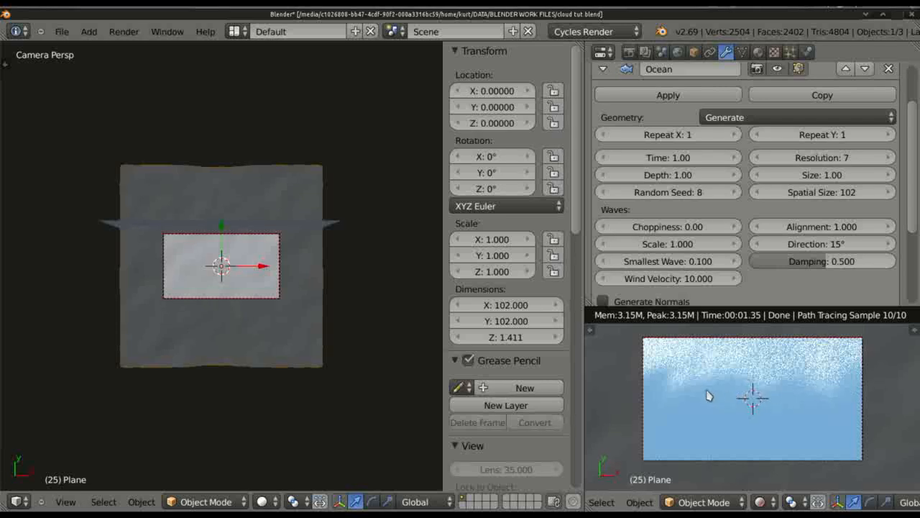
{"action": "mouse_move", "coordinate": [880, 380]}
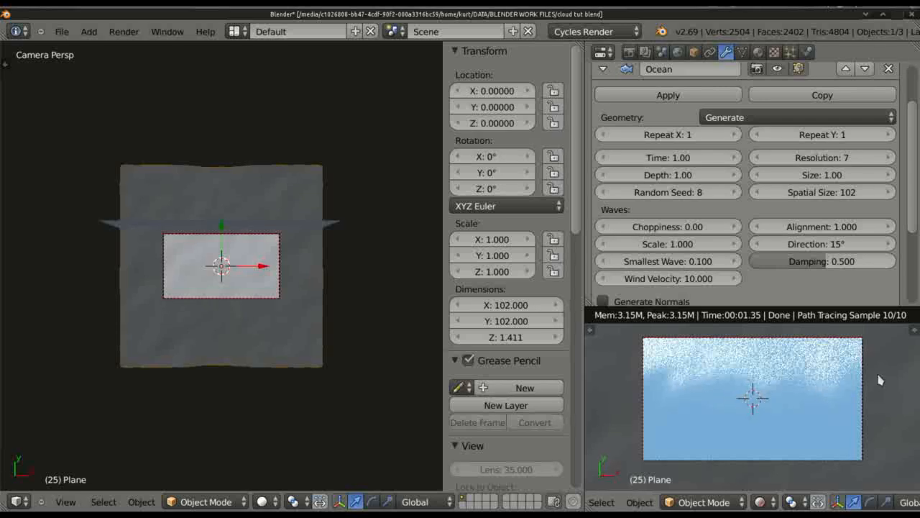
{"action": "mouse_move", "coordinate": [37, 343]}
{"action": "type", "text": "20"}
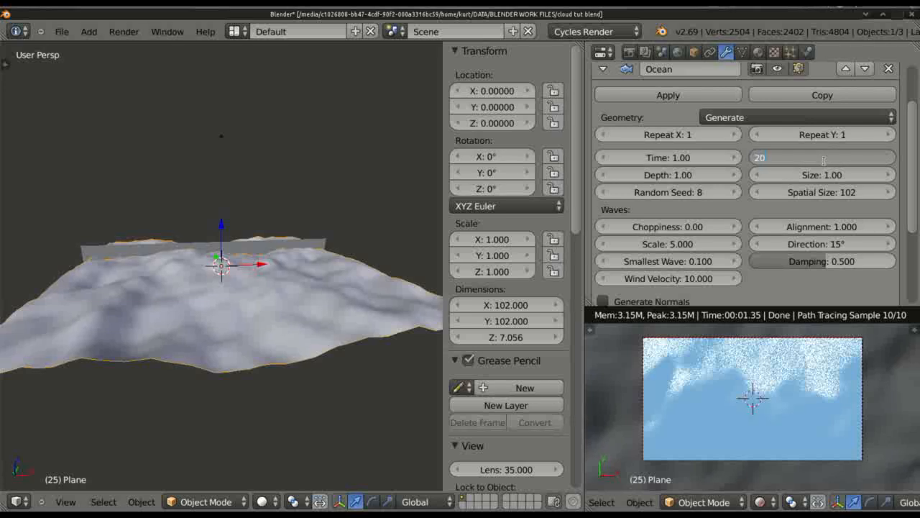
{"action": "mouse_move", "coordinate": [826, 167]}
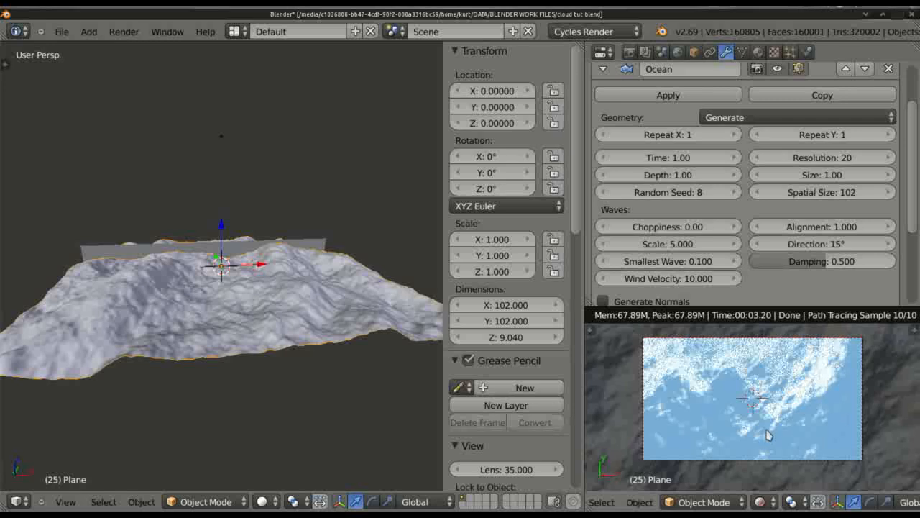
{"action": "mouse_move", "coordinate": [702, 439]}
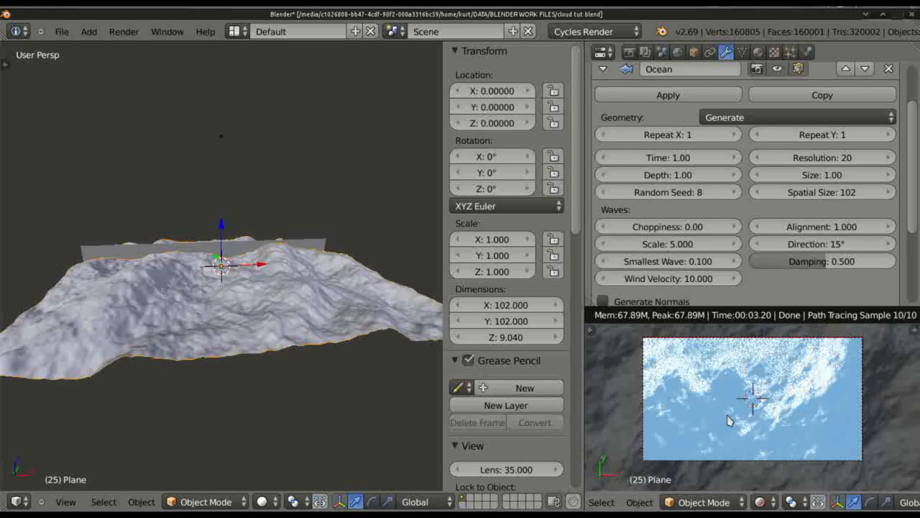
{"action": "mouse_move", "coordinate": [262, 282]}
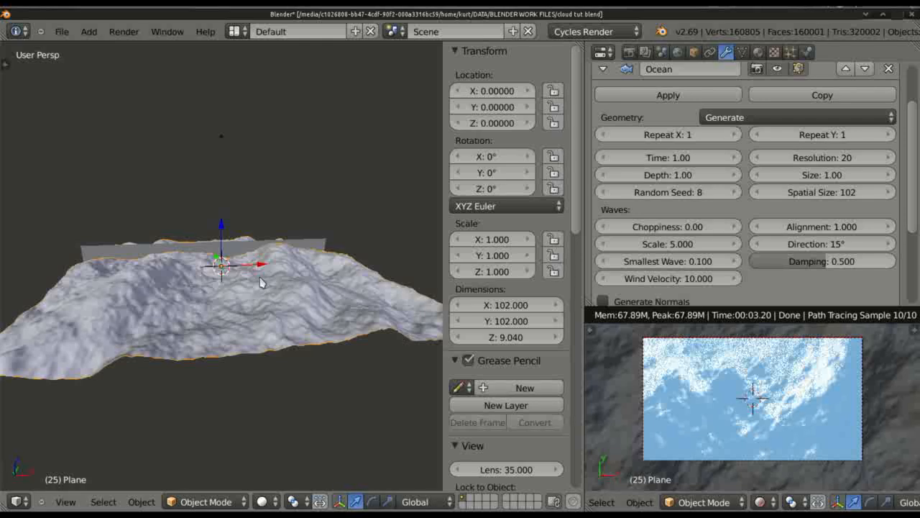
{"action": "mouse_move", "coordinate": [302, 331]}
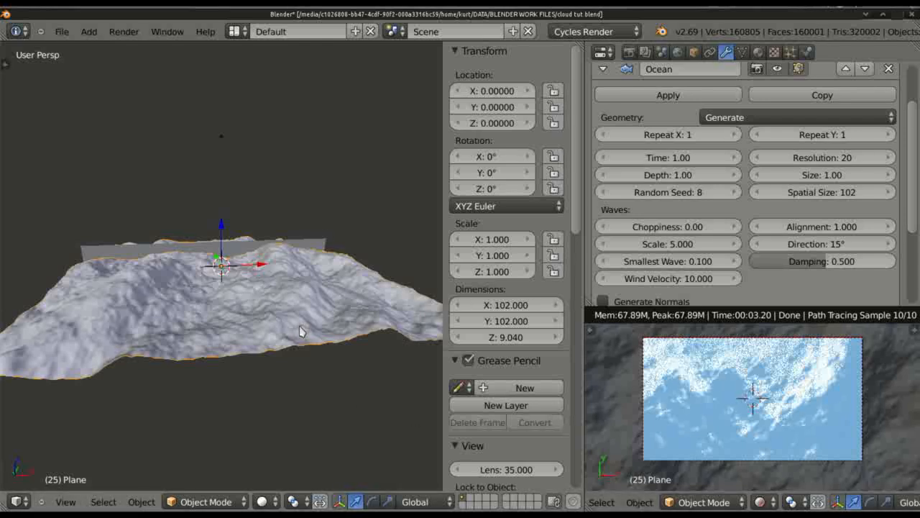
{"action": "mouse_move", "coordinate": [280, 309]}
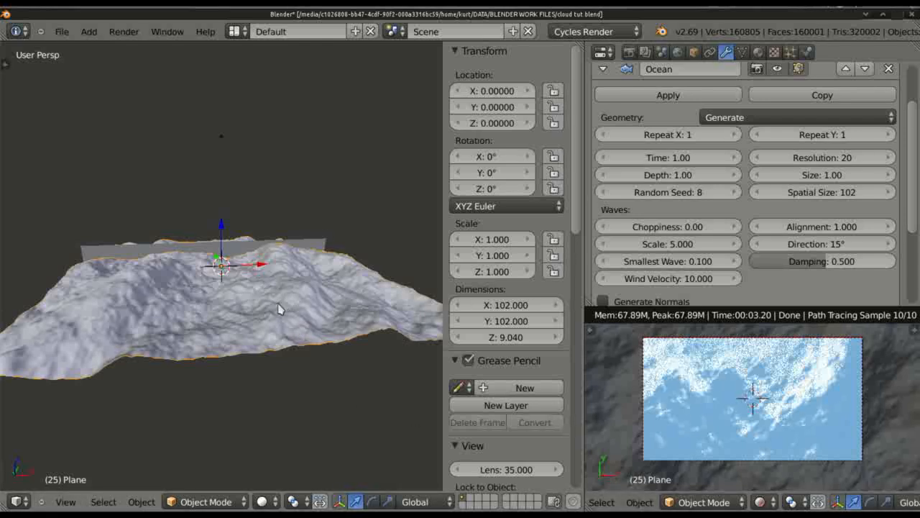
Move the ocean plane to about X −2.7, Y 0.69, Z 0.82 near the origin
{"action": "left_click_drag", "start_coordinate": [221, 265], "coordinate": [230, 259]}
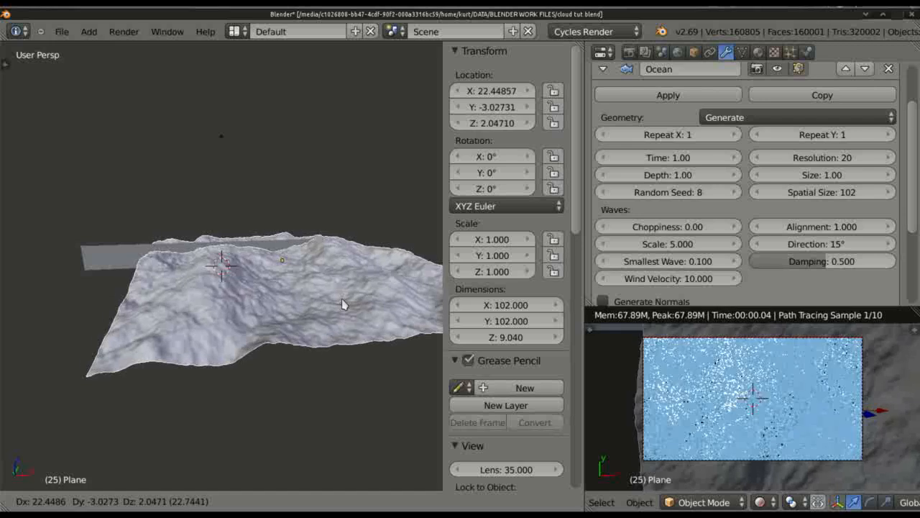
{"action": "left_click_drag", "start_coordinate": [344, 305], "coordinate": [242, 305]}
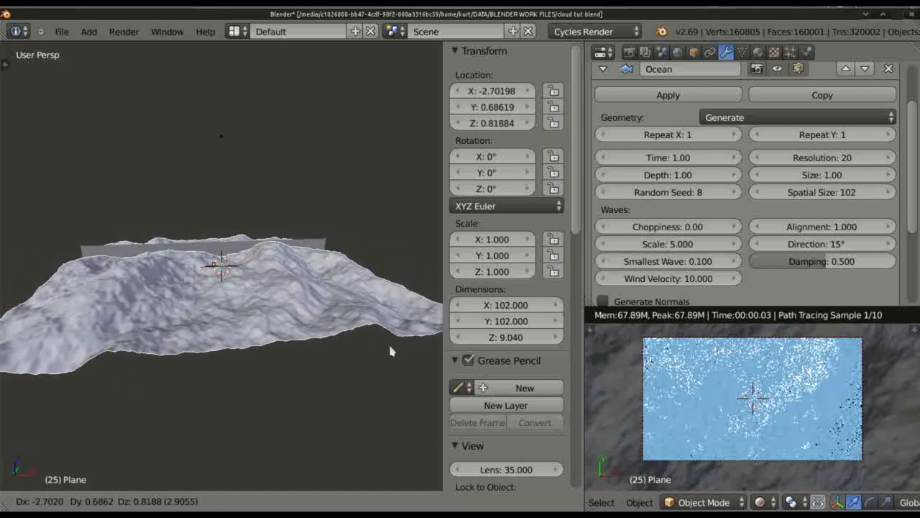
{"action": "left_click", "coordinate": [221, 262]}
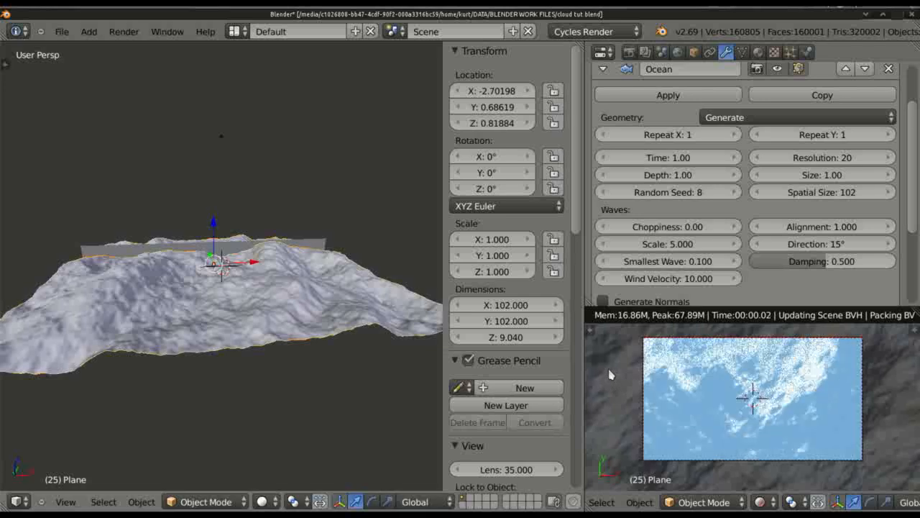
{"action": "mouse_move", "coordinate": [731, 402]}
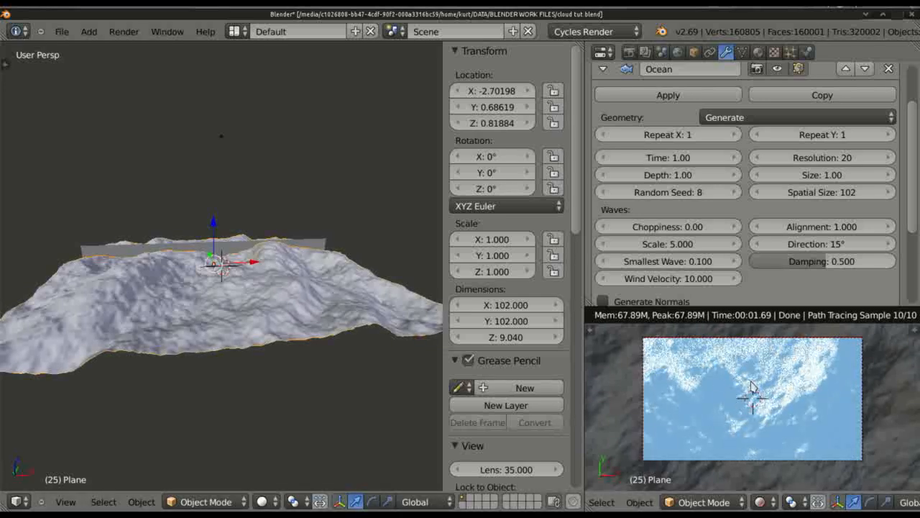
{"action": "mouse_move", "coordinate": [352, 305]}
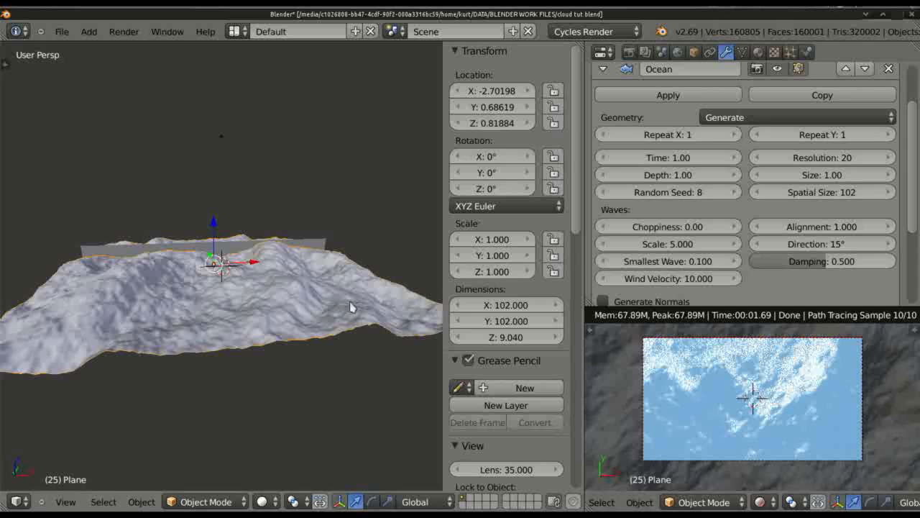
{"action": "mouse_move", "coordinate": [228, 250]}
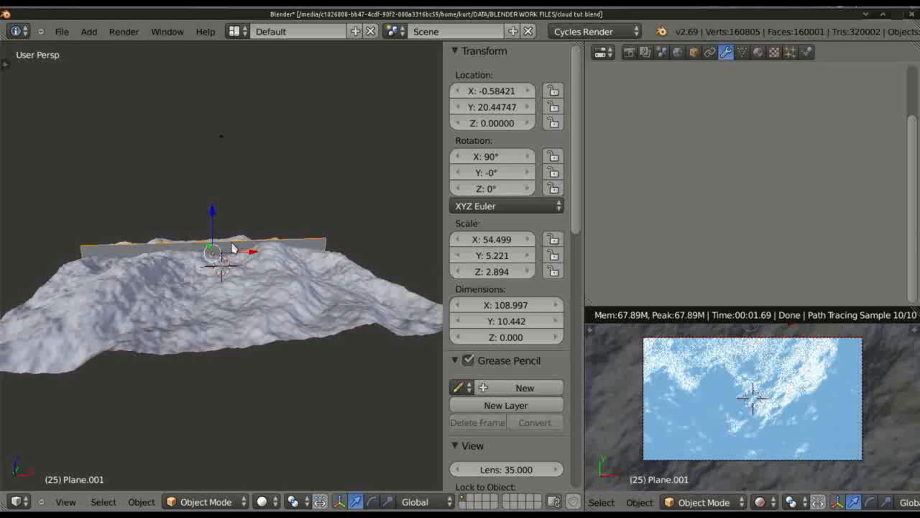
Tint Material.002's emission colour from white to a pale, slightly darkened yellow
{"action": "left_click", "coordinate": [758, 52]}
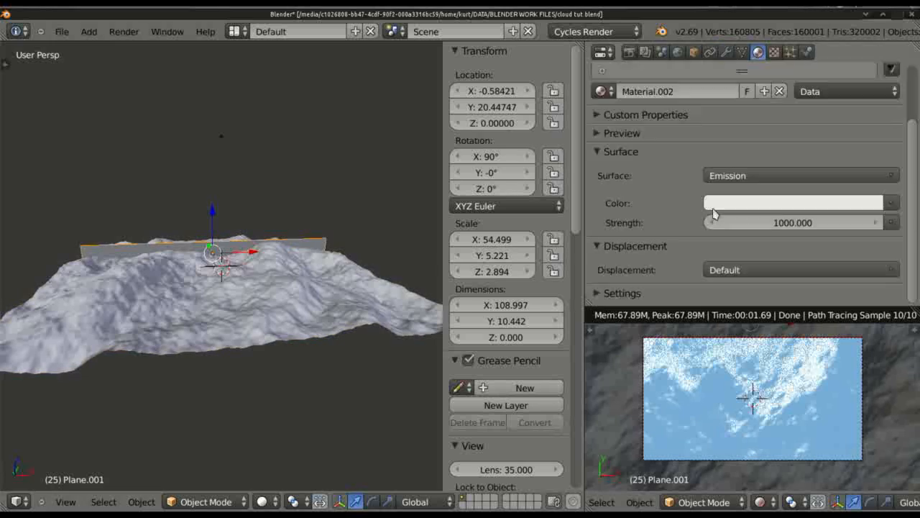
{"action": "left_click", "coordinate": [794, 203]}
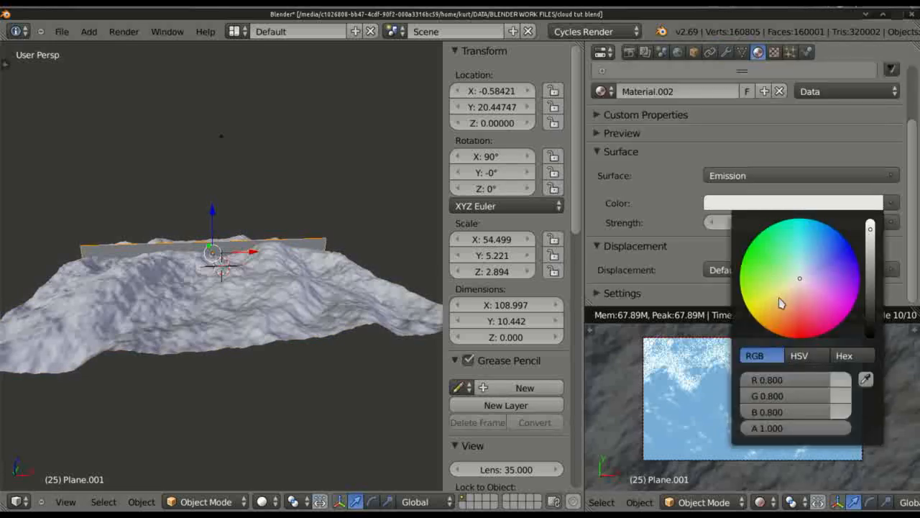
{"action": "left_click", "coordinate": [827, 272]}
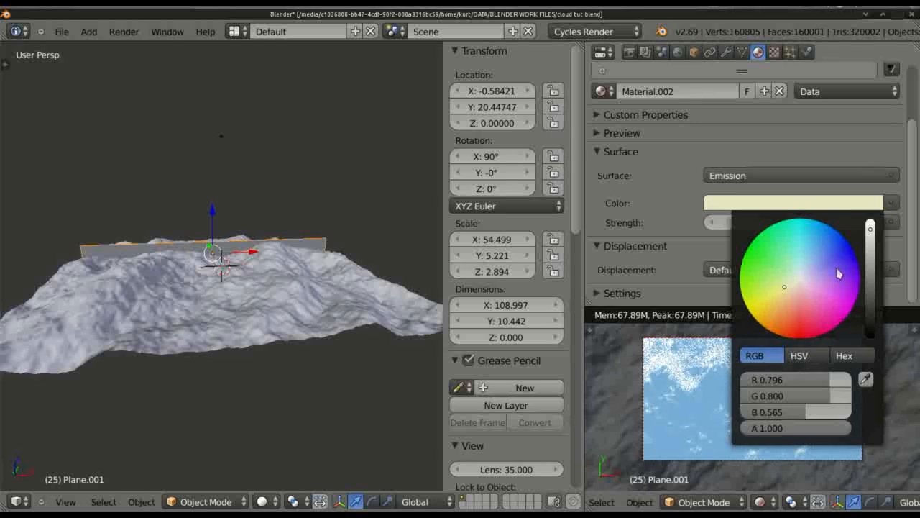
{"action": "left_click", "coordinate": [842, 266]}
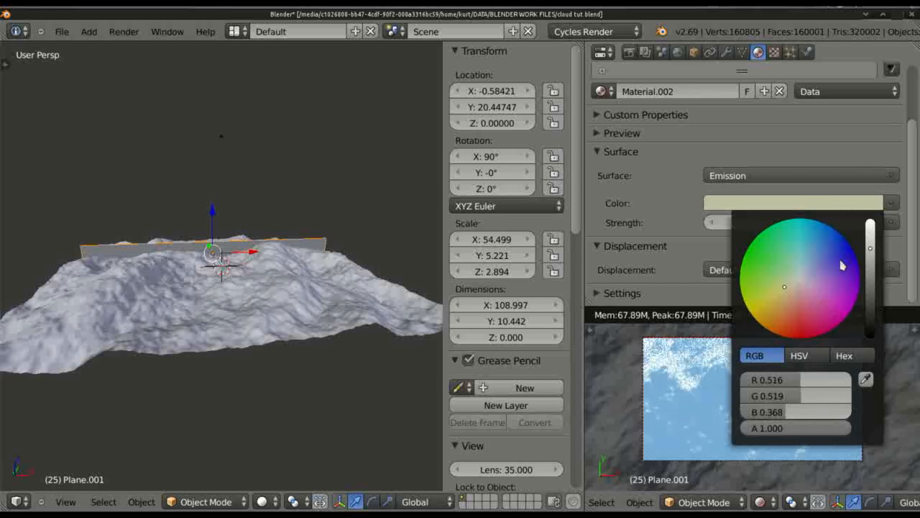
{"action": "left_click", "coordinate": [797, 273]}
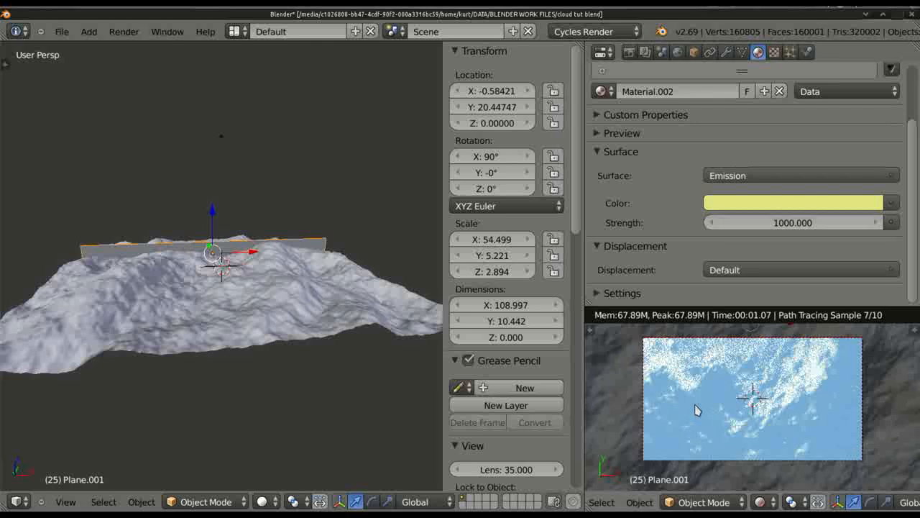
{"action": "mouse_move", "coordinate": [797, 253]}
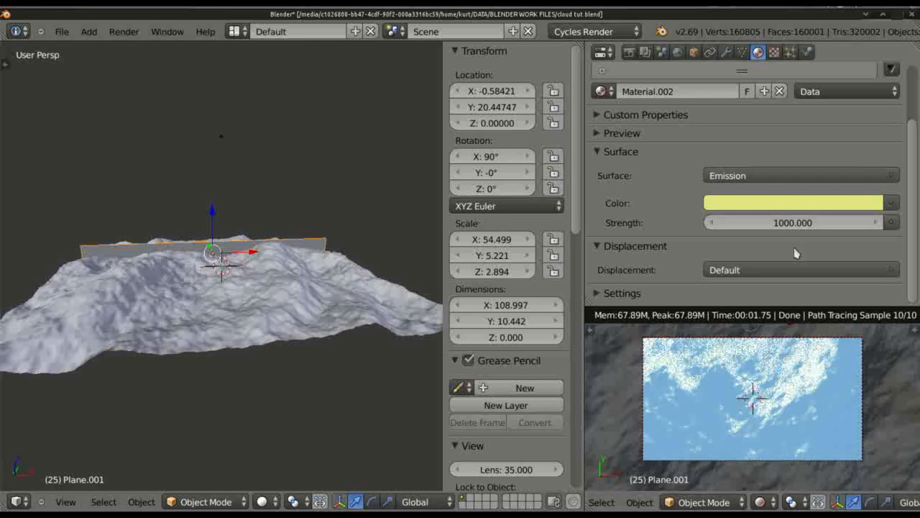
{"action": "mouse_move", "coordinate": [292, 298]}
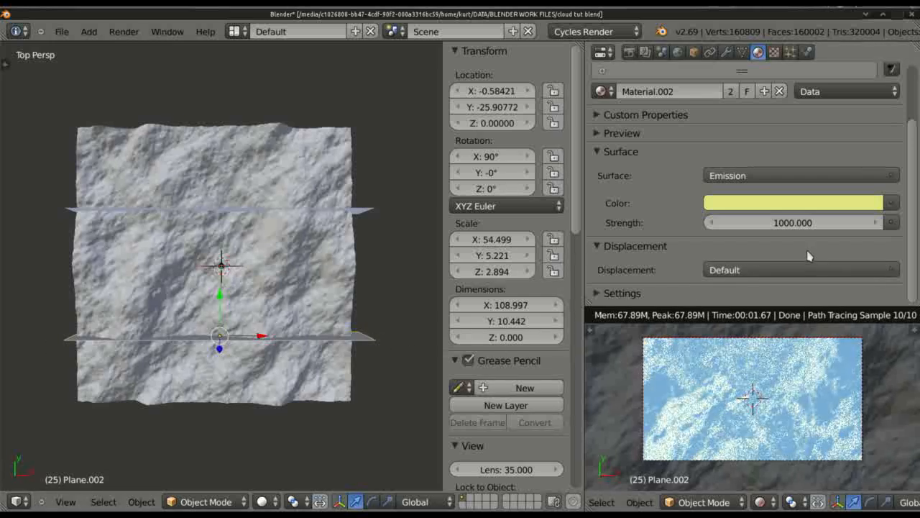
{"action": "mouse_move", "coordinate": [782, 265]}
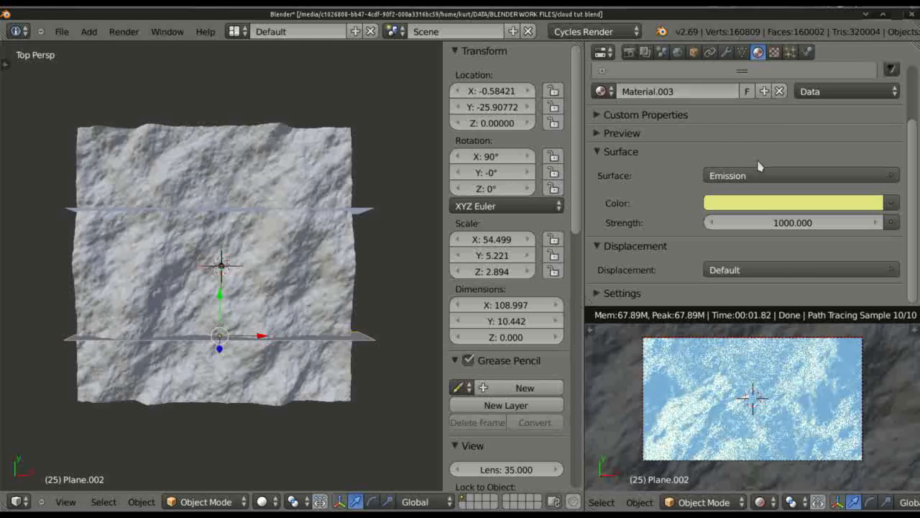
Give the second emitter a warm near-white emission colour and turn it slightly around Z
{"action": "left_click", "coordinate": [794, 203]}
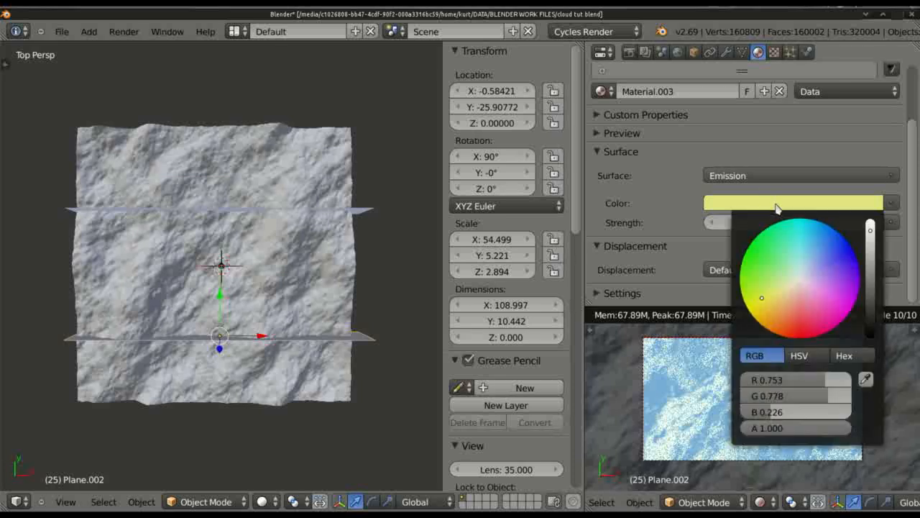
{"action": "mouse_move", "coordinate": [800, 286]}
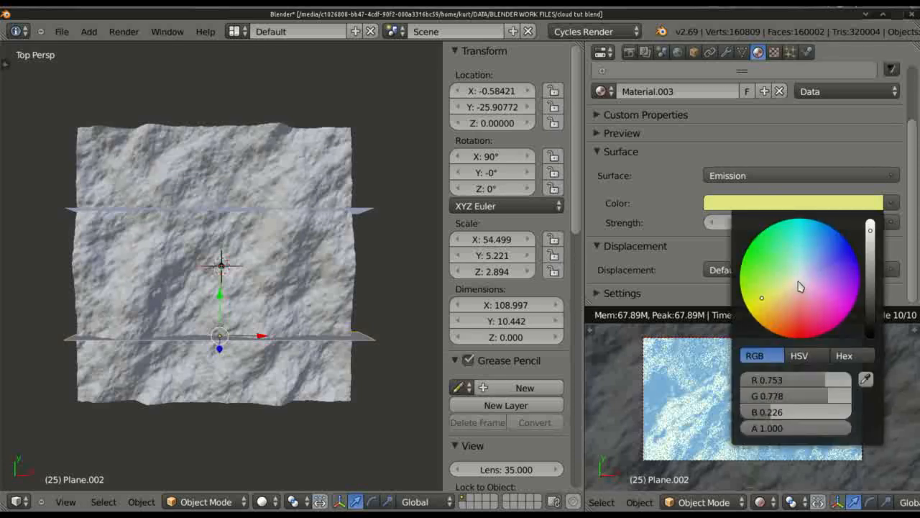
{"action": "left_click", "coordinate": [800, 286]}
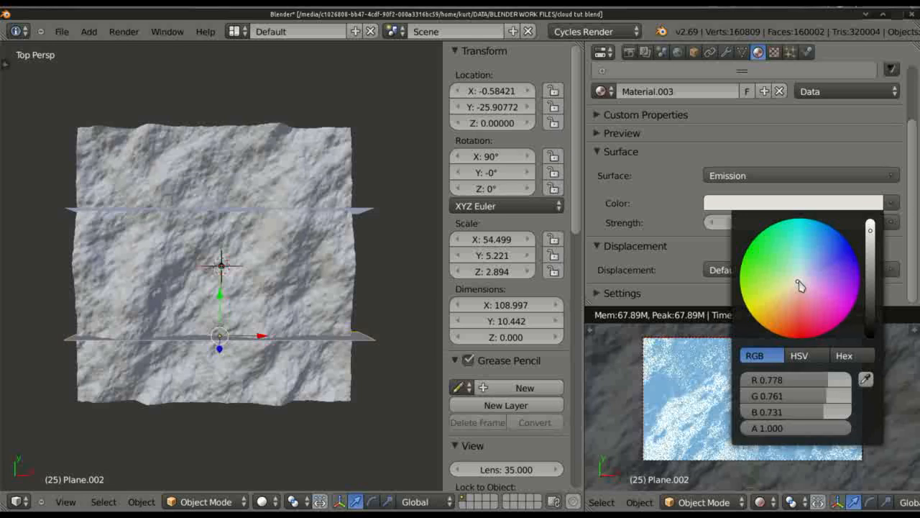
{"action": "left_click_drag", "start_coordinate": [870, 237], "coordinate": [870, 277]}
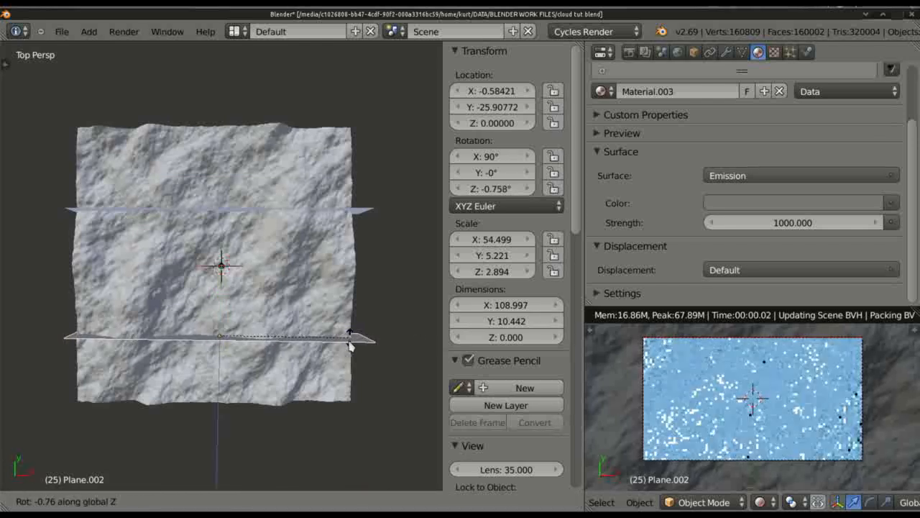
{"action": "left_click_drag", "start_coordinate": [352, 338], "coordinate": [334, 377]}
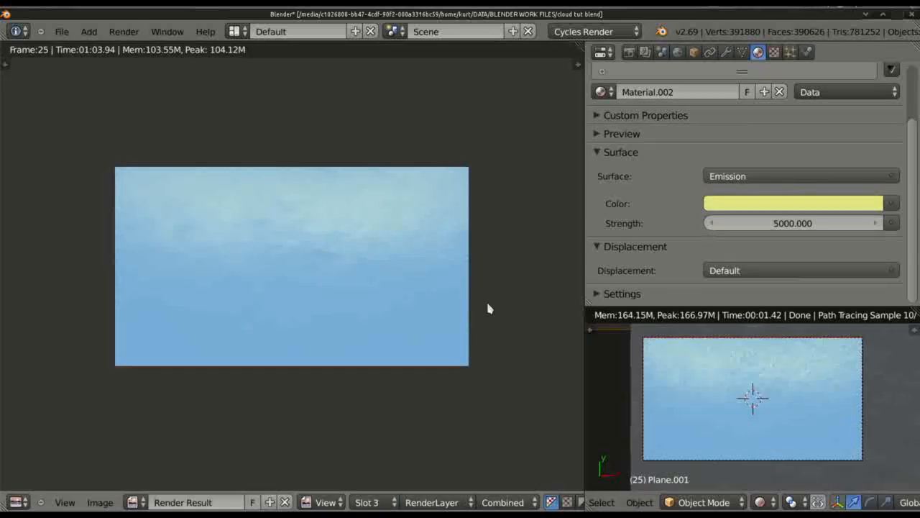
{"action": "mouse_move", "coordinate": [363, 216]}
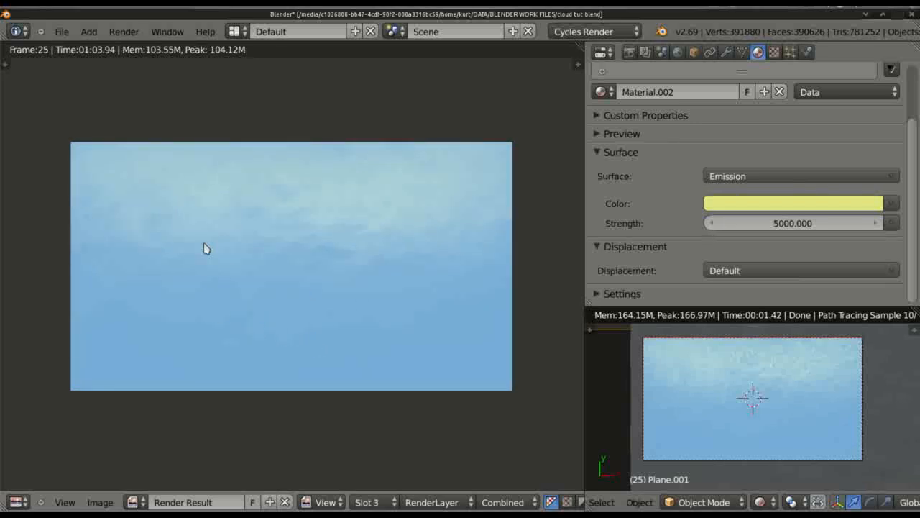
{"action": "mouse_move", "coordinate": [261, 336]}
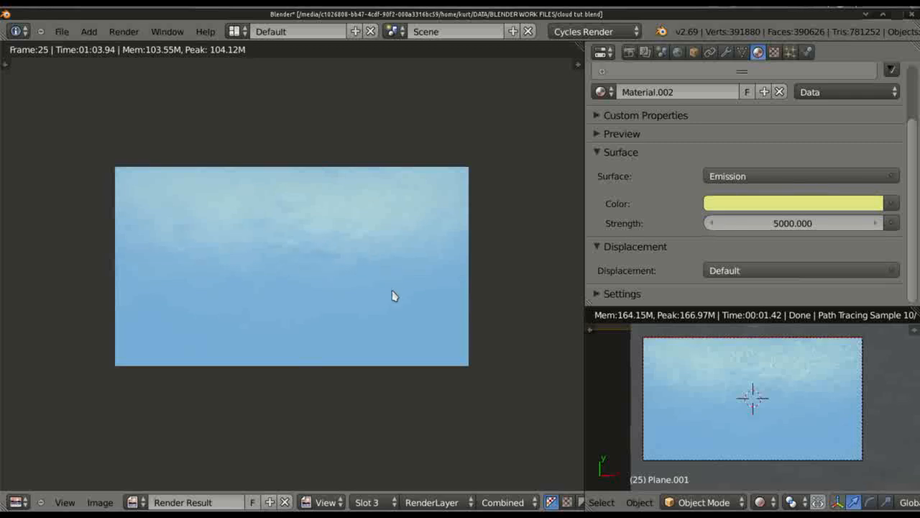
{"action": "mouse_move", "coordinate": [430, 199]}
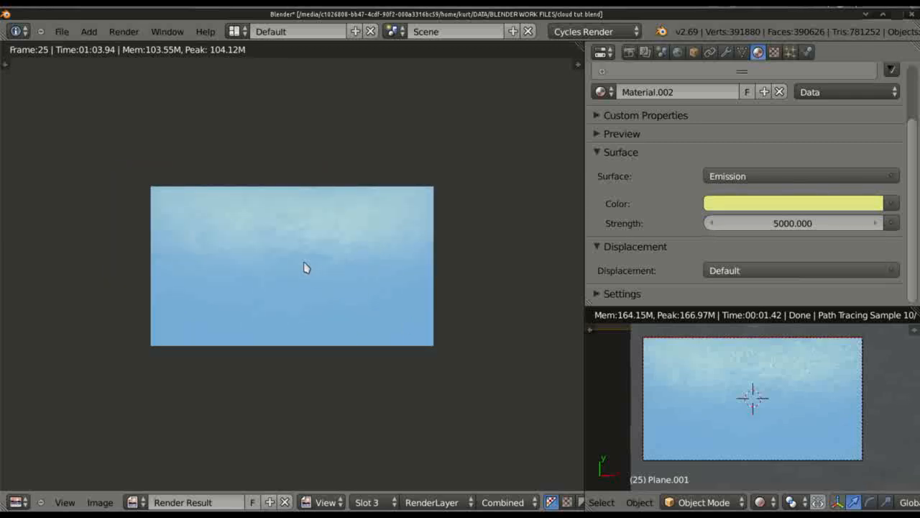
{"action": "mouse_move", "coordinate": [213, 291]}
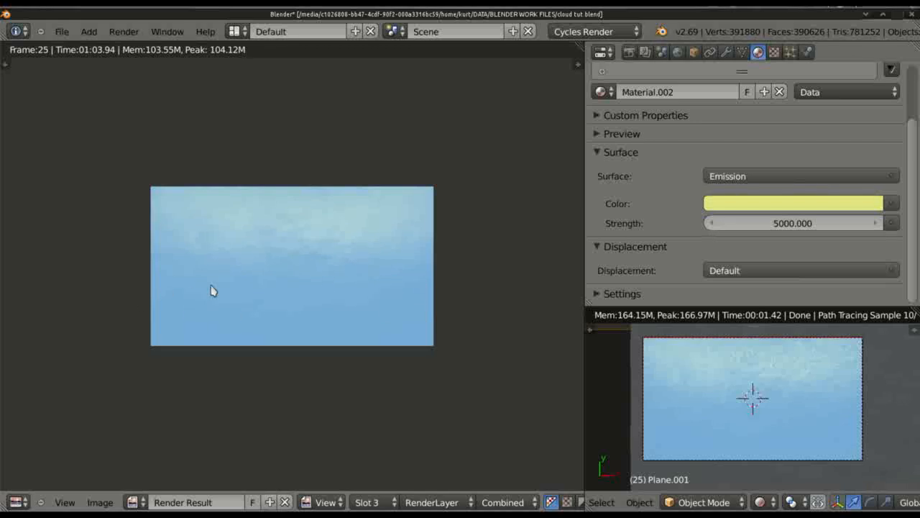
{"action": "mouse_move", "coordinate": [418, 319]}
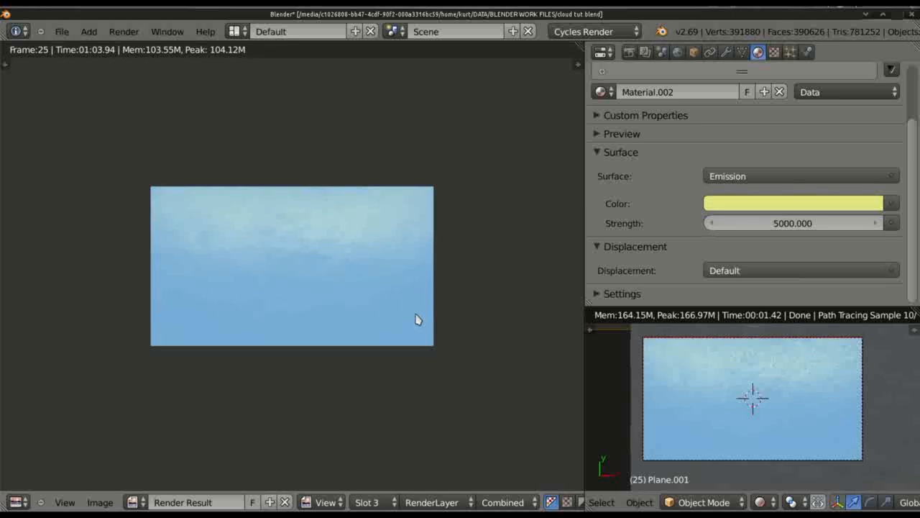
{"action": "mouse_move", "coordinate": [155, 313]}
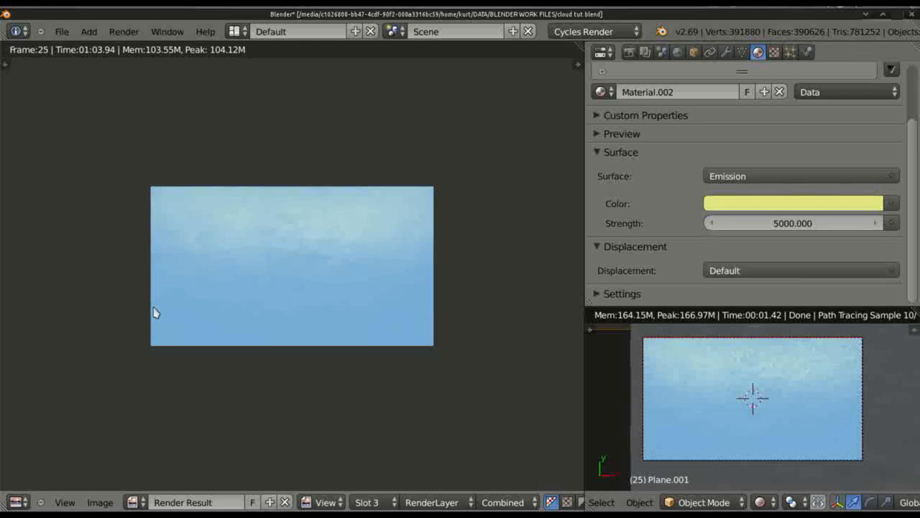
{"action": "mouse_move", "coordinate": [193, 295]}
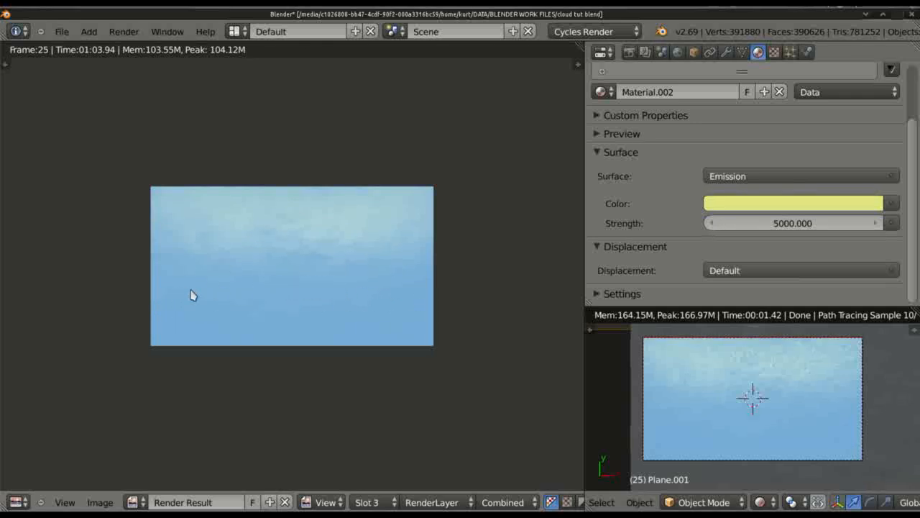
{"action": "mouse_move", "coordinate": [302, 242]}
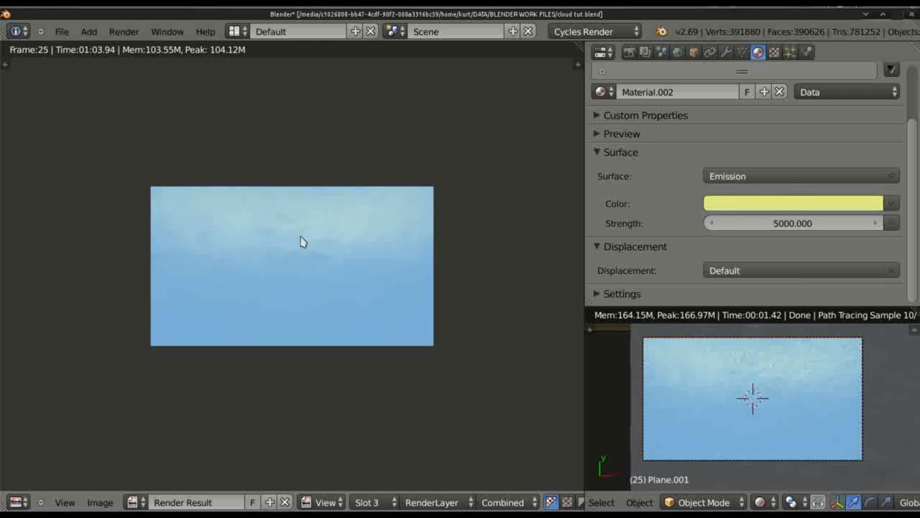
{"action": "mouse_move", "coordinate": [549, 266]}
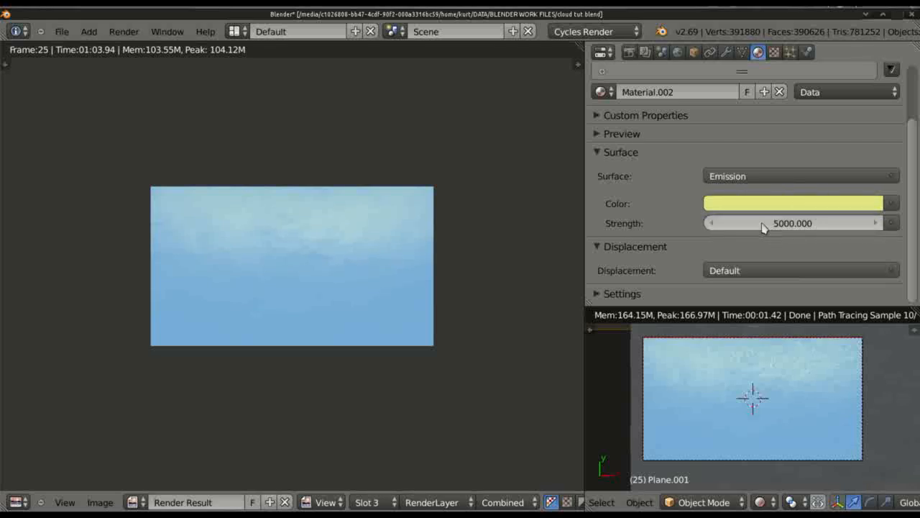
Show Plane.001's empty modifier stack in the Properties editor beside the rendered sky
{"action": "left_click", "coordinate": [726, 52]}
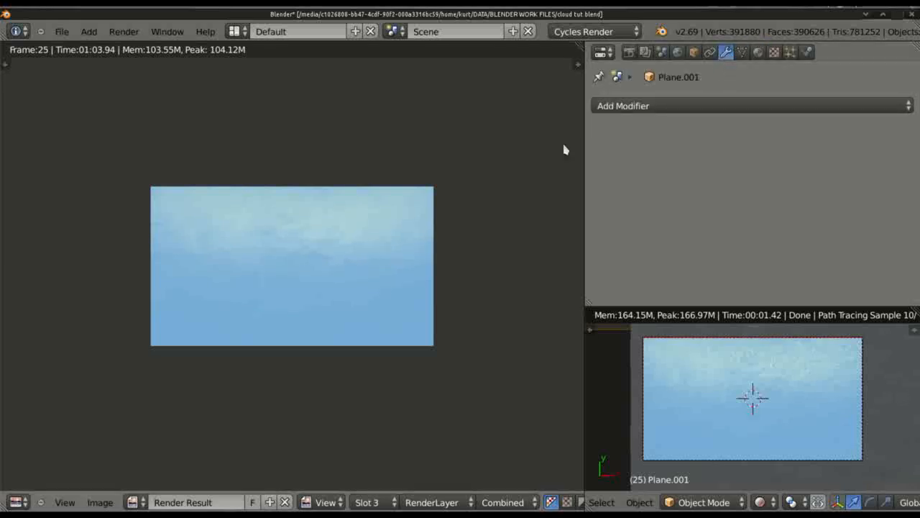
Return to the 3D scene and review the Plane's Ocean modifier: resolution 25, wave scale 0.5, smallest wave 0.3
{"action": "key", "text": "N"}
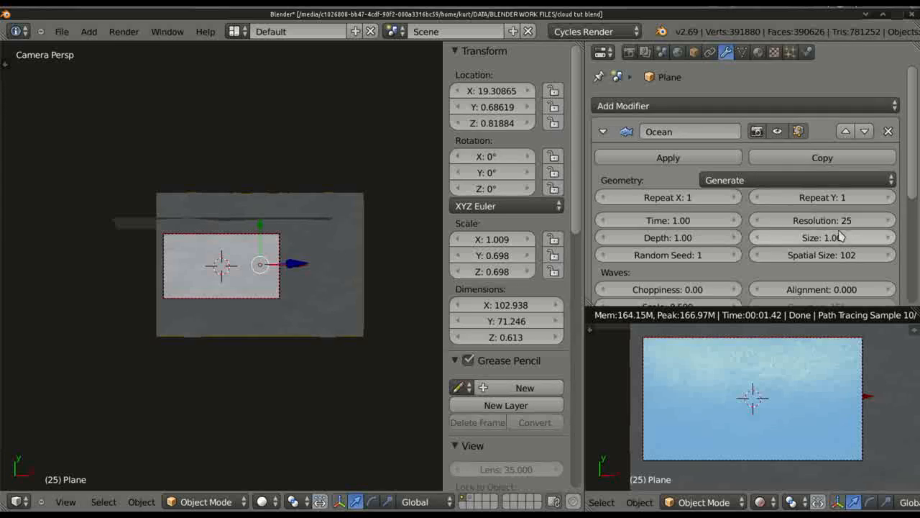
{"action": "scroll", "scroll_direction": "down", "scroll_amount": 3}
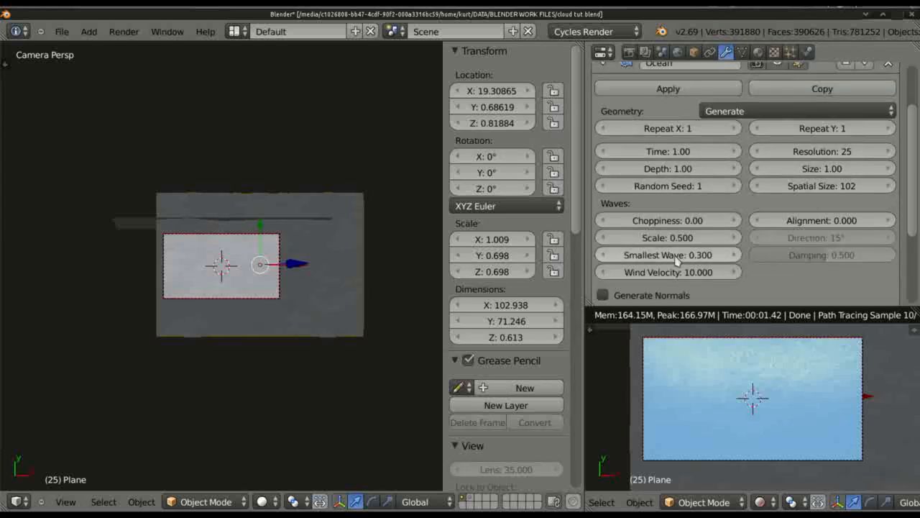
{"action": "mouse_move", "coordinate": [707, 262]}
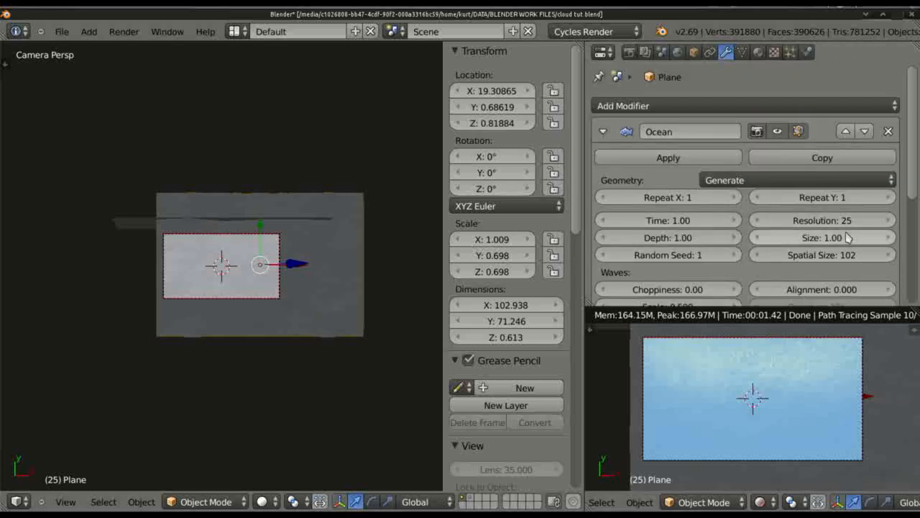
{"action": "scroll", "scroll_direction": "down", "scroll_amount": 3}
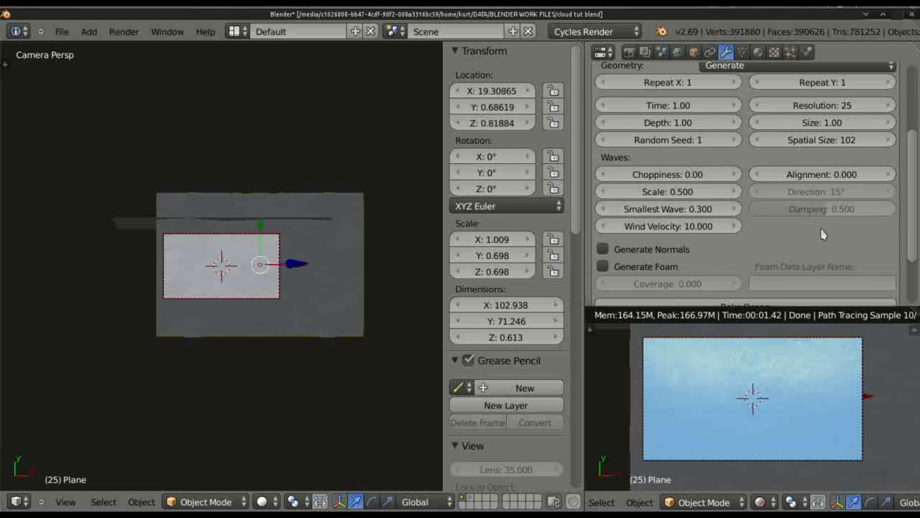
{"action": "mouse_move", "coordinate": [753, 259]}
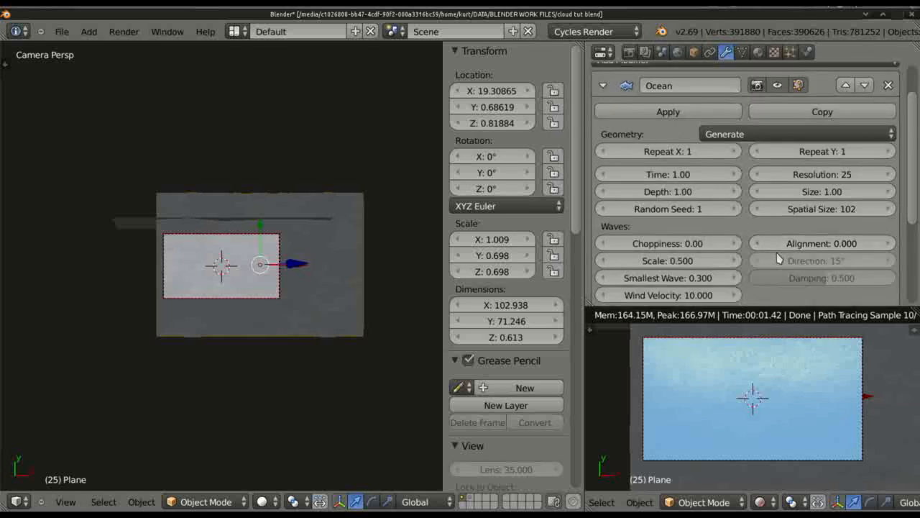
{"action": "scroll", "scroll_direction": "down", "scroll_amount": 3}
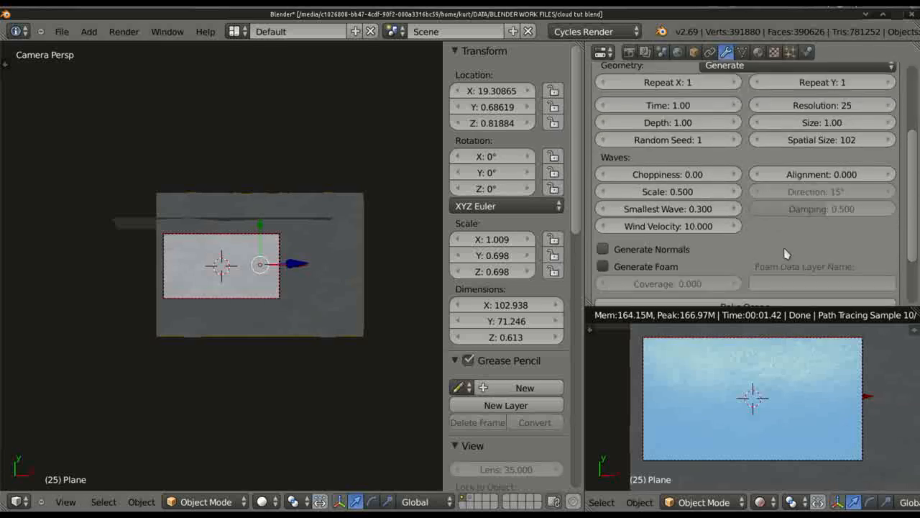
{"action": "mouse_move", "coordinate": [741, 250]}
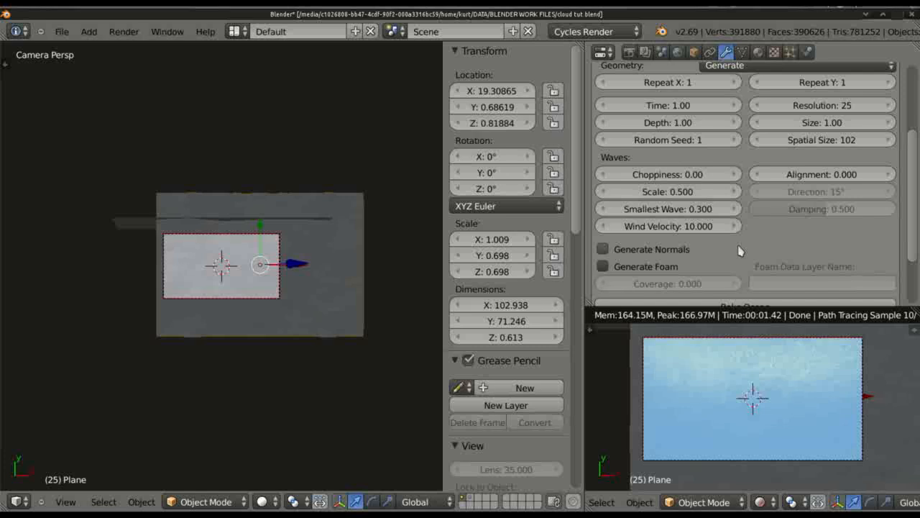
{"action": "mouse_move", "coordinate": [736, 289]}
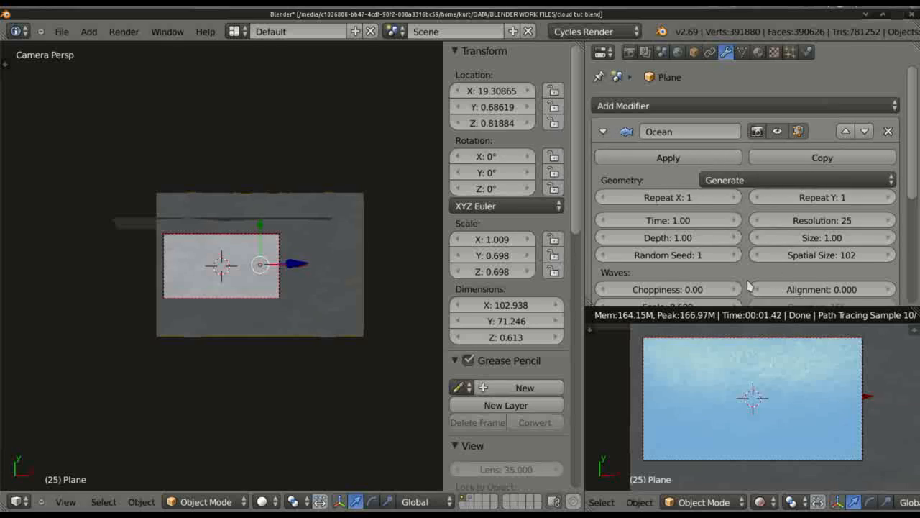
{"action": "mouse_move", "coordinate": [280, 365]}
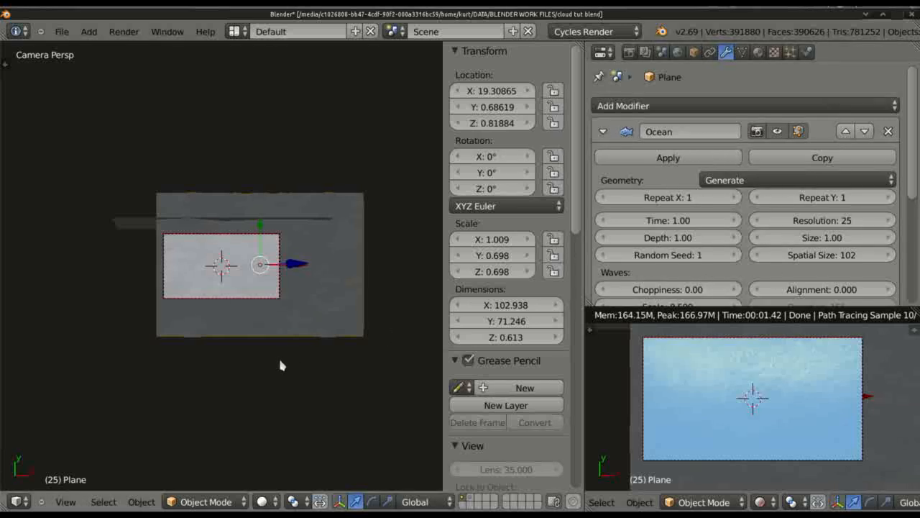
{"action": "mouse_move", "coordinate": [581, 353]}
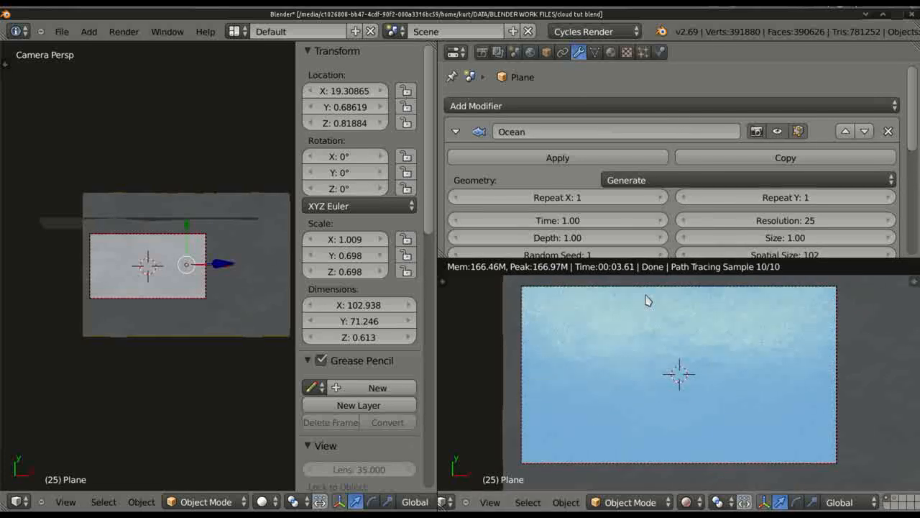
{"action": "mouse_move", "coordinate": [687, 381]}
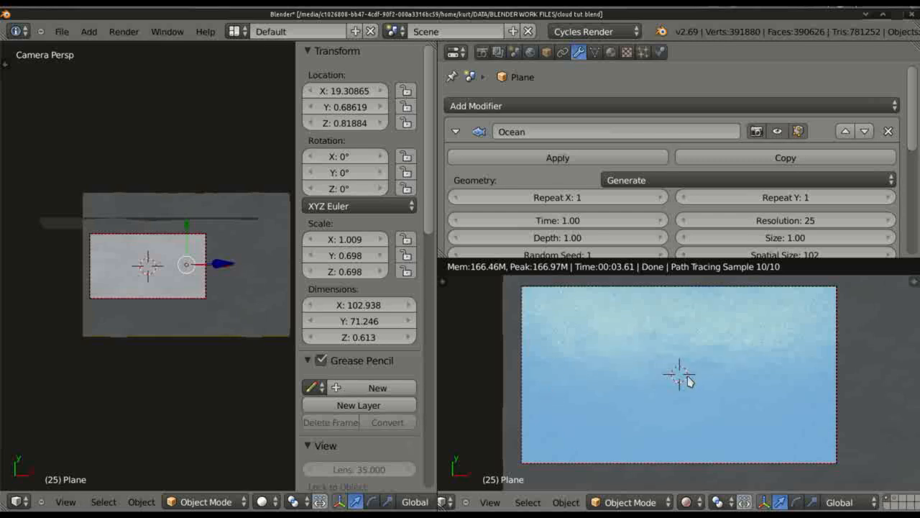
{"action": "mouse_move", "coordinate": [702, 376]}
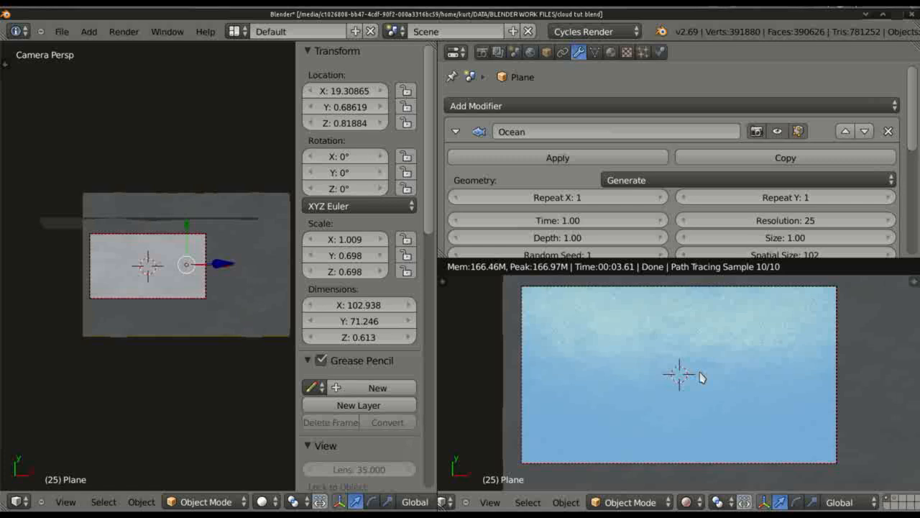
{"action": "mouse_move", "coordinate": [673, 351]}
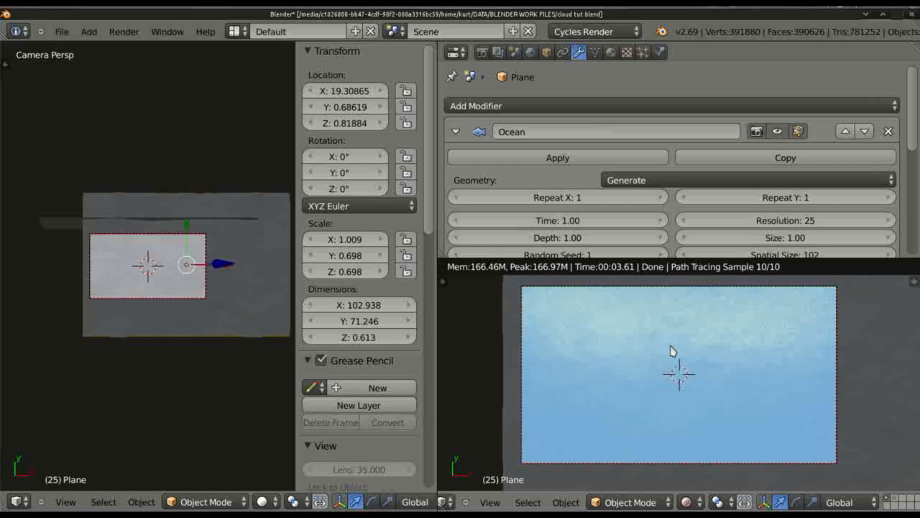
{"action": "mouse_move", "coordinate": [656, 433]}
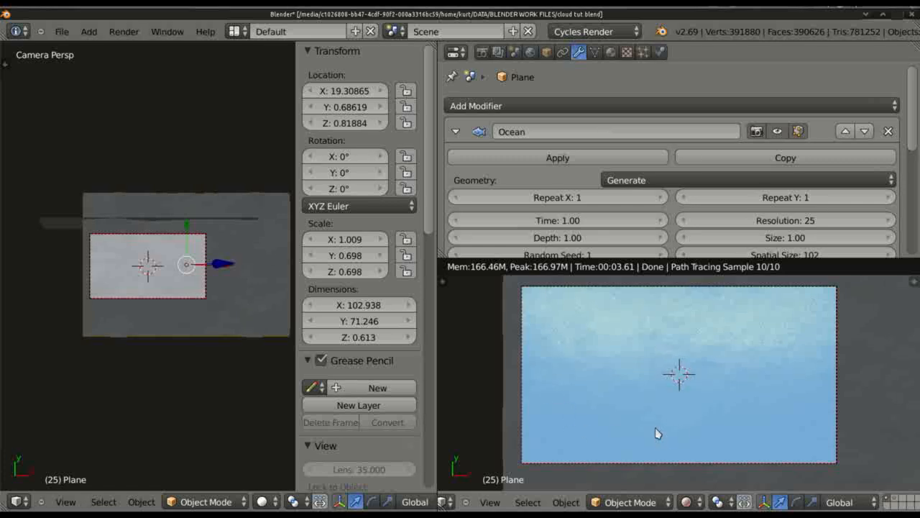